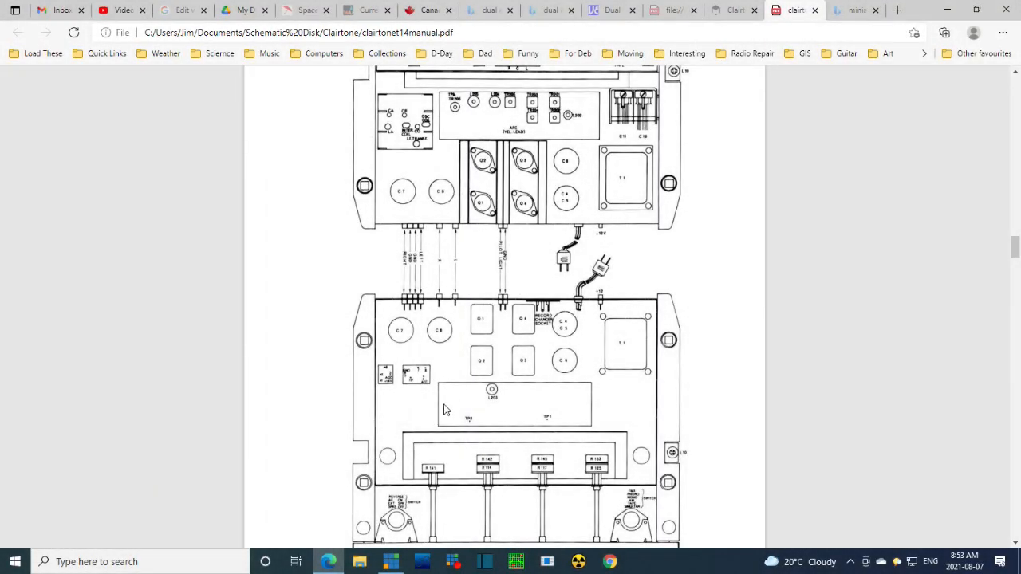
# Scroll the manual past the T-14 chassis layout and AM Alignment table to the FM Alignment table
pyautogui.scroll(-3)
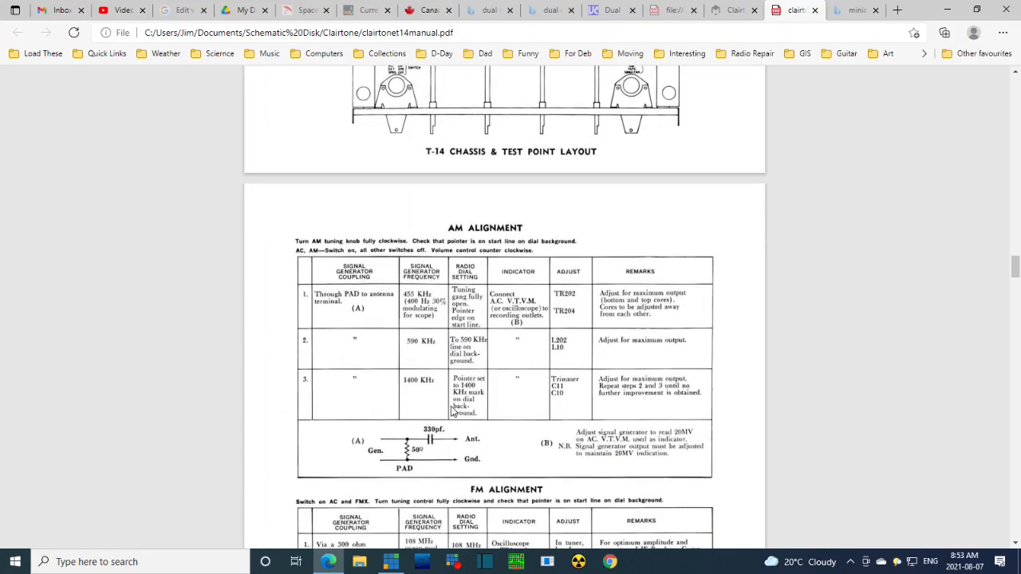
pyautogui.scroll(-3)
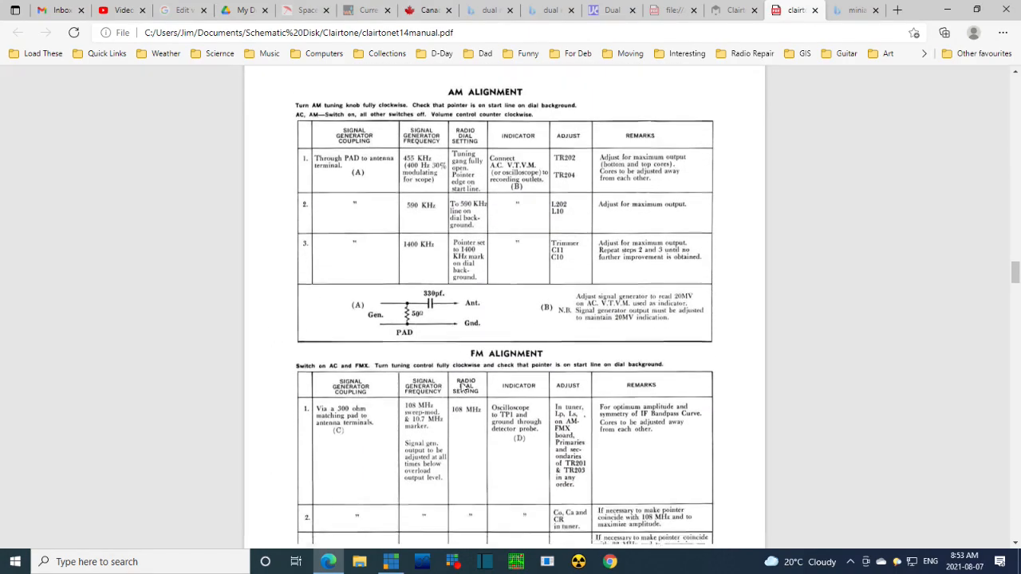
pyautogui.scroll(3)
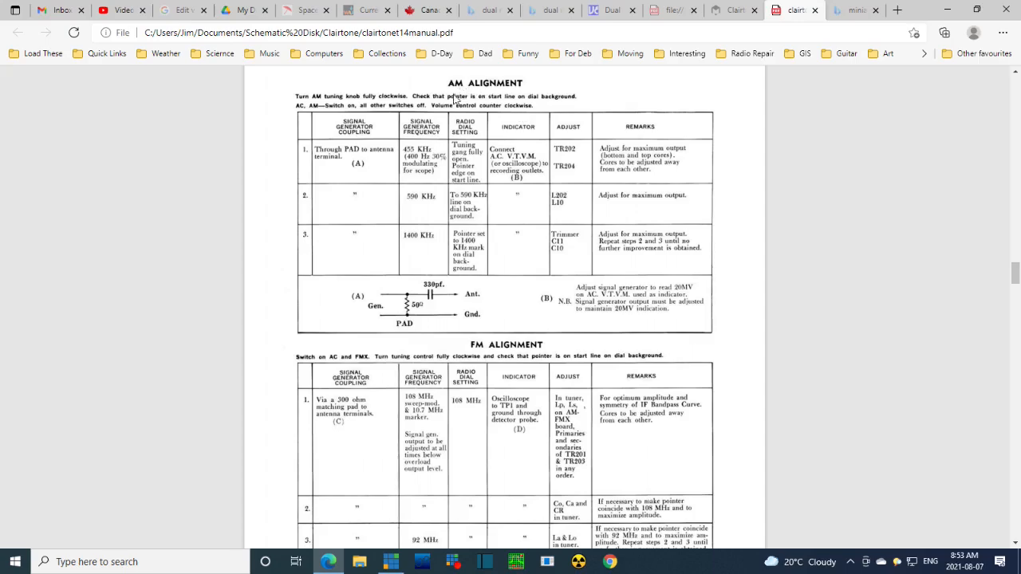
pyautogui.scroll(-3)
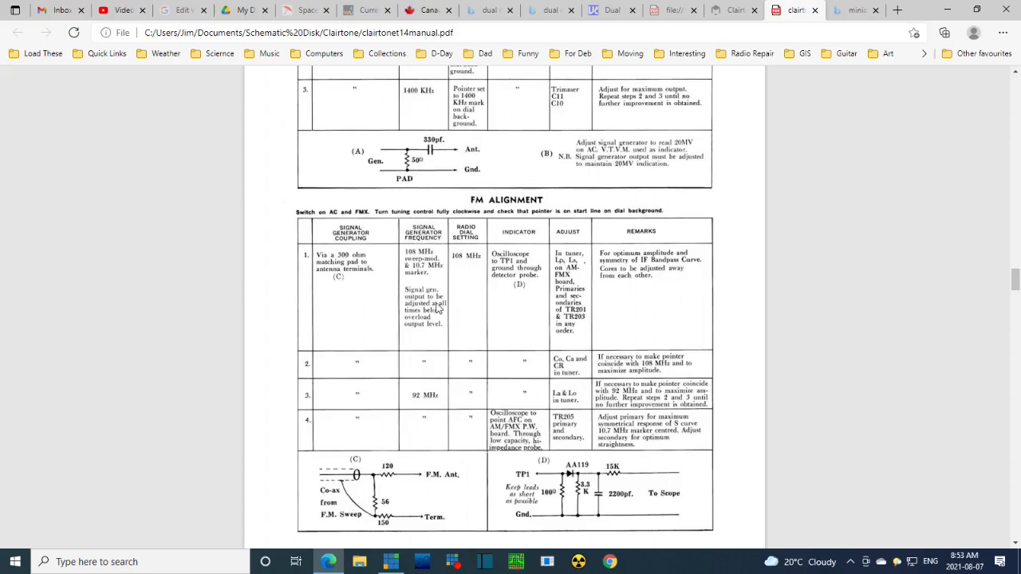
pyautogui.scroll(-3)
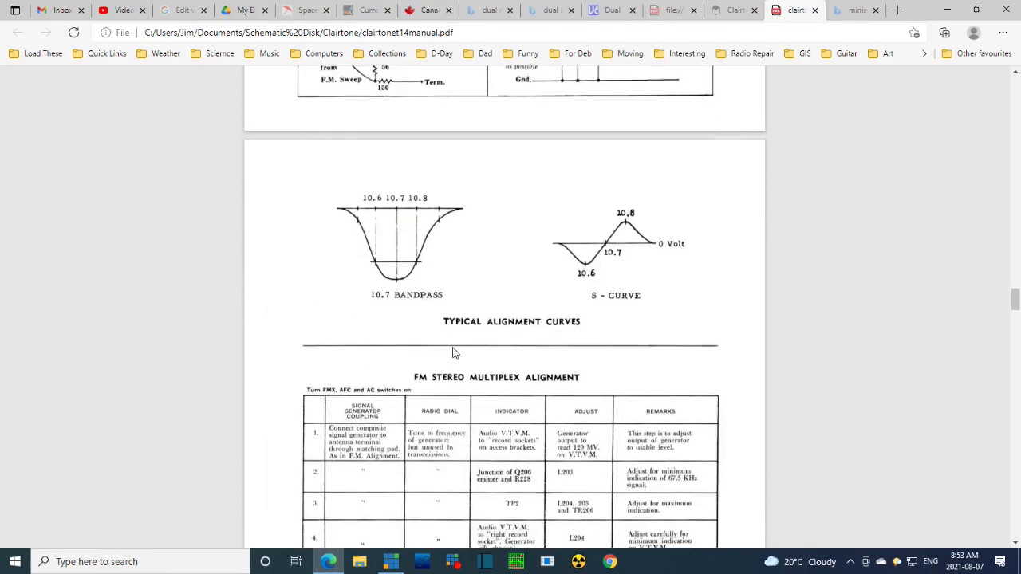
pyautogui.scroll(-3)
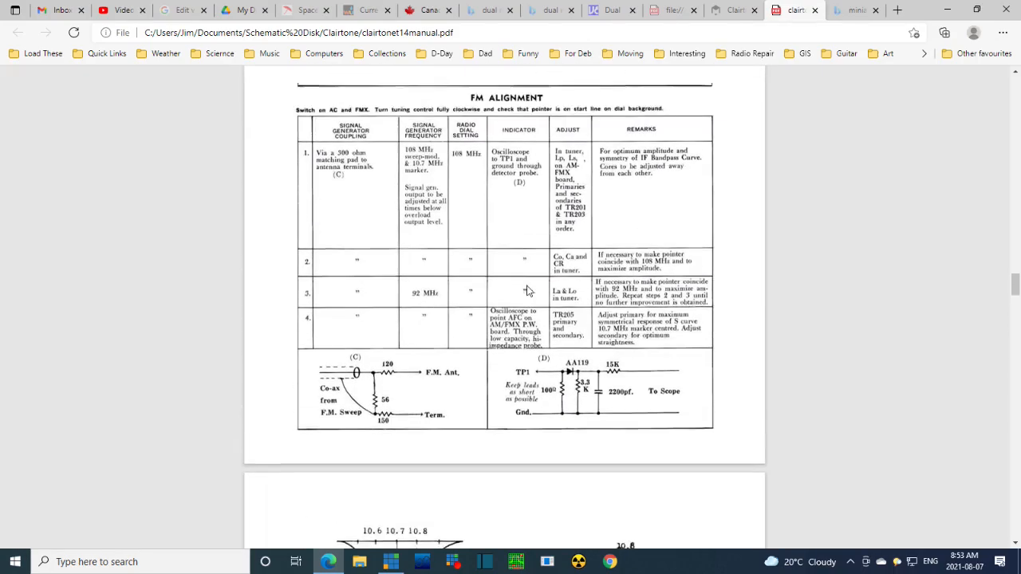
pyautogui.scroll(3)
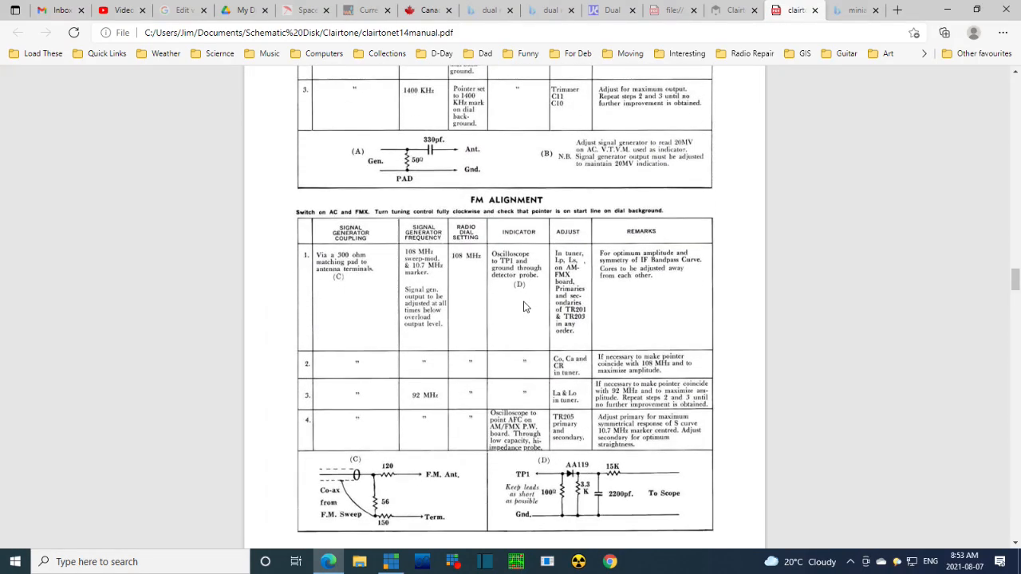
pyautogui.scroll(-3)
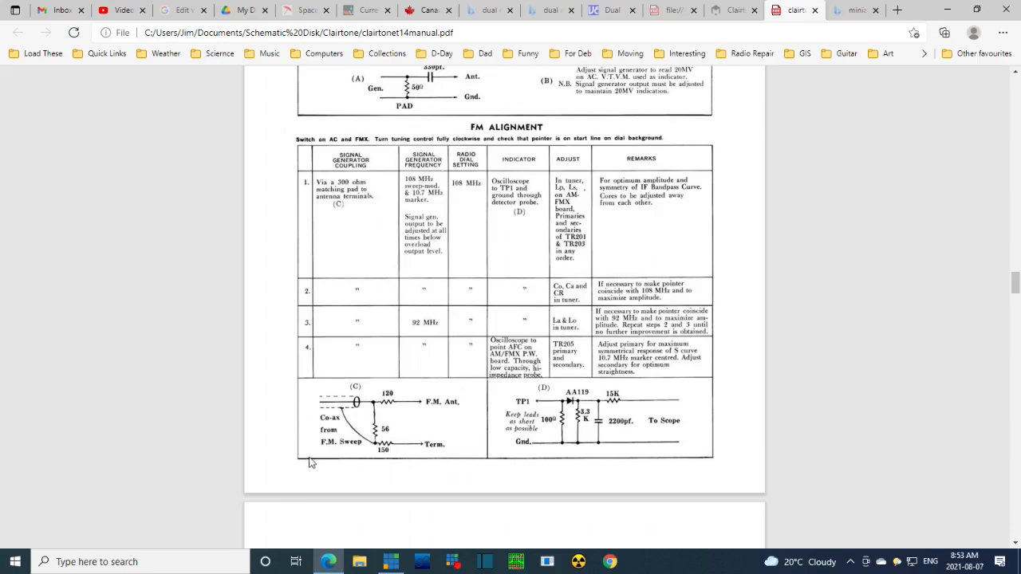
pyautogui.moveTo(434, 469)
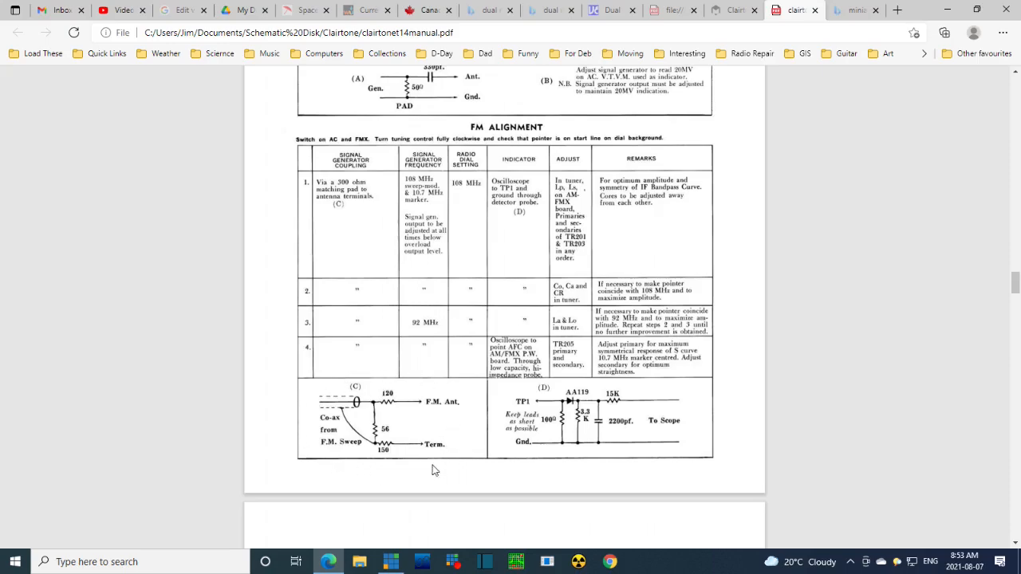
pyautogui.moveTo(342, 441)
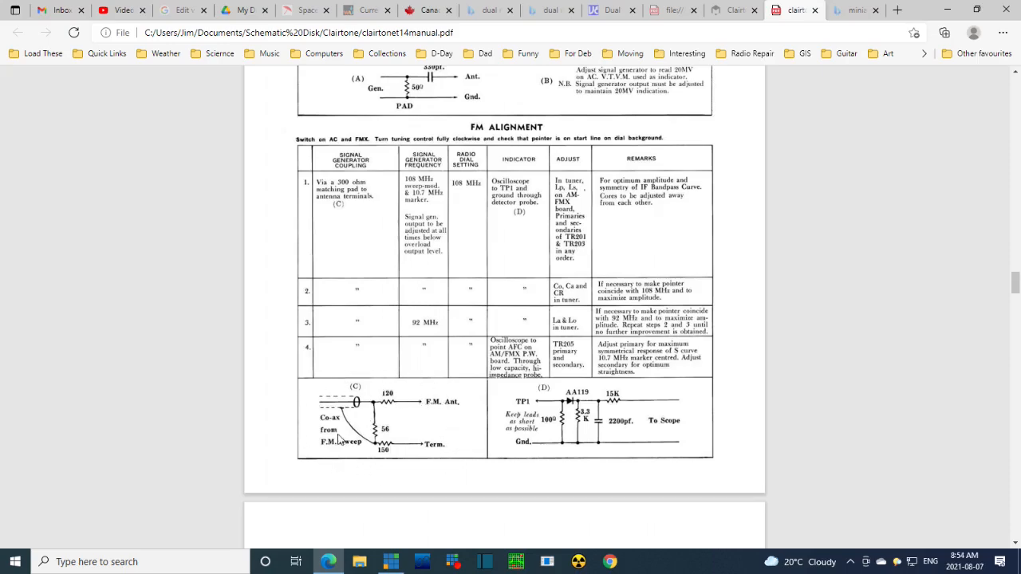
pyautogui.moveTo(450, 456)
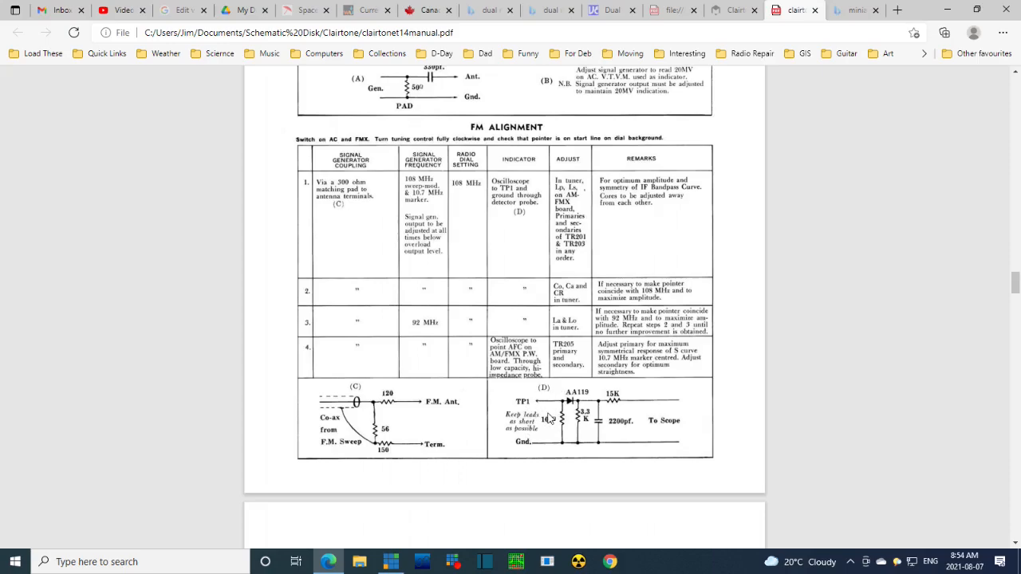
pyautogui.moveTo(668, 434)
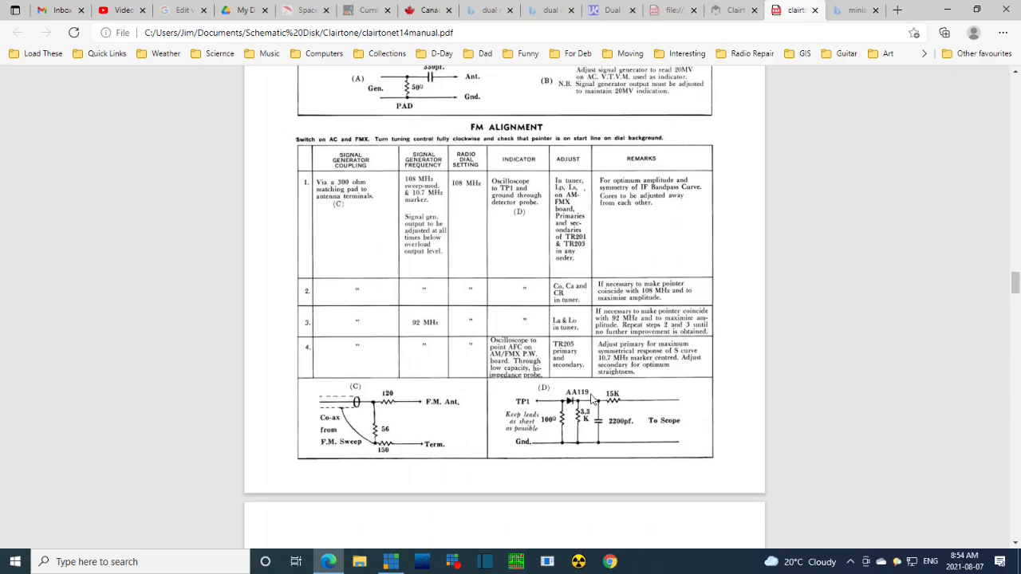
pyautogui.moveTo(496, 201)
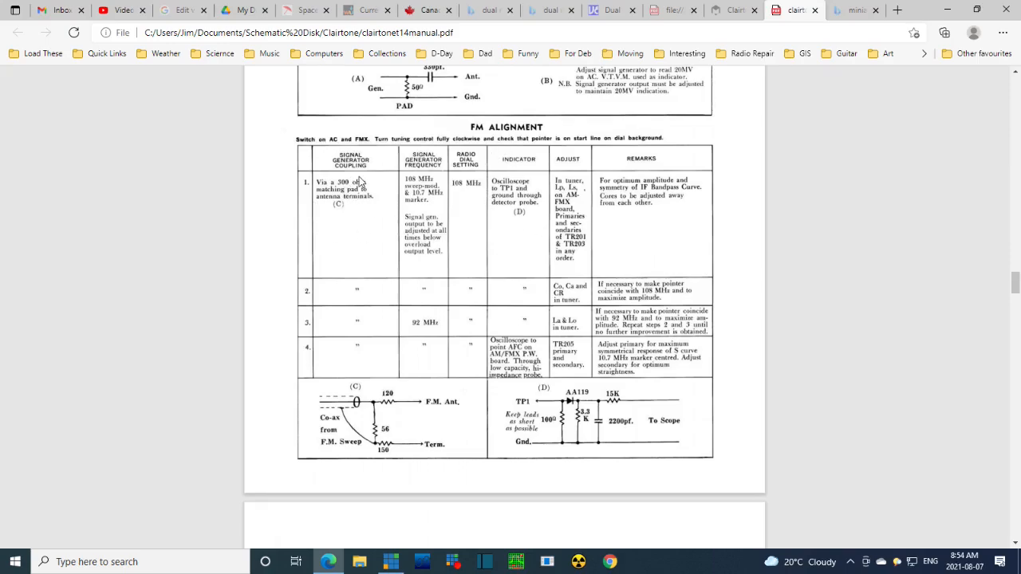
pyautogui.moveTo(343, 194)
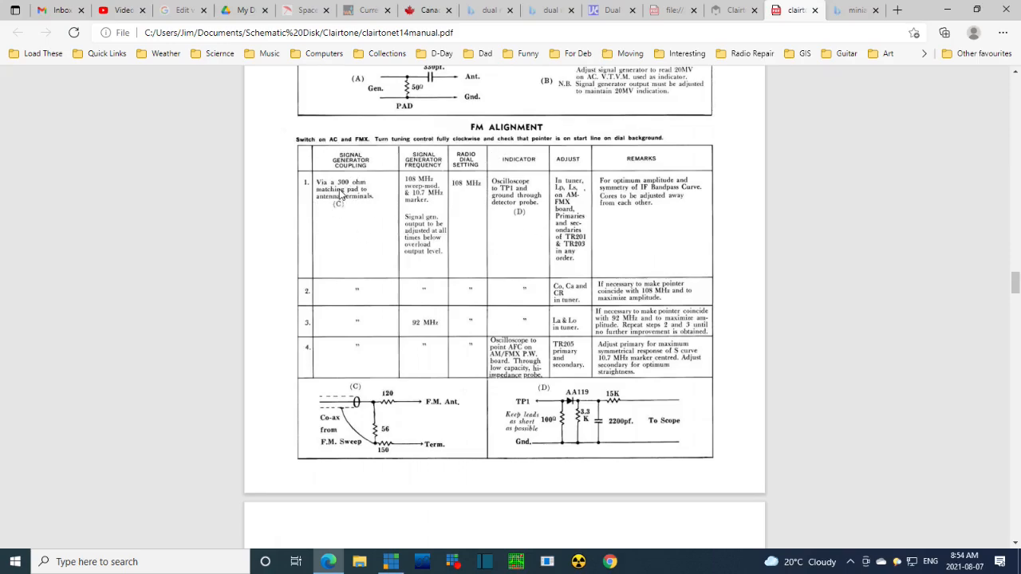
pyautogui.moveTo(344, 428)
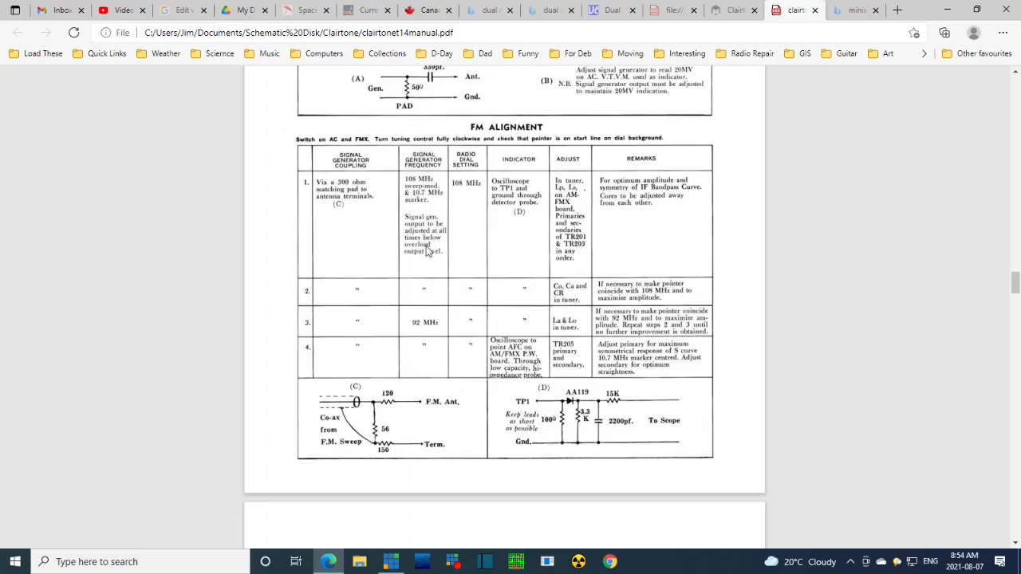
pyautogui.moveTo(423, 261)
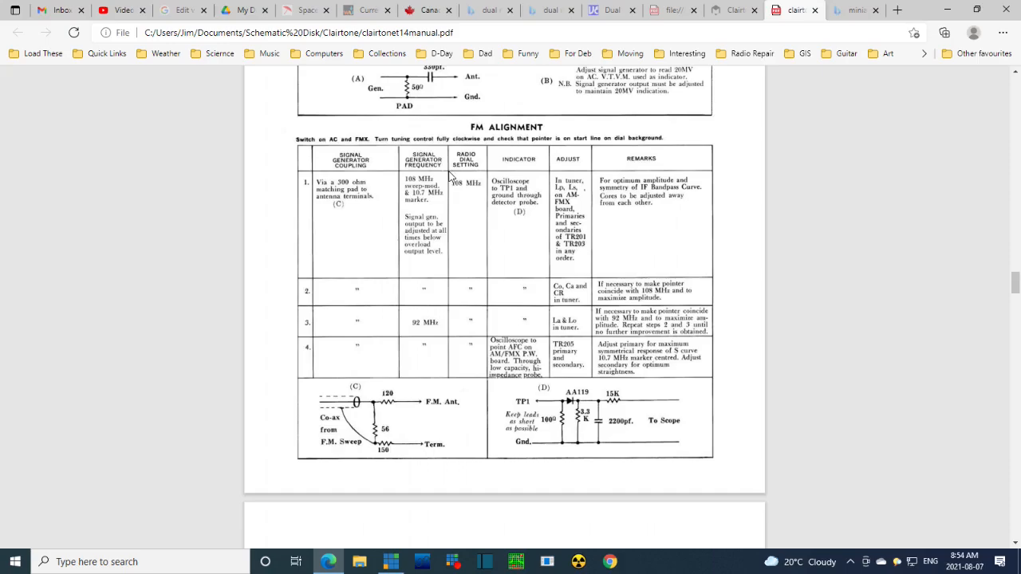
pyautogui.moveTo(470, 222)
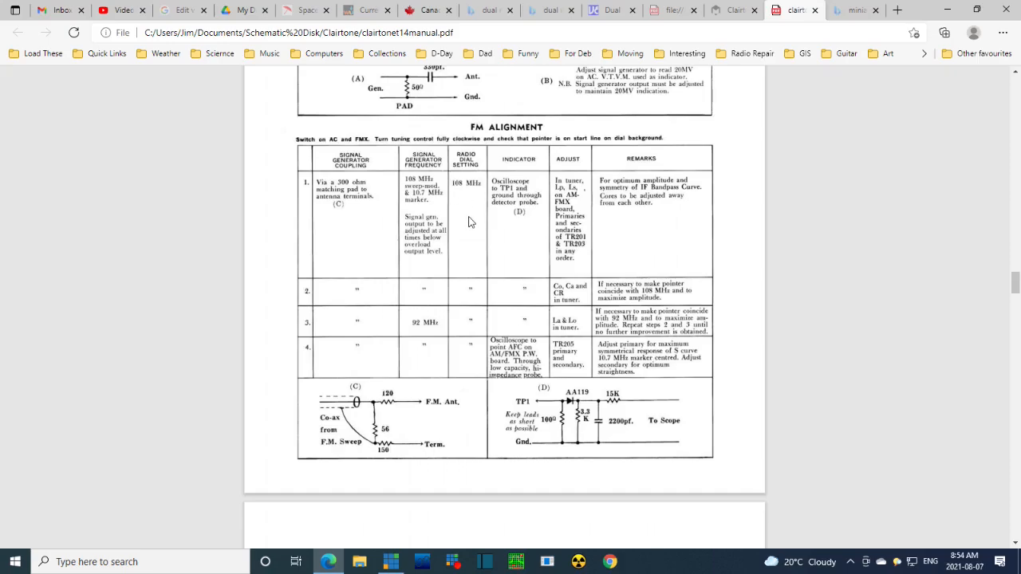
pyautogui.moveTo(427, 204)
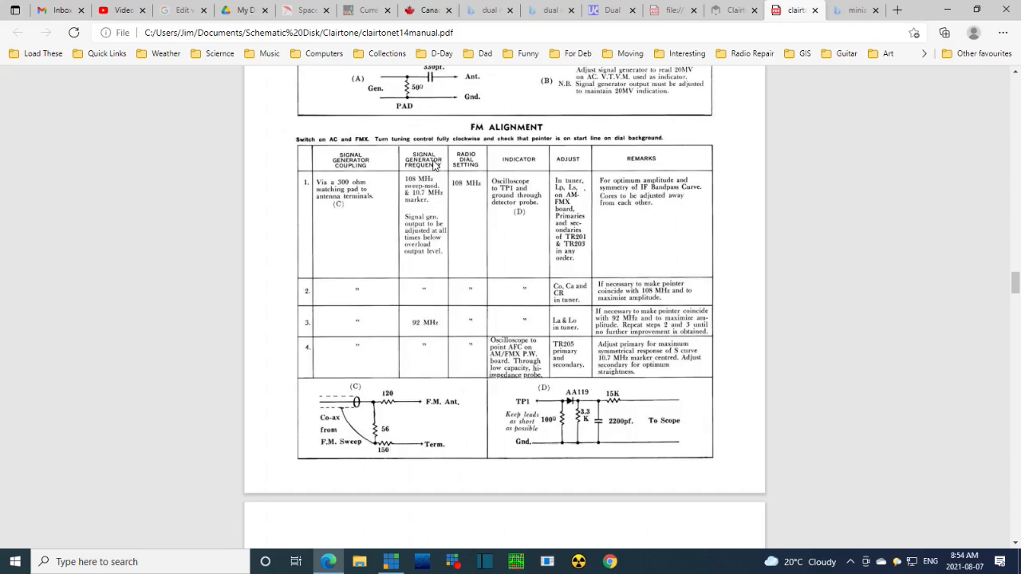
pyautogui.moveTo(515, 207)
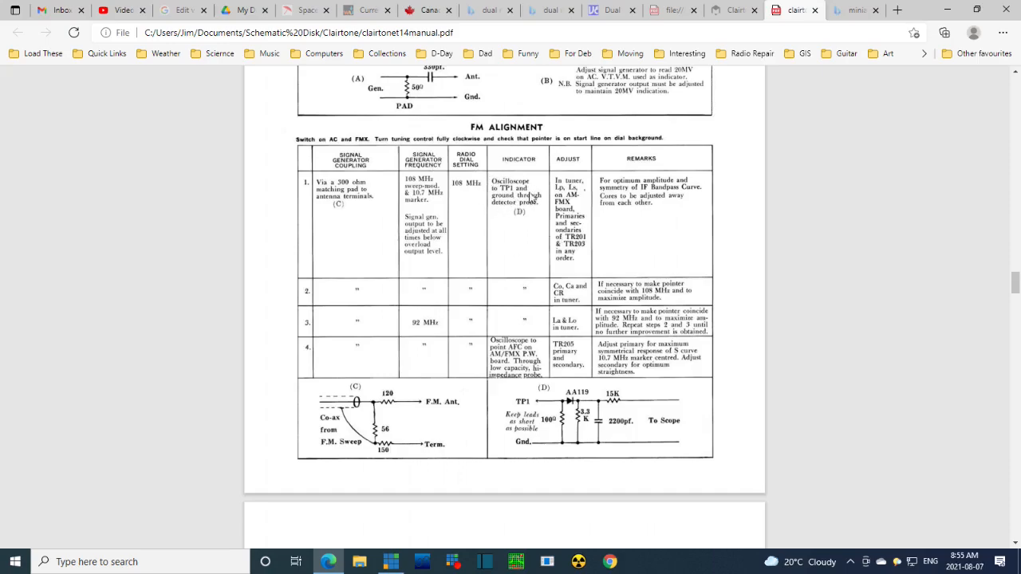
pyautogui.moveTo(574, 191)
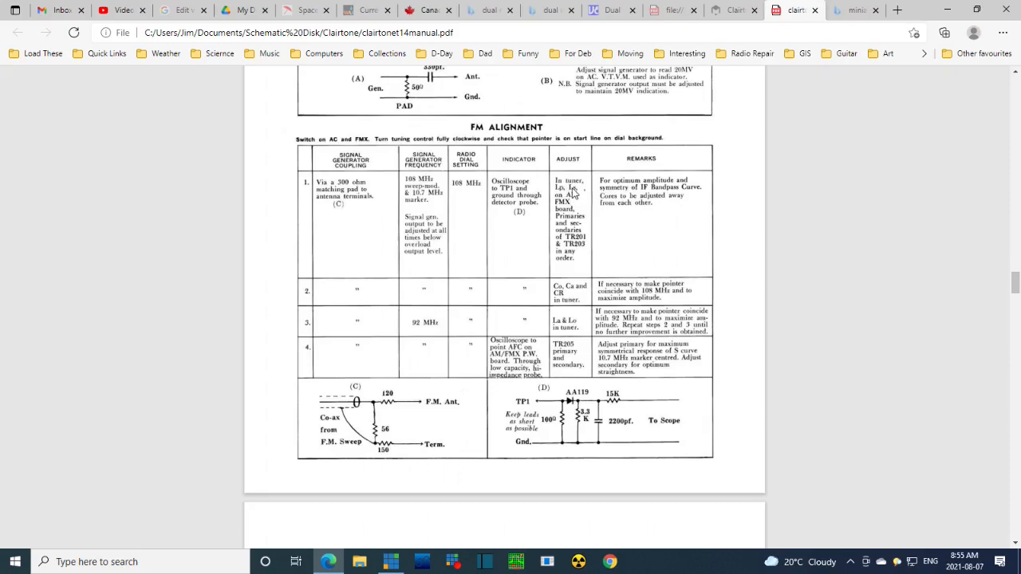
pyautogui.moveTo(576, 206)
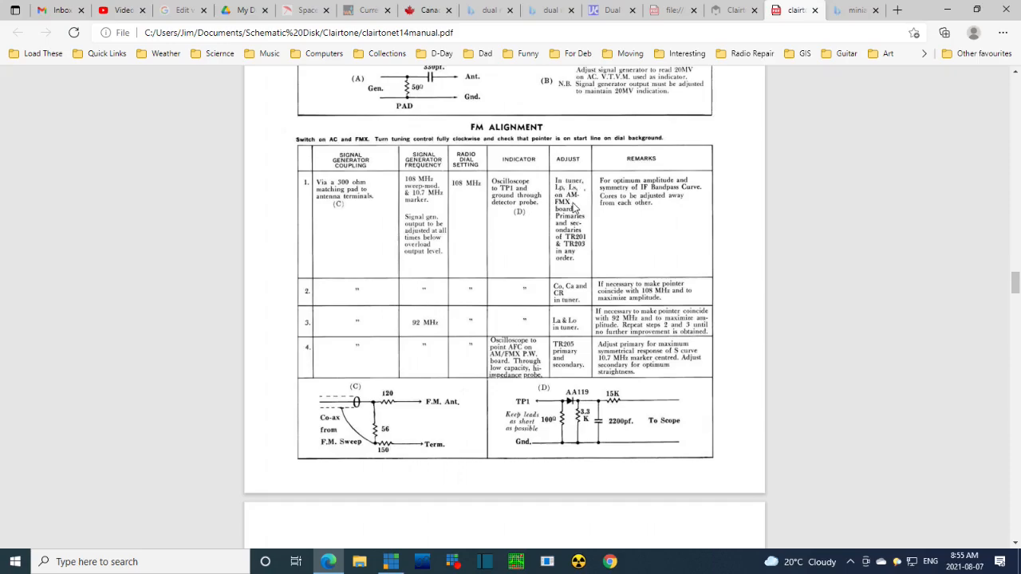
pyautogui.moveTo(573, 233)
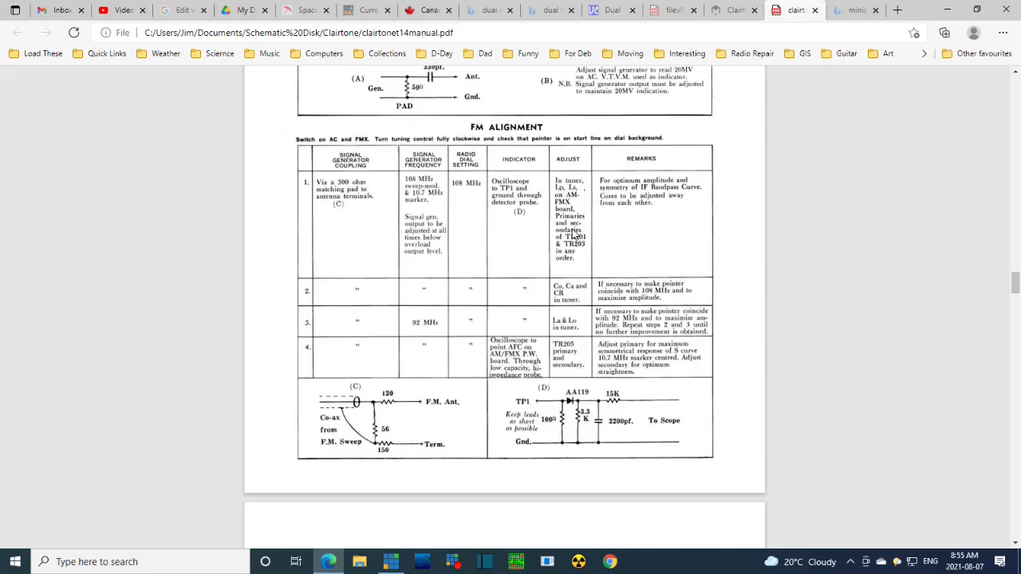
pyautogui.moveTo(608, 257)
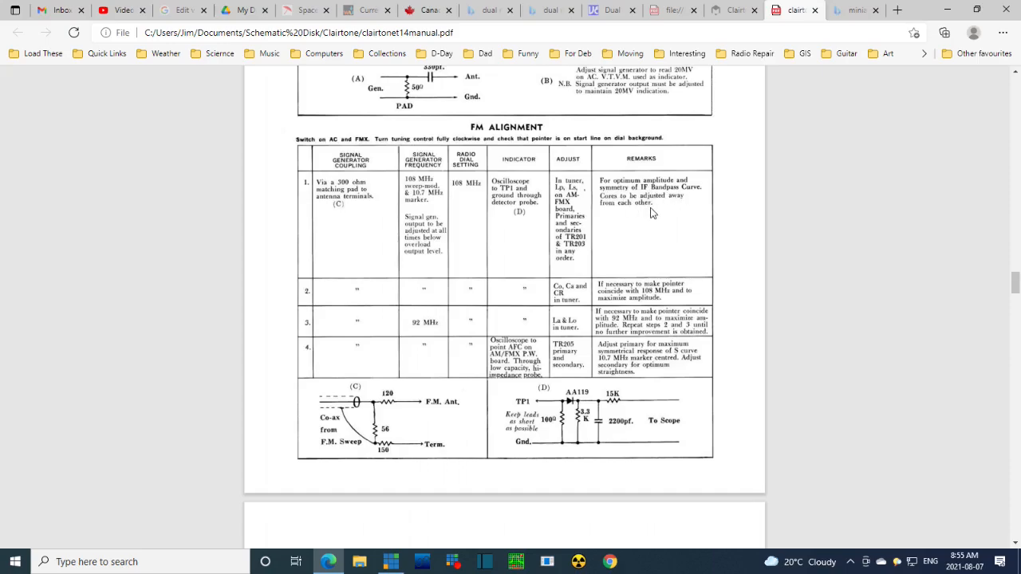
pyautogui.moveTo(666, 215)
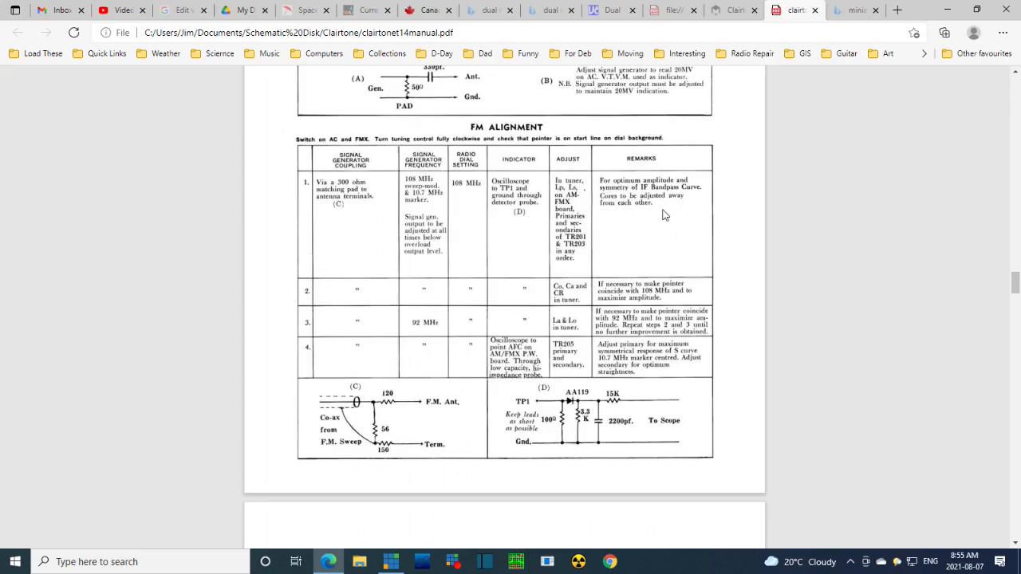
pyautogui.scroll(-3)
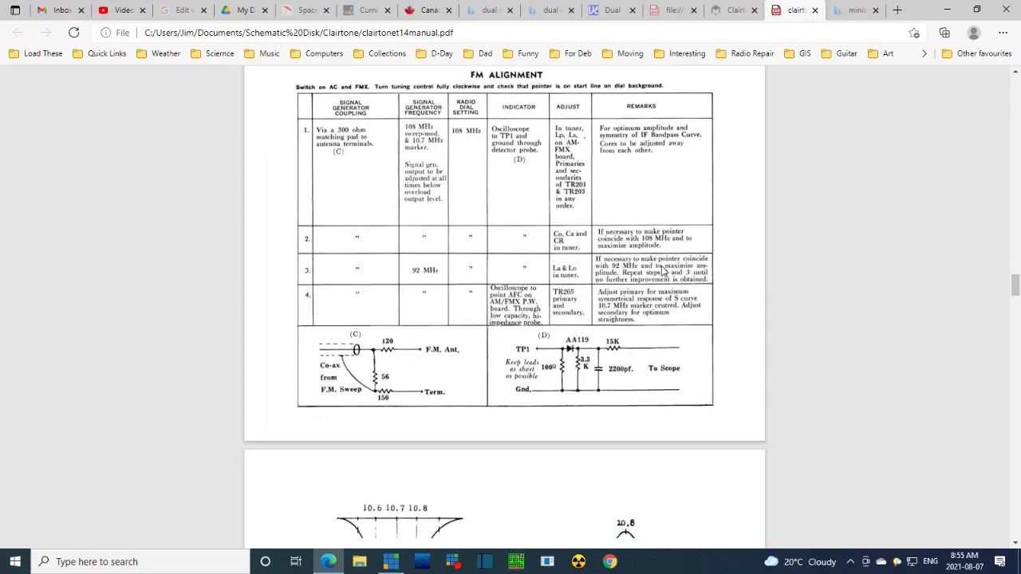
pyautogui.scroll(3)
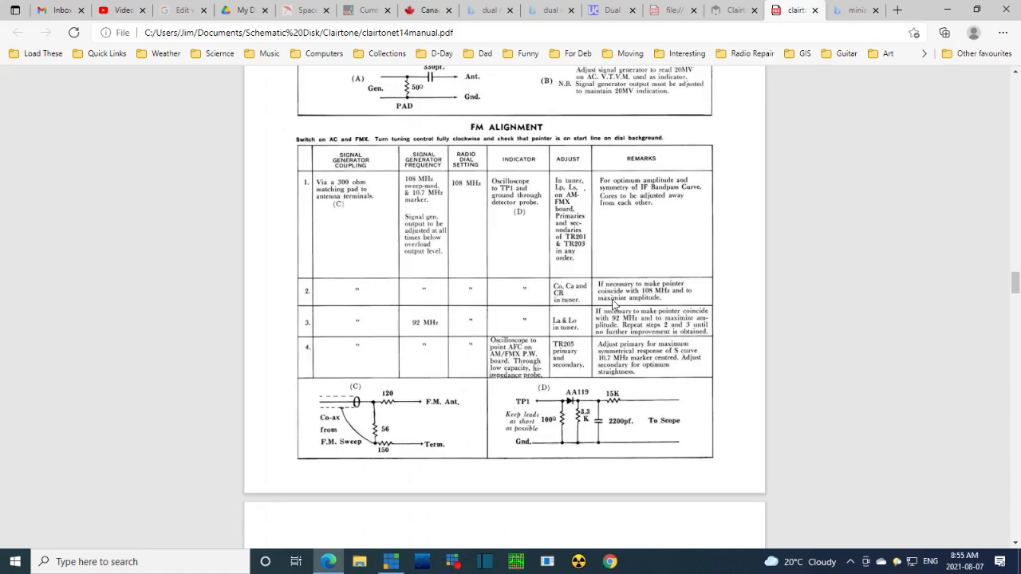
pyautogui.moveTo(359, 311)
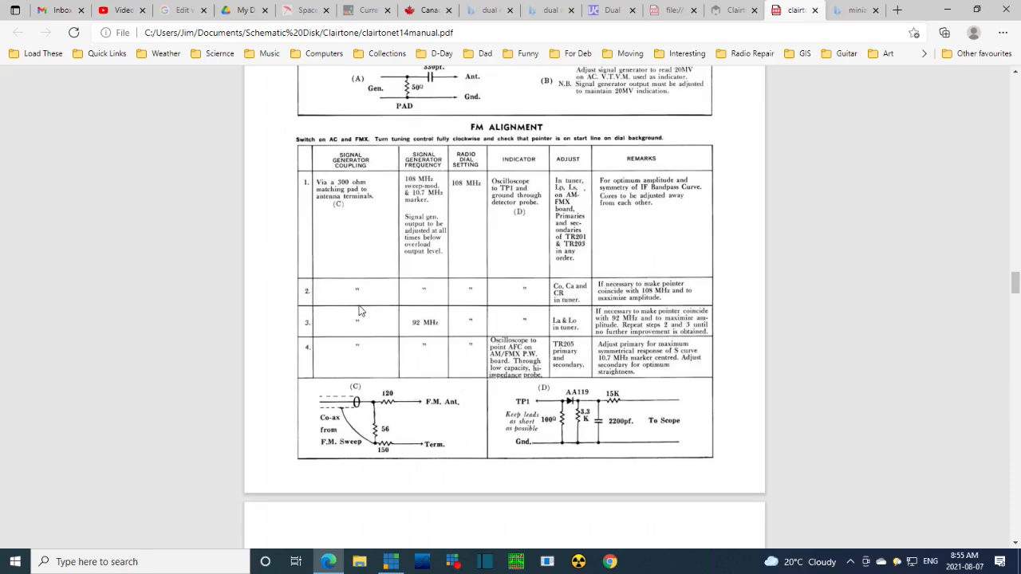
pyautogui.moveTo(386, 309)
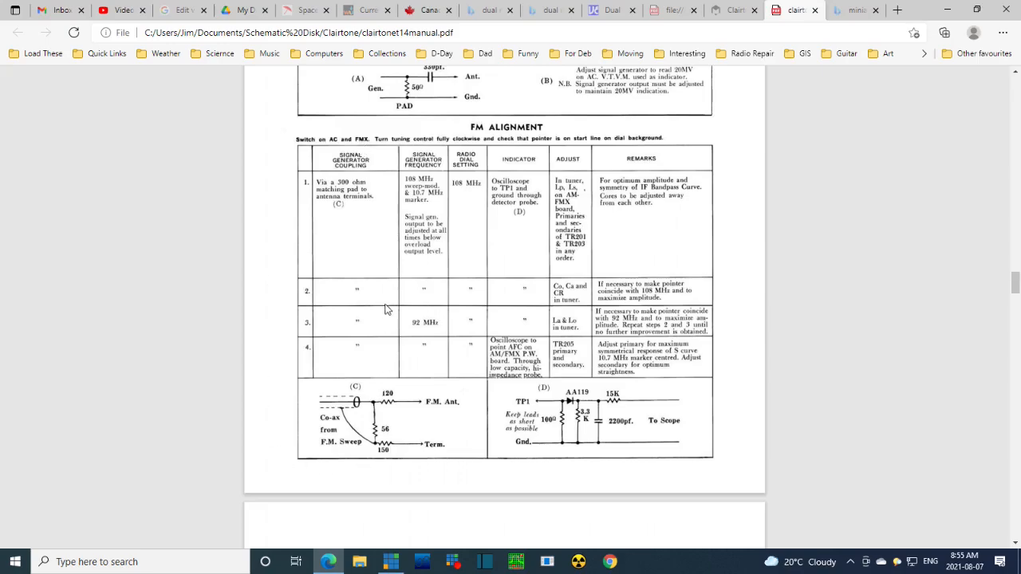
pyautogui.moveTo(463, 319)
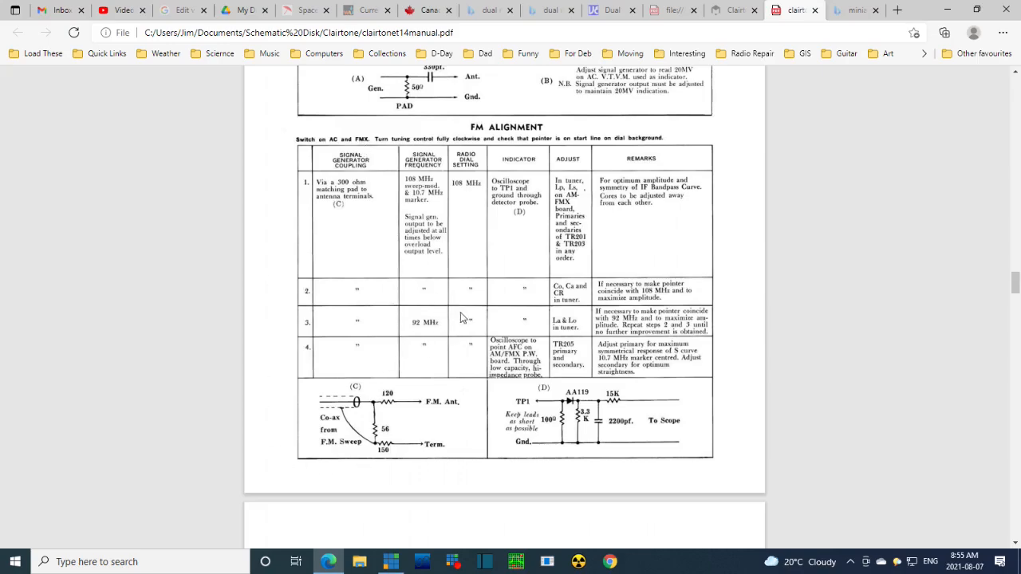
pyautogui.moveTo(584, 333)
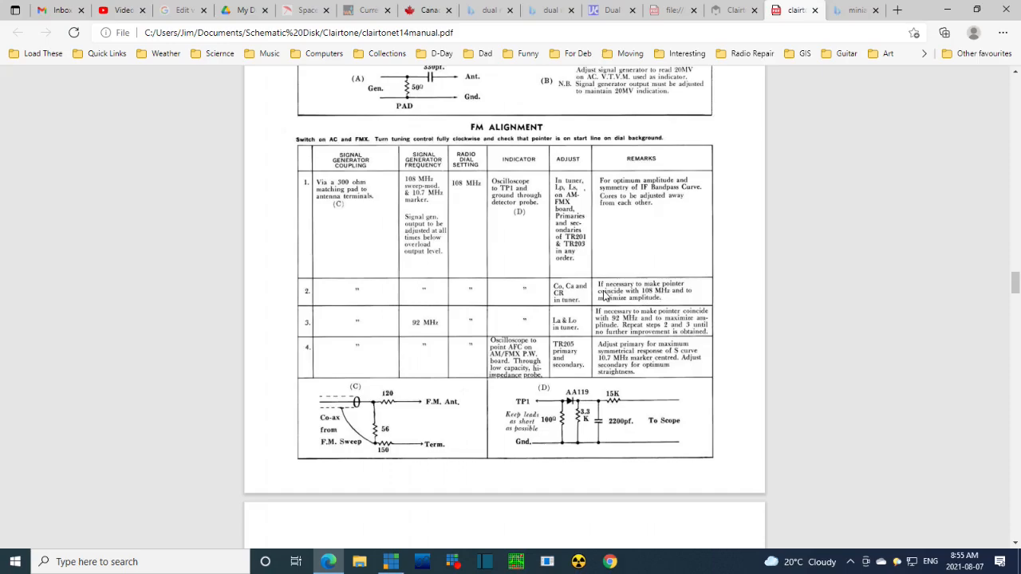
pyautogui.moveTo(689, 299)
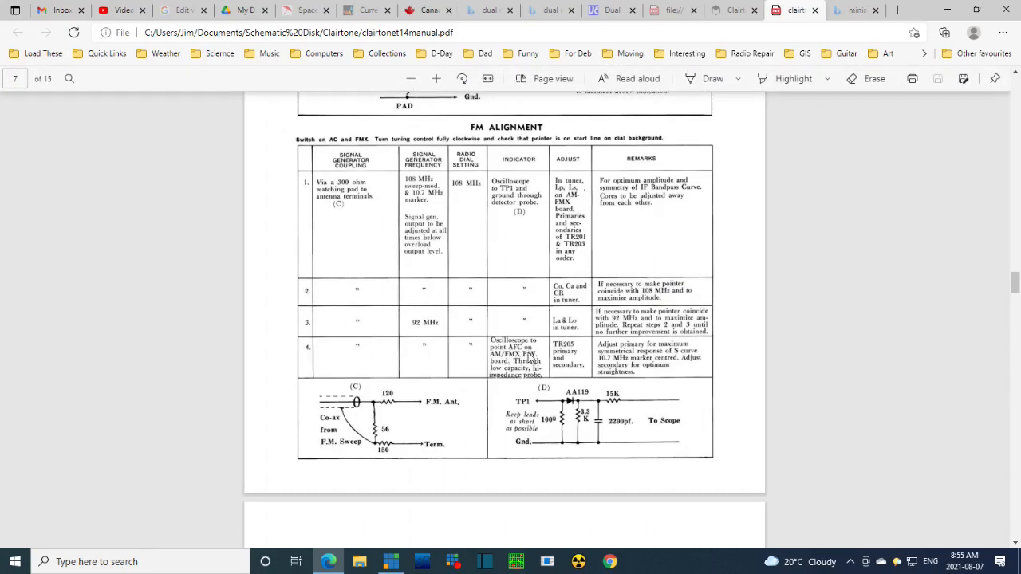
pyautogui.moveTo(579, 376)
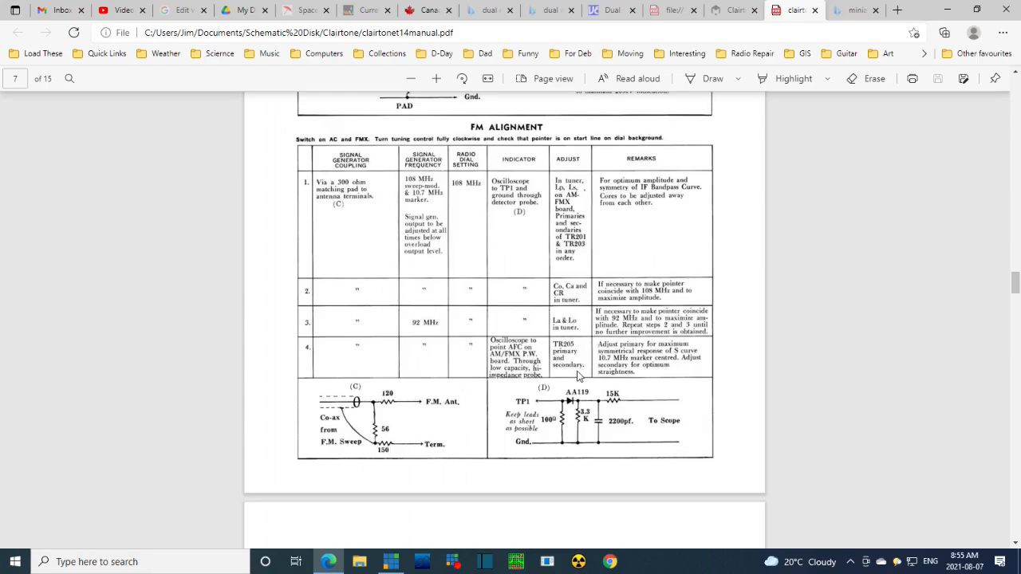
# Scroll down to page 8 showing the typical bandpass and S-curve alignment curves
pyautogui.scroll(-3)
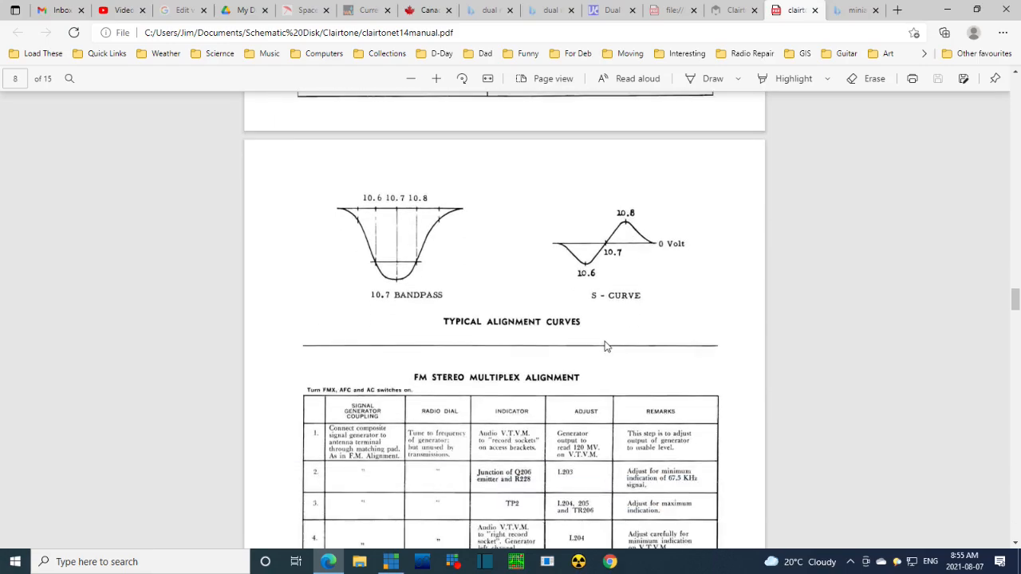
pyautogui.moveTo(632, 249)
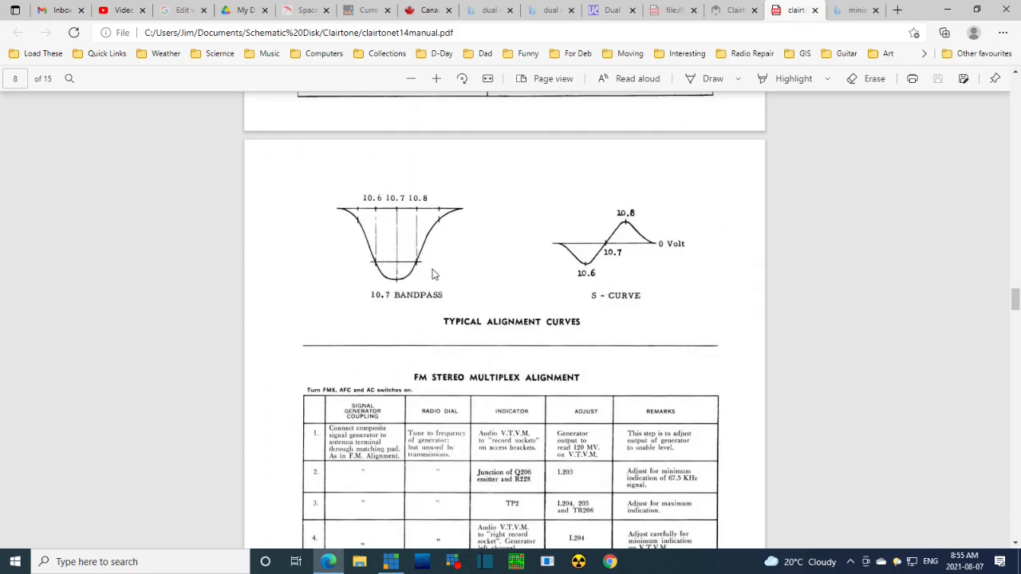
pyautogui.moveTo(406, 199)
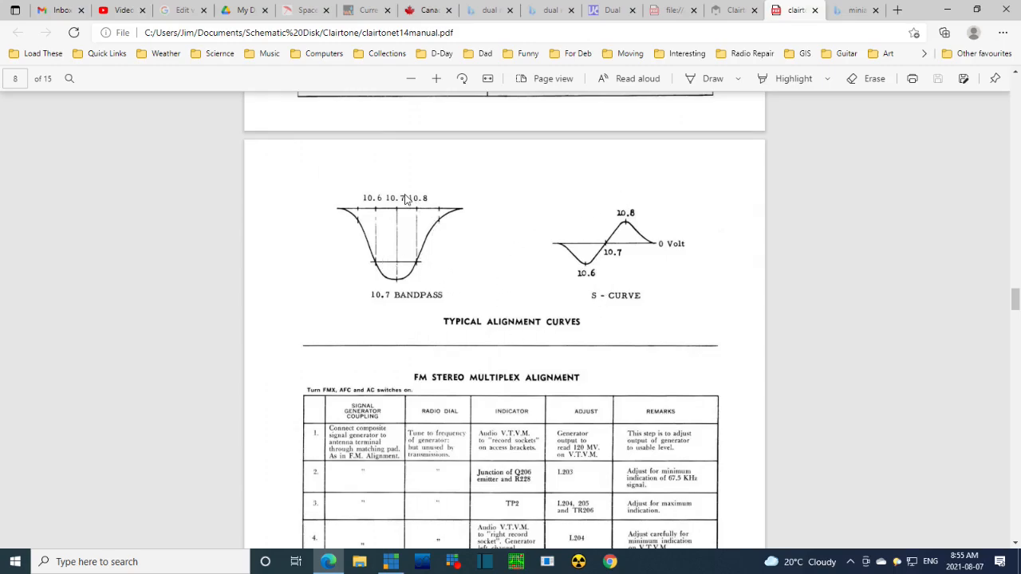
pyautogui.moveTo(398, 284)
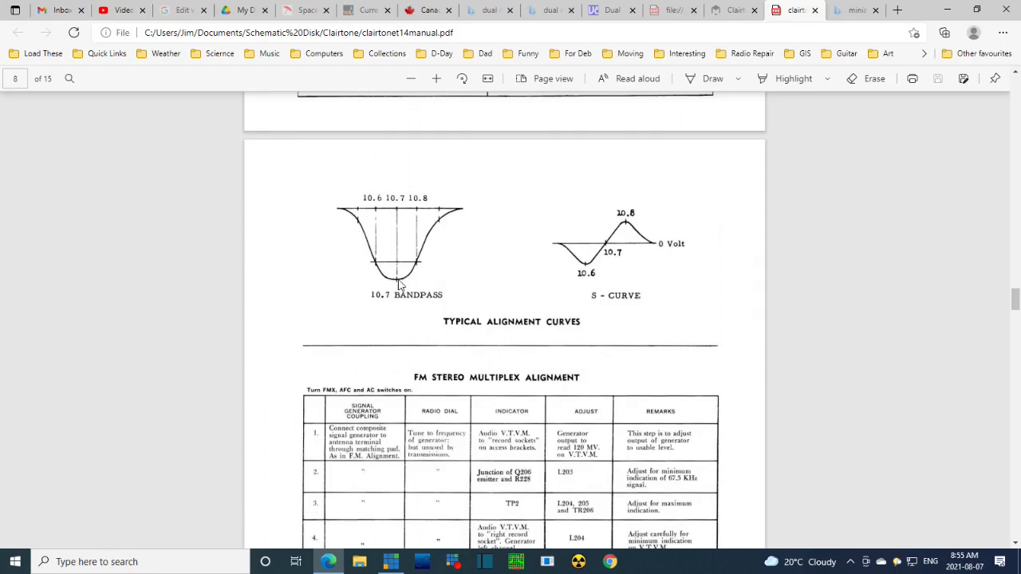
# Scroll page 8 down to the FM Stereo Multiplex Alignment table and alternate method
pyautogui.scroll(-3)
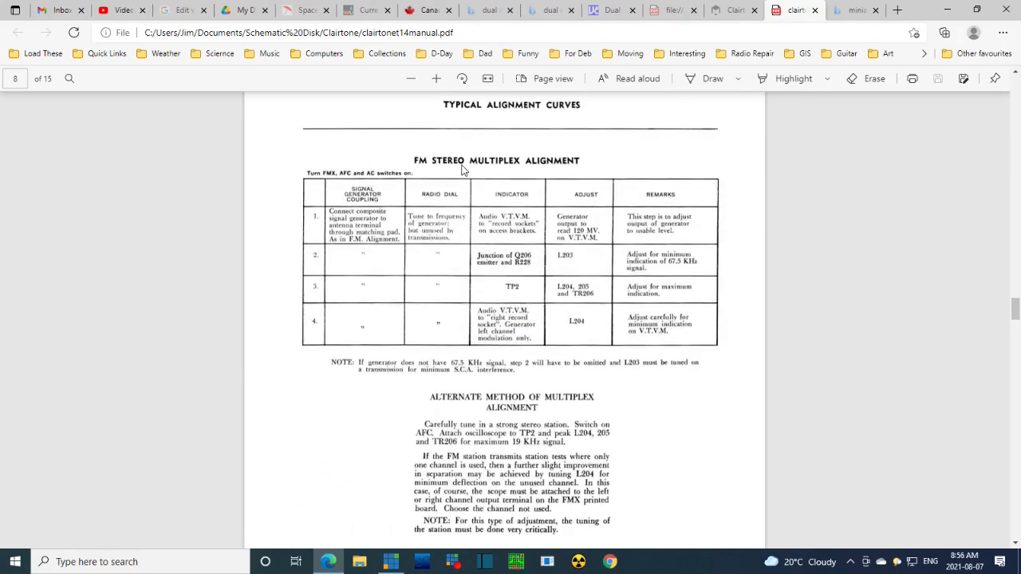
pyautogui.moveTo(608, 179)
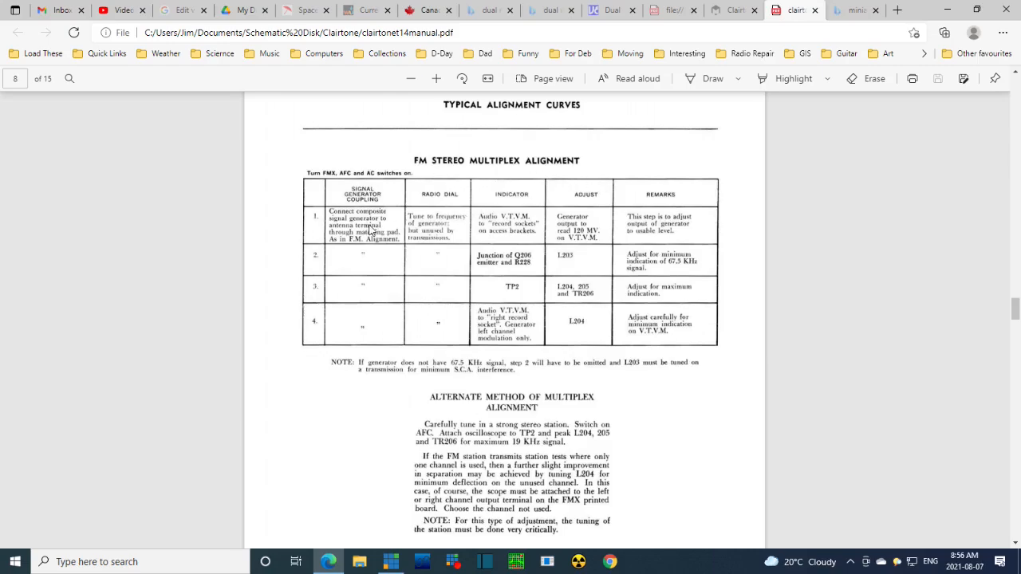
pyautogui.moveTo(364, 232)
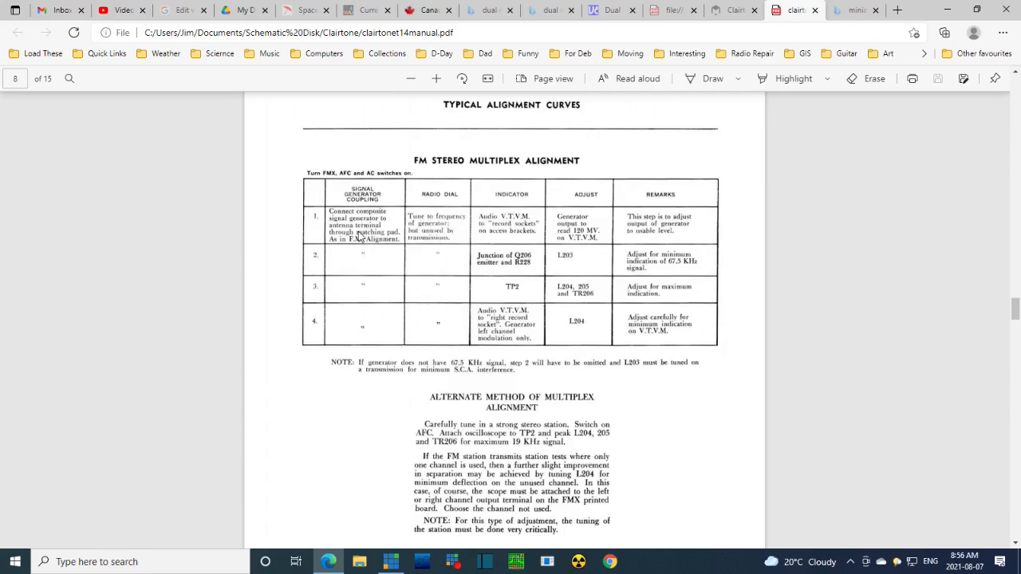
pyautogui.moveTo(375, 242)
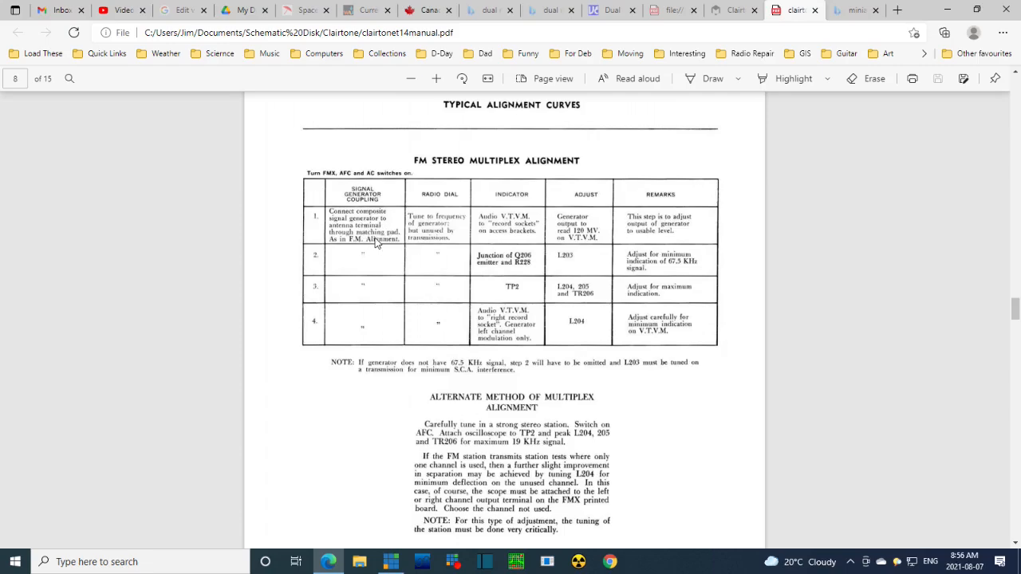
pyautogui.moveTo(386, 241)
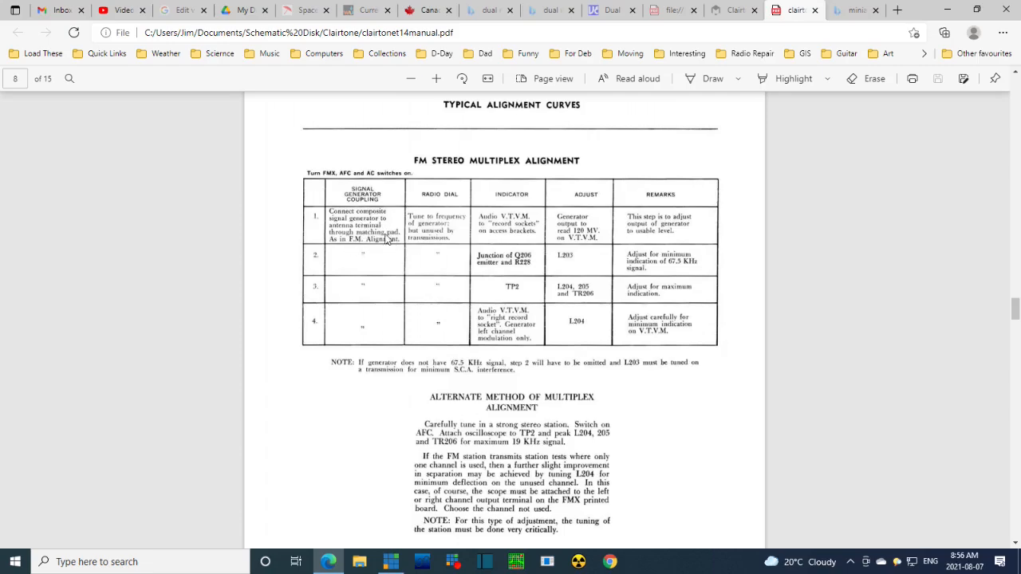
pyautogui.moveTo(370, 214)
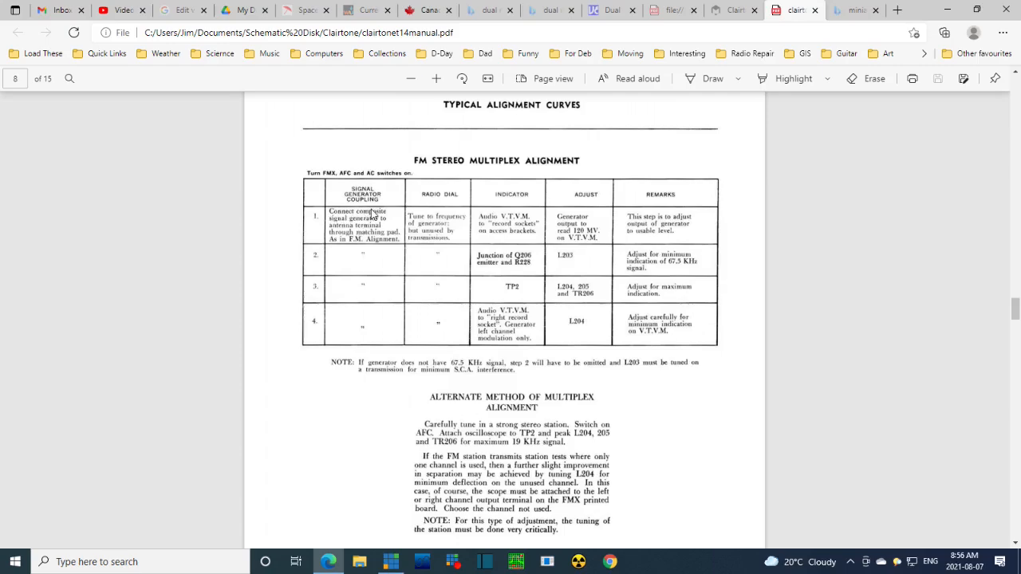
pyautogui.moveTo(423, 230)
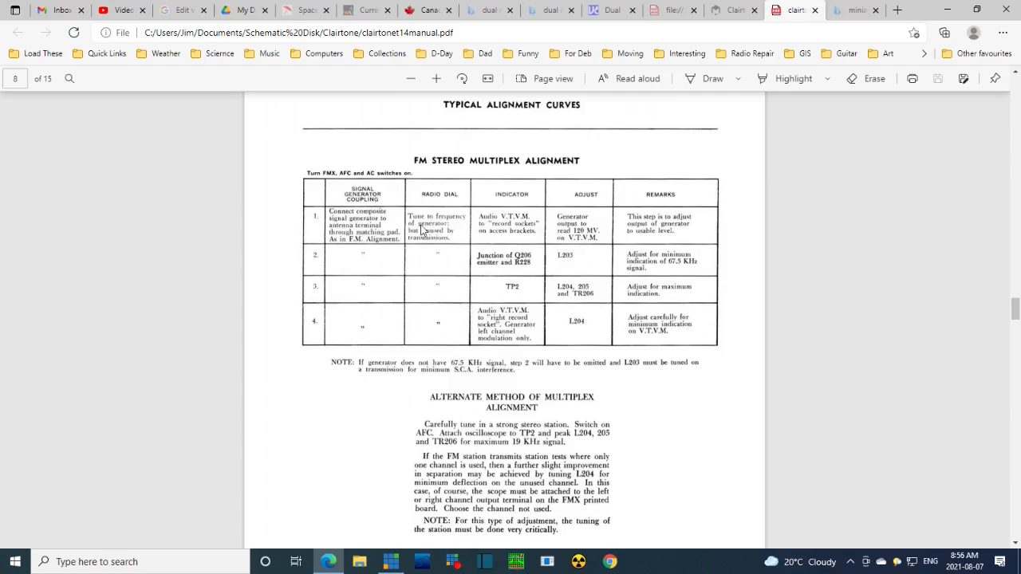
pyautogui.moveTo(466, 237)
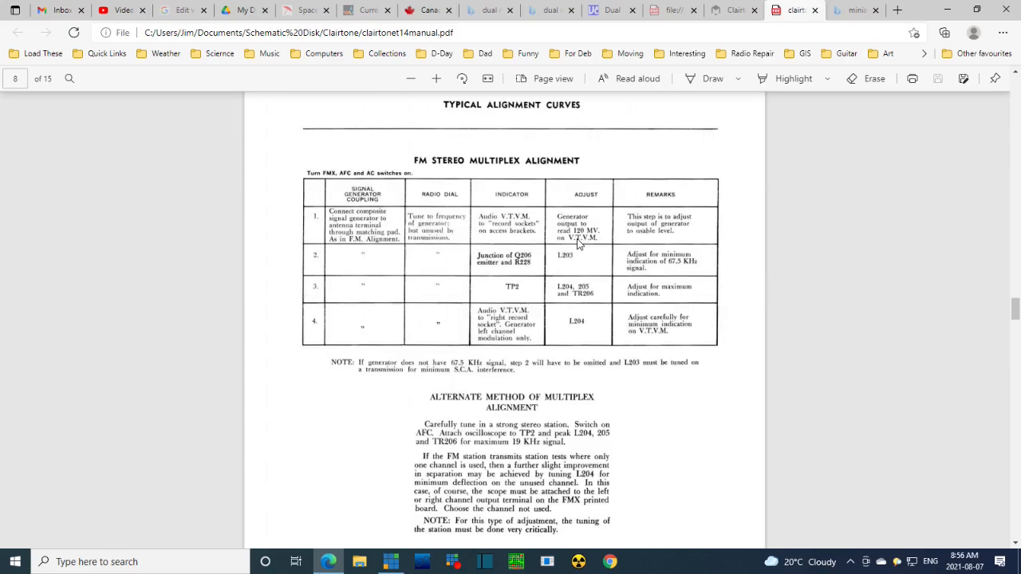
pyautogui.scroll(3)
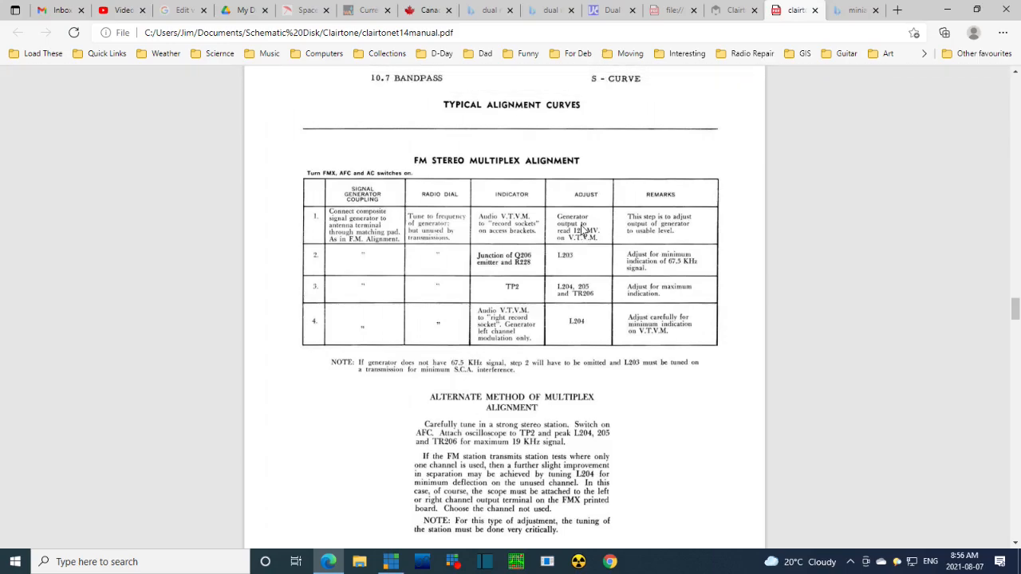
pyautogui.moveTo(301, 204)
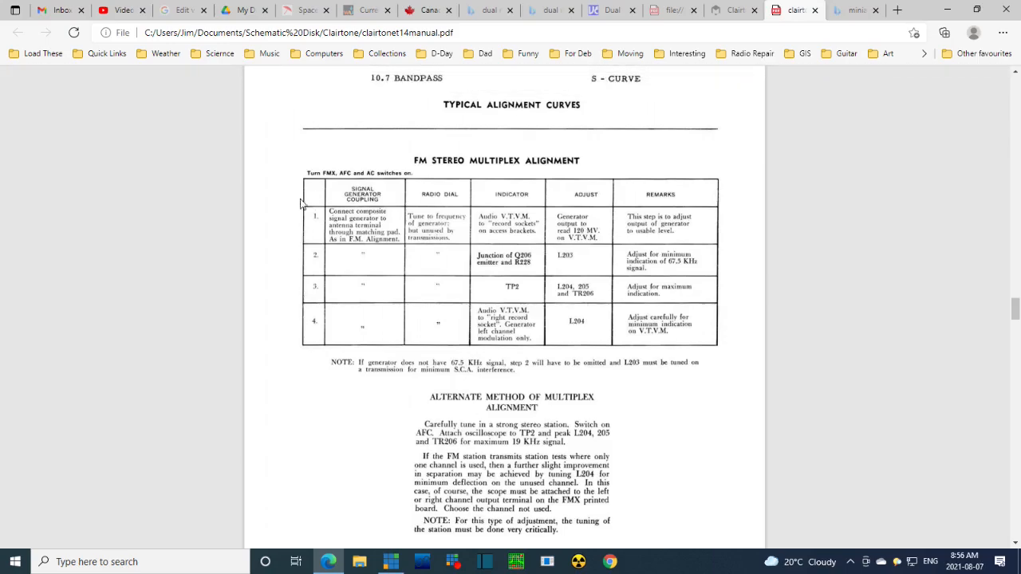
pyautogui.moveTo(371, 230)
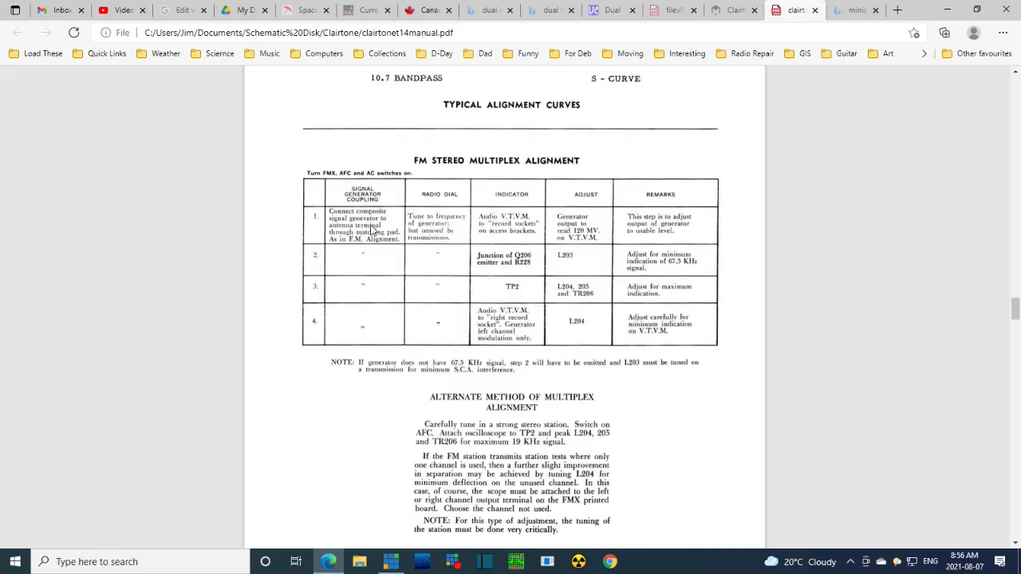
pyautogui.moveTo(651, 233)
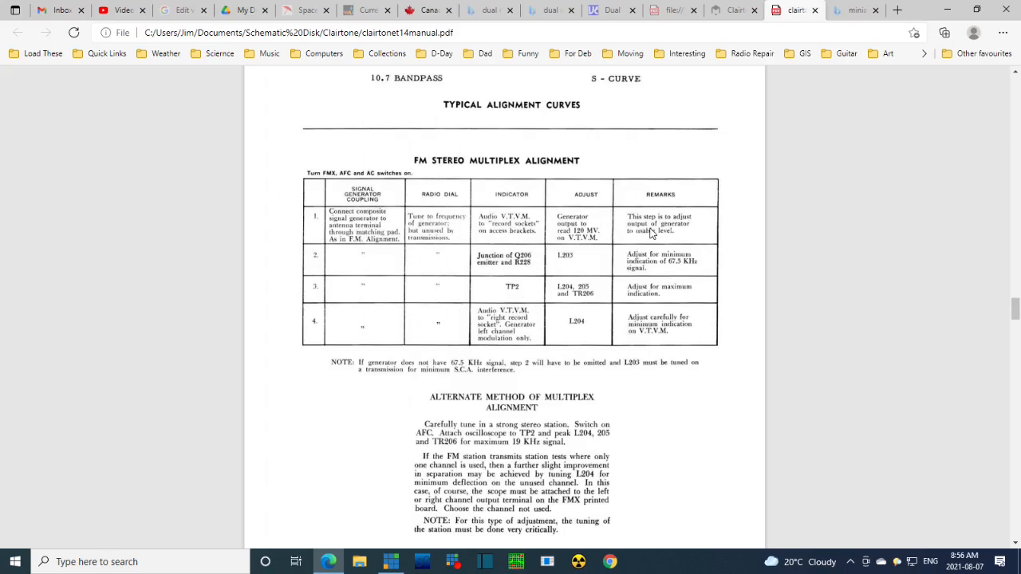
pyautogui.moveTo(673, 233)
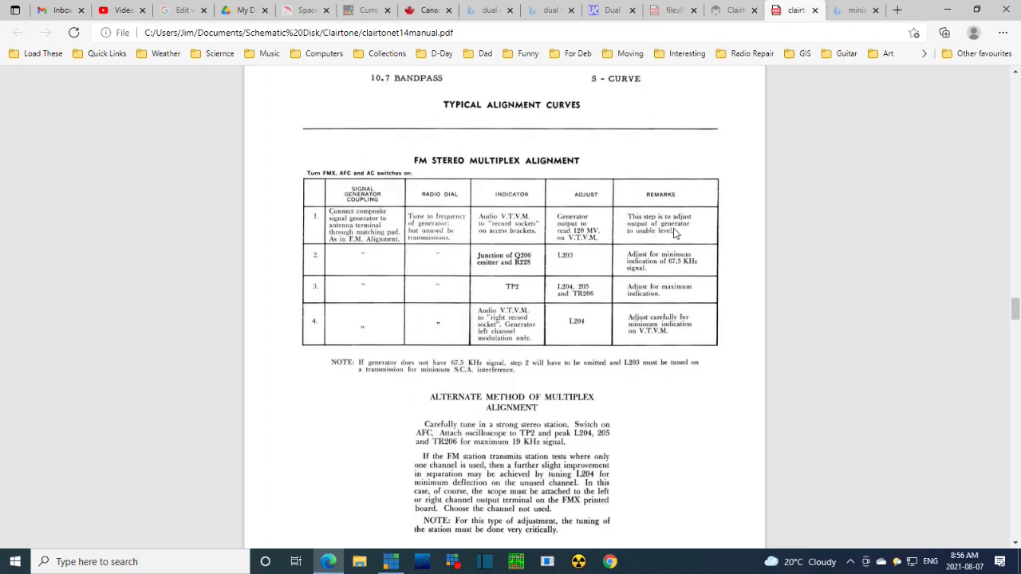
pyautogui.moveTo(644, 233)
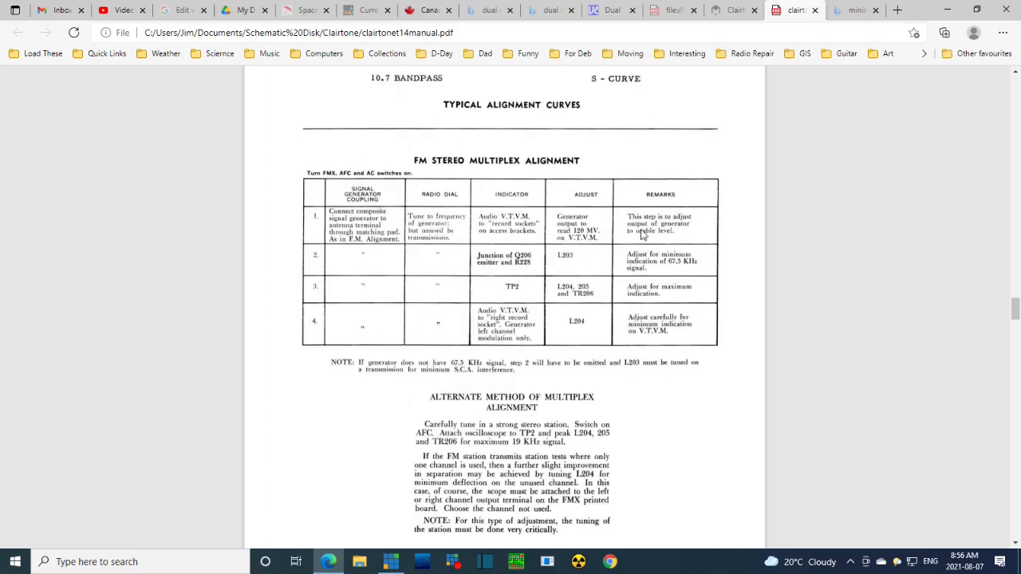
pyautogui.moveTo(526, 271)
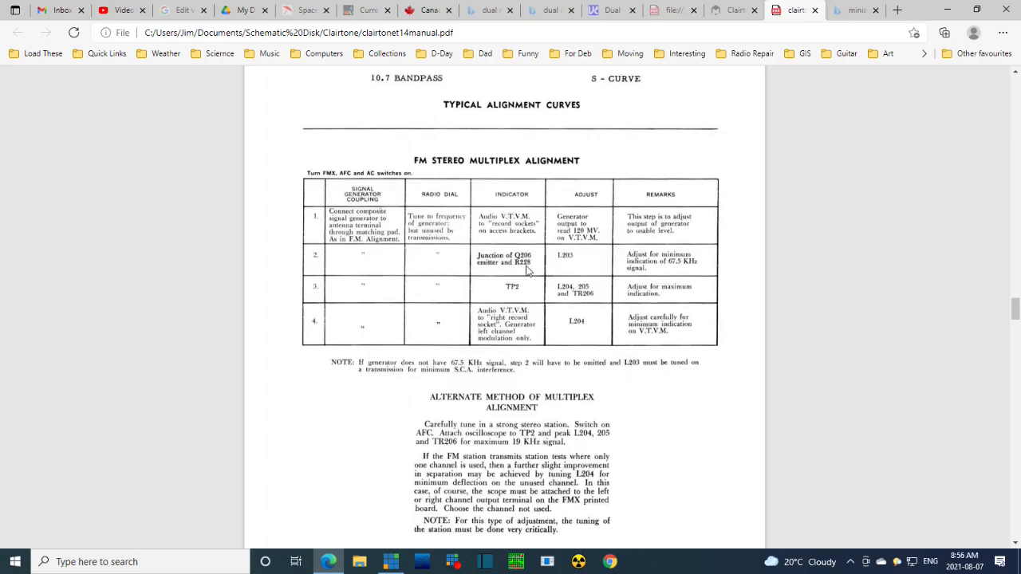
pyautogui.moveTo(689, 270)
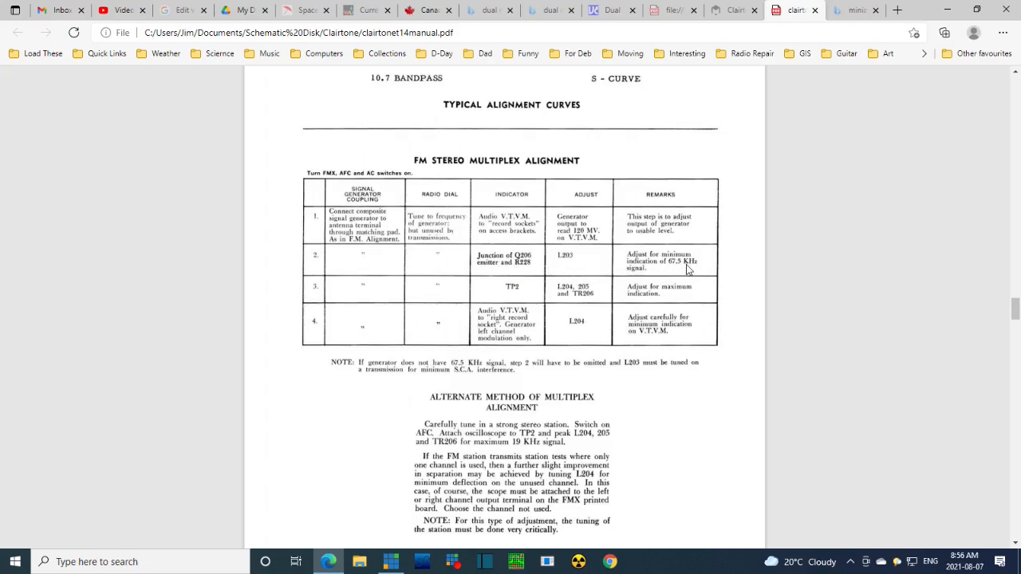
pyautogui.moveTo(673, 270)
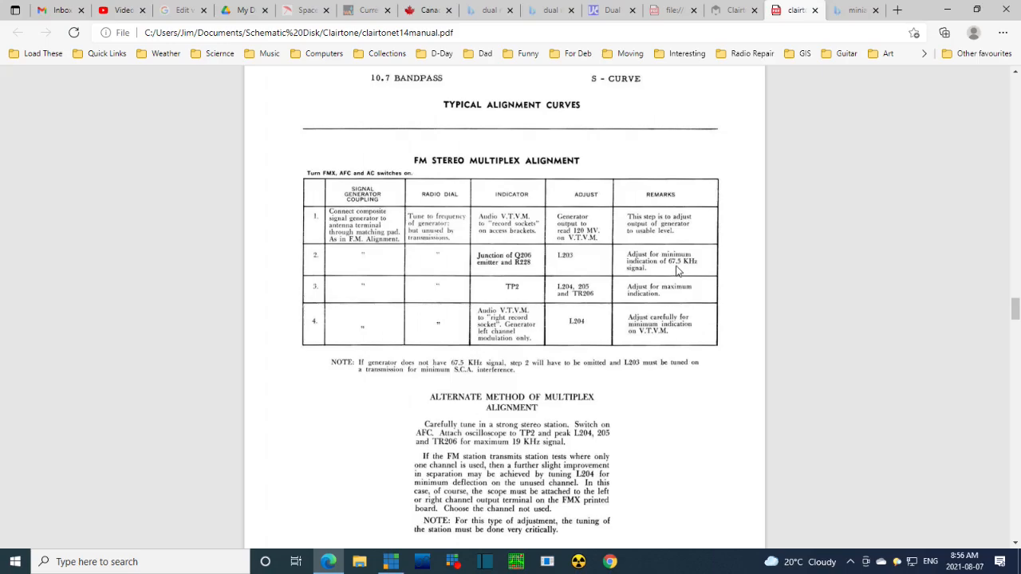
pyautogui.moveTo(661, 293)
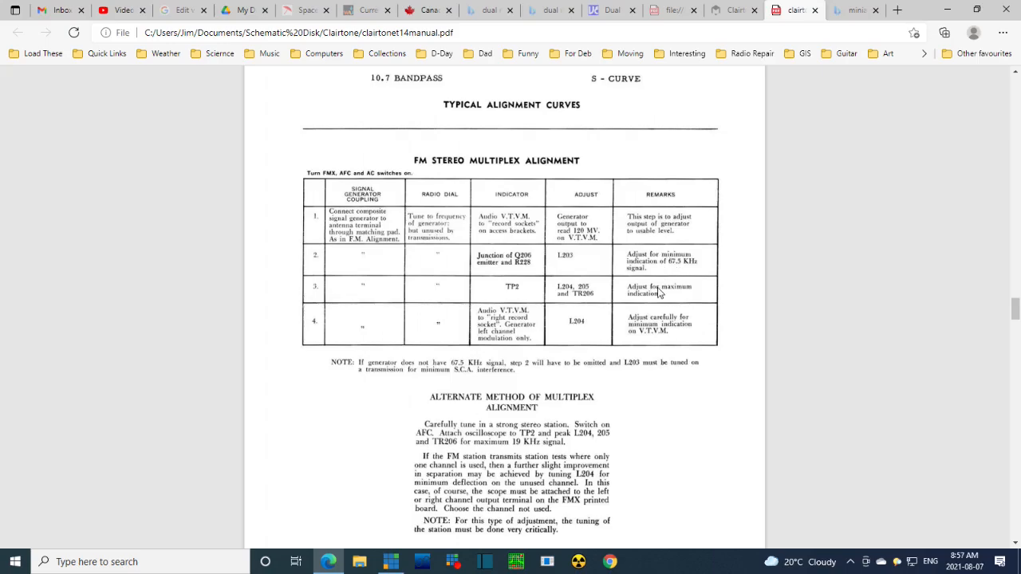
pyautogui.moveTo(609, 295)
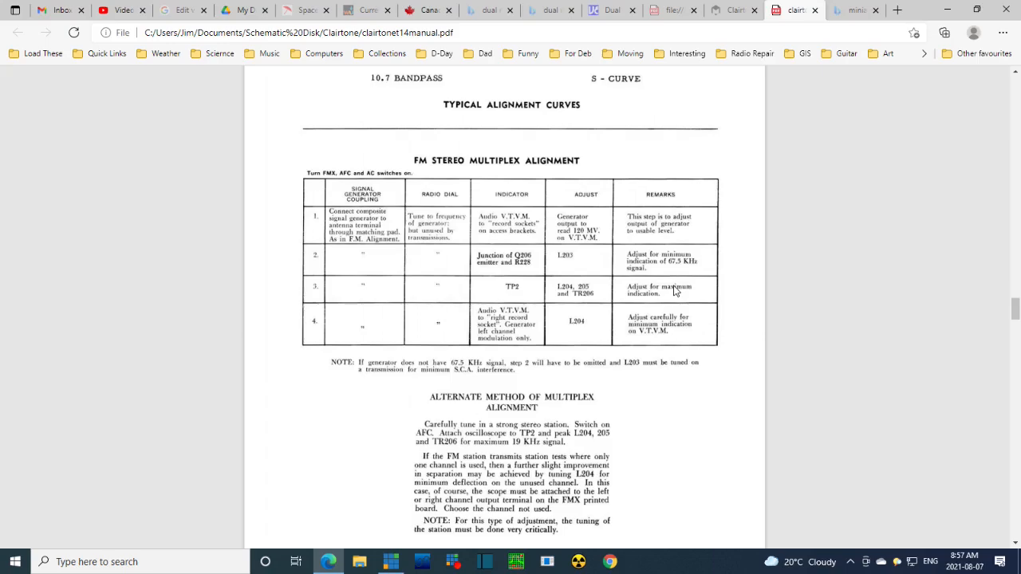
pyautogui.moveTo(673, 291)
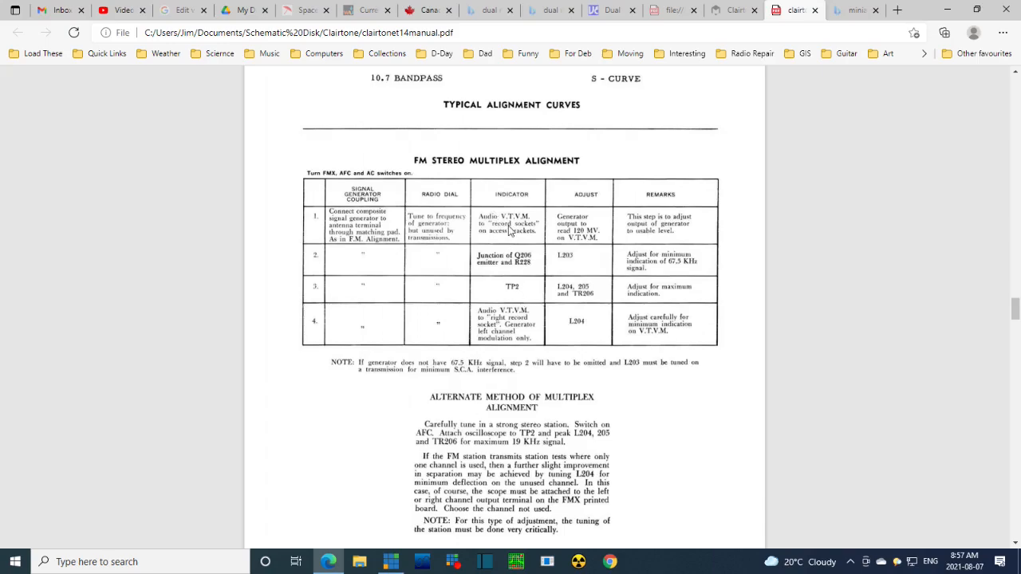
pyautogui.moveTo(660, 360)
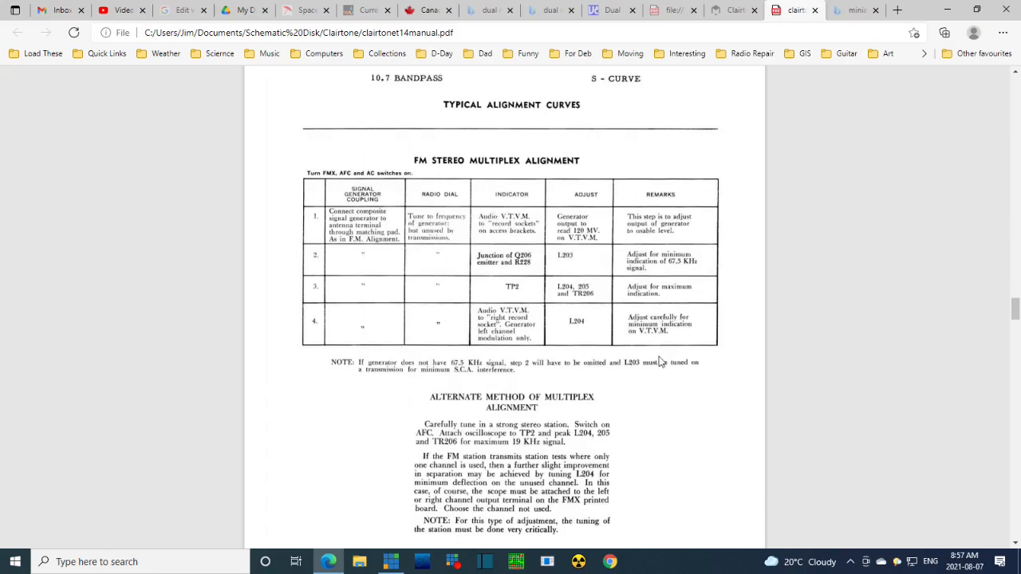
pyautogui.moveTo(399, 376)
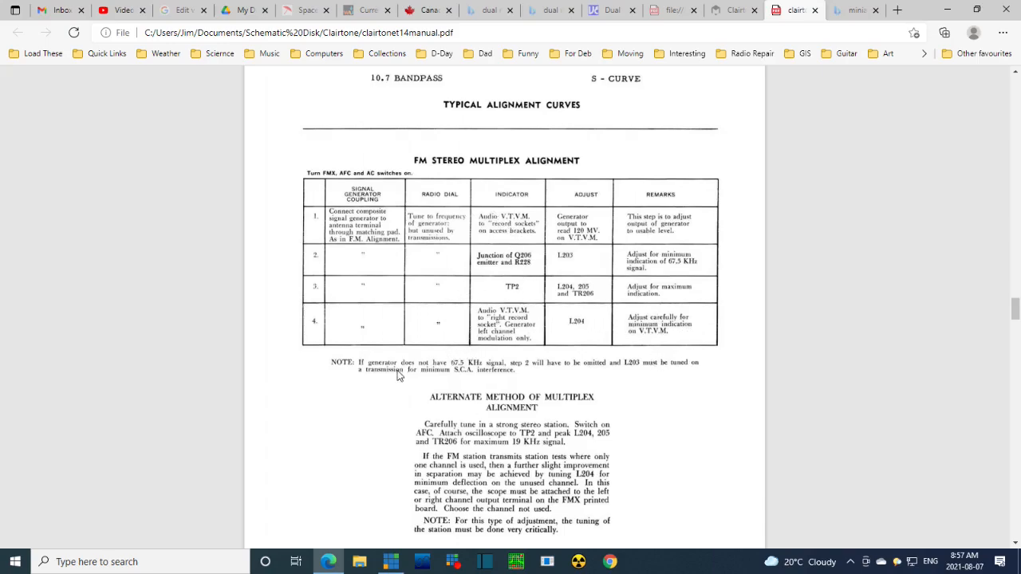
pyautogui.moveTo(472, 370)
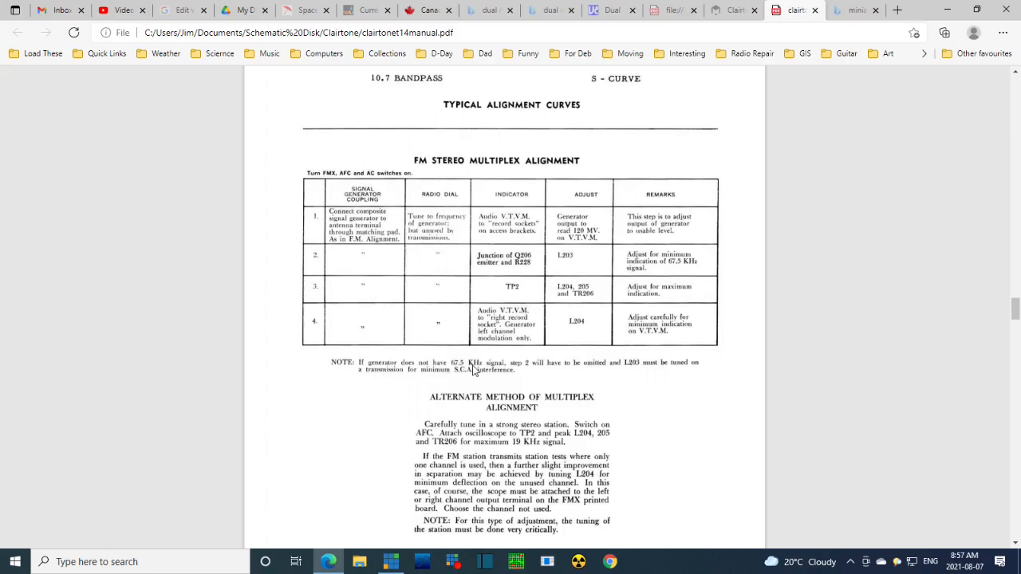
pyautogui.moveTo(629, 378)
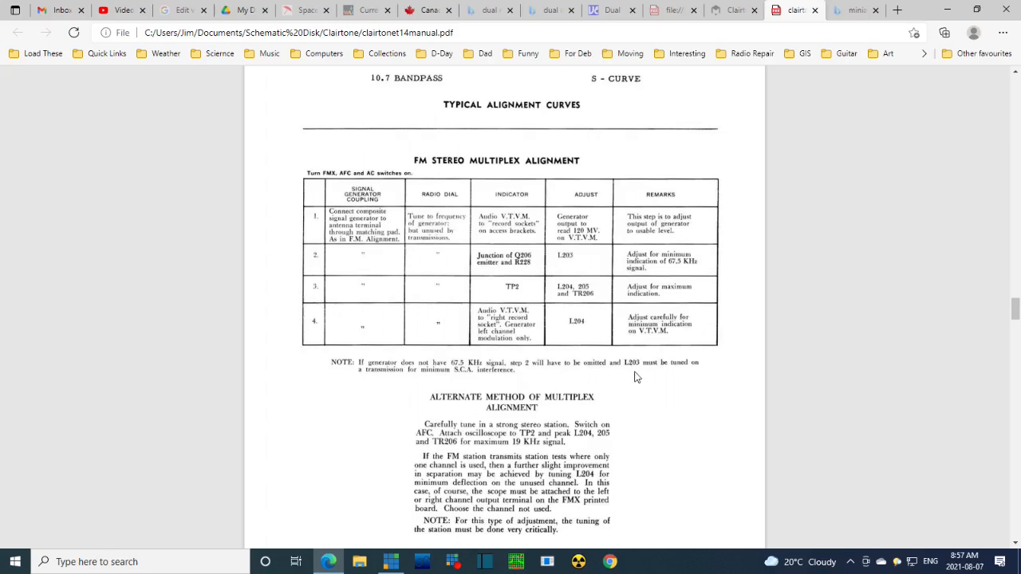
pyautogui.moveTo(460, 379)
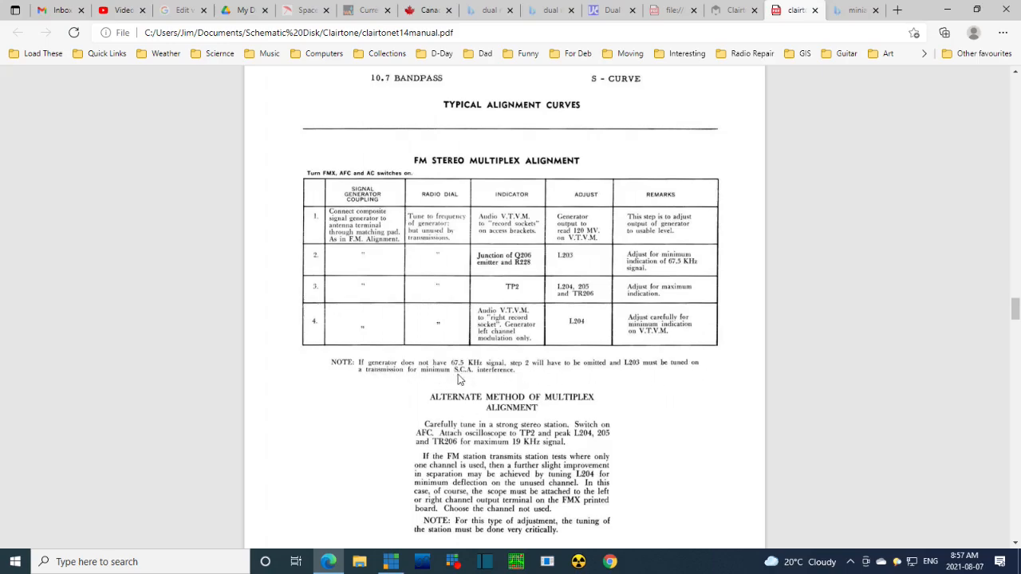
pyautogui.moveTo(469, 380)
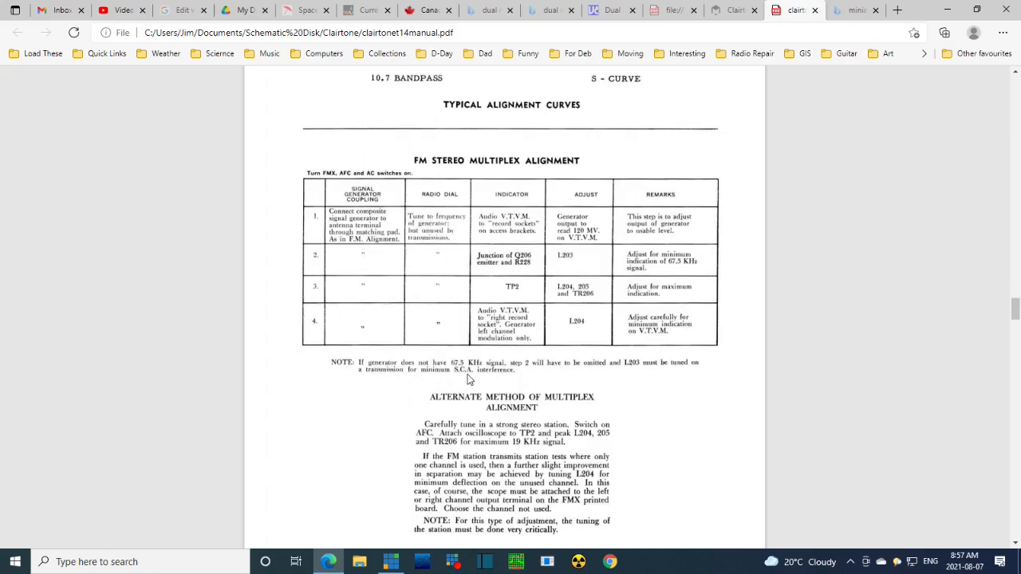
pyautogui.moveTo(456, 384)
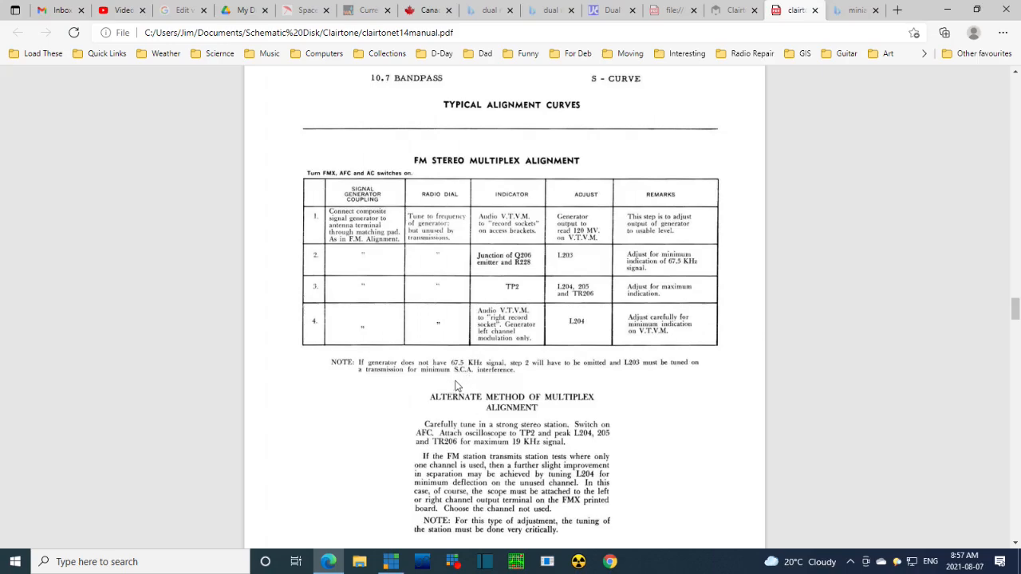
pyautogui.moveTo(465, 402)
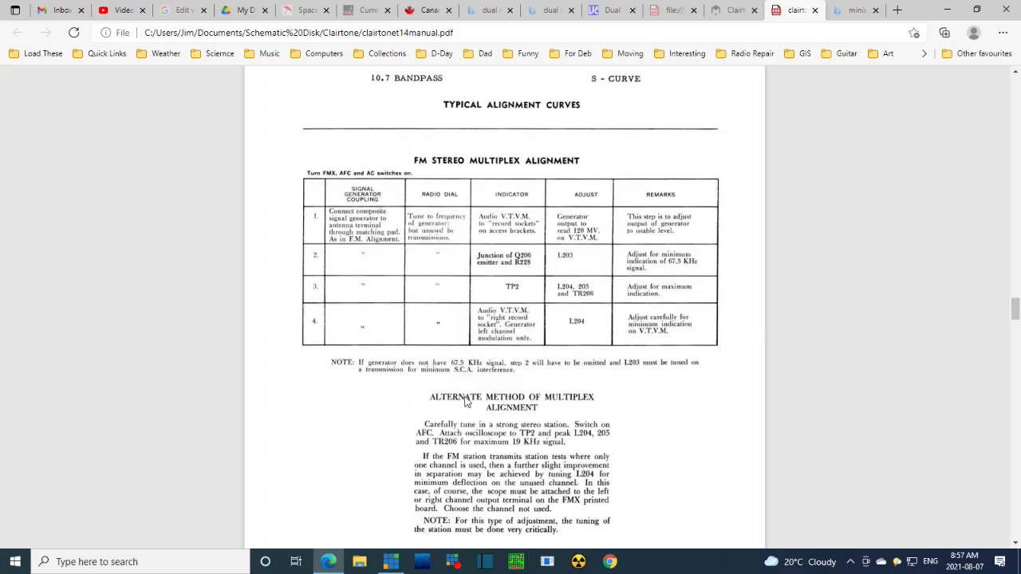
pyautogui.moveTo(471, 377)
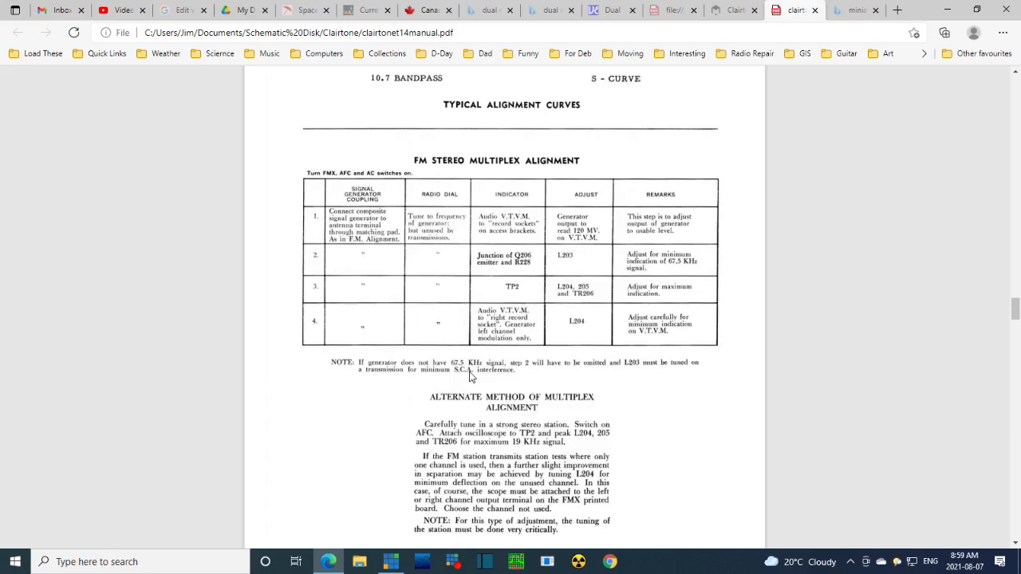
pyautogui.moveTo(316, 399)
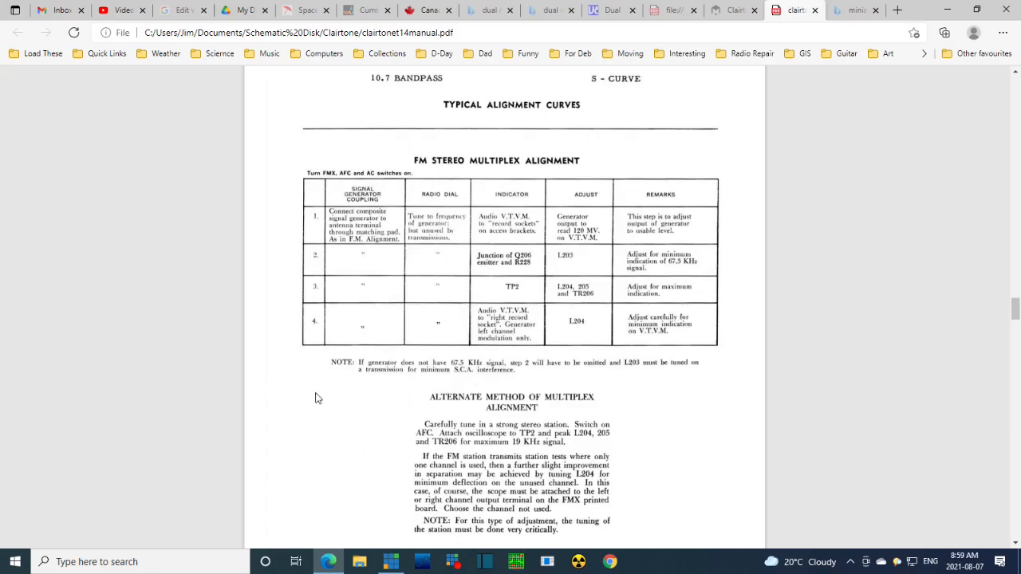
pyautogui.moveTo(471, 357)
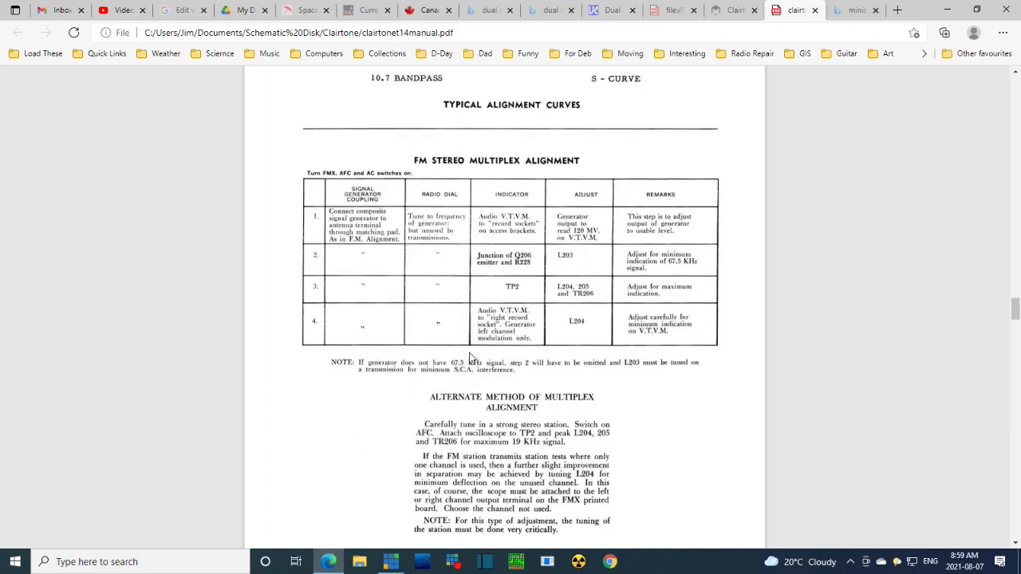
pyautogui.moveTo(461, 374)
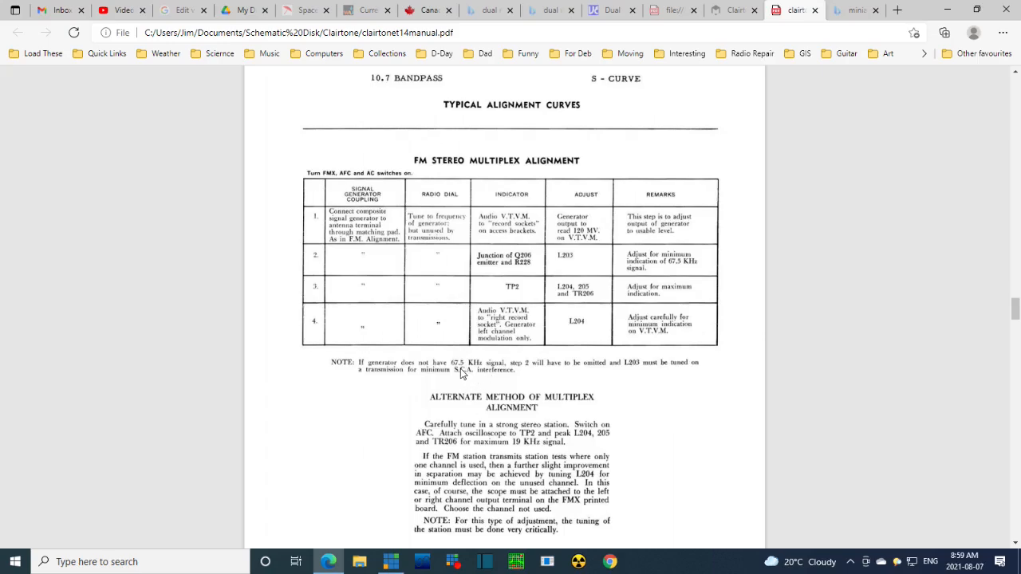
pyautogui.moveTo(485, 380)
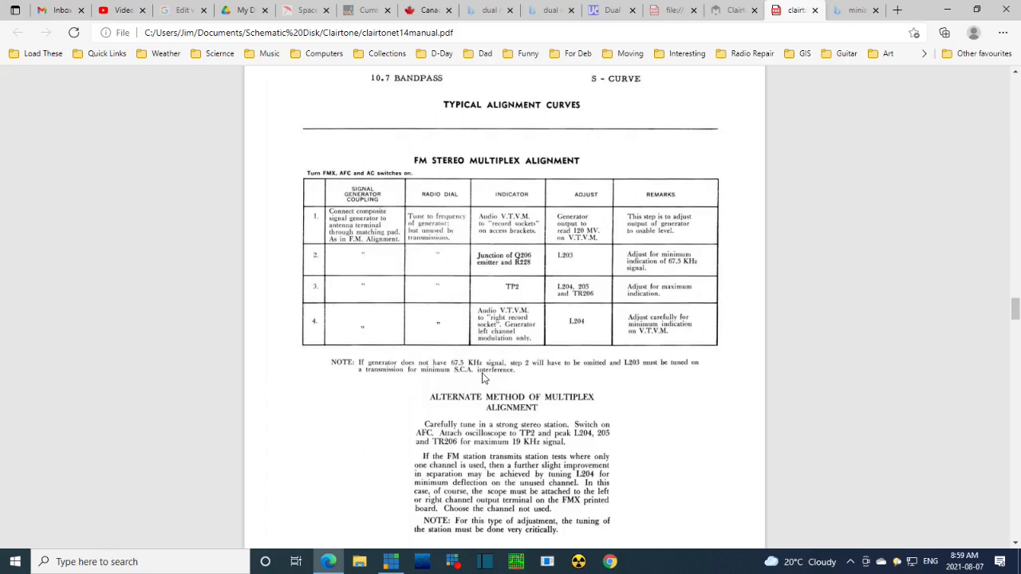
pyautogui.moveTo(456, 380)
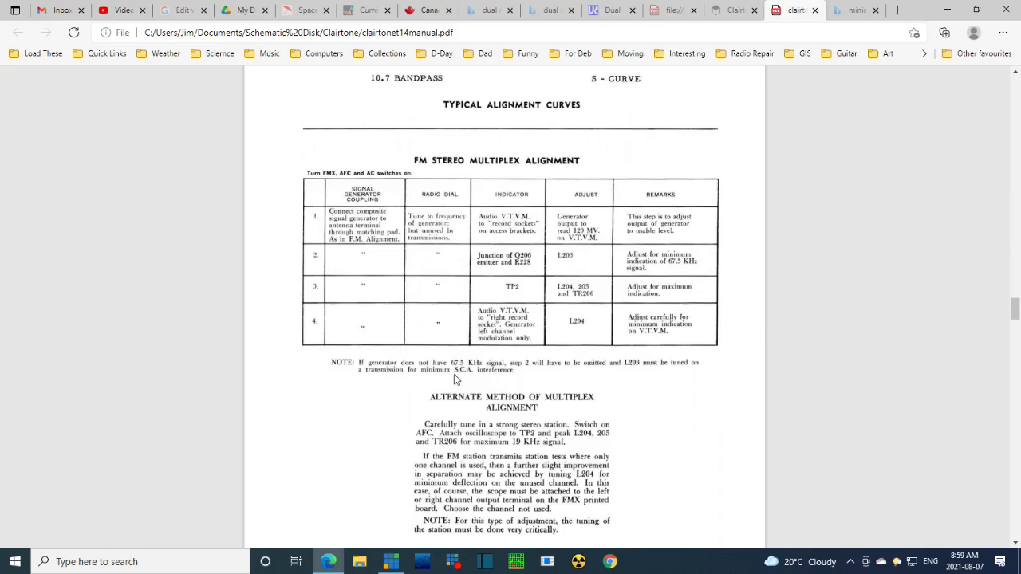
pyautogui.moveTo(479, 375)
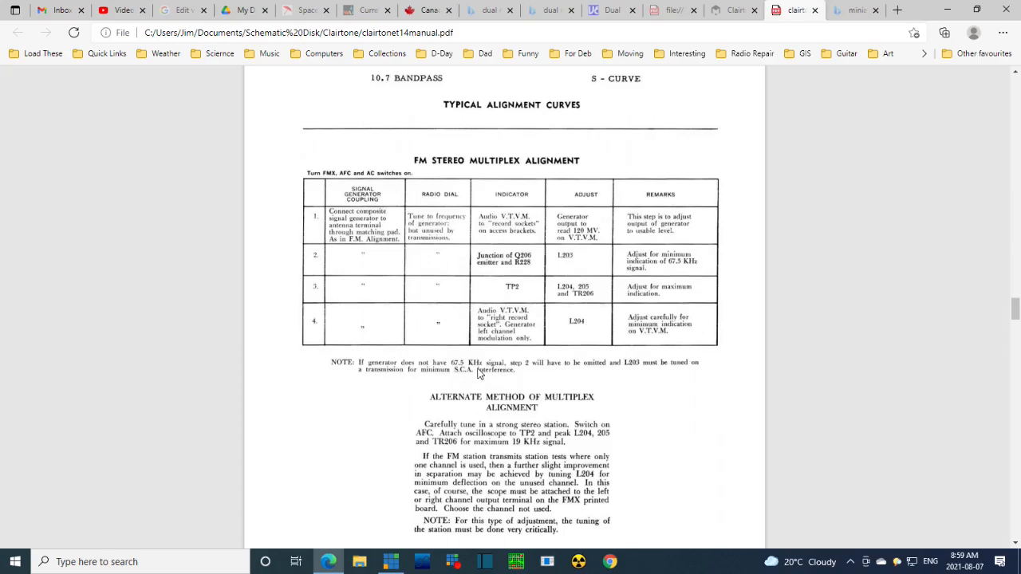
# Scroll to the end of page 8 past the multiplex alignment text toward the parts list
pyautogui.scroll(-3)
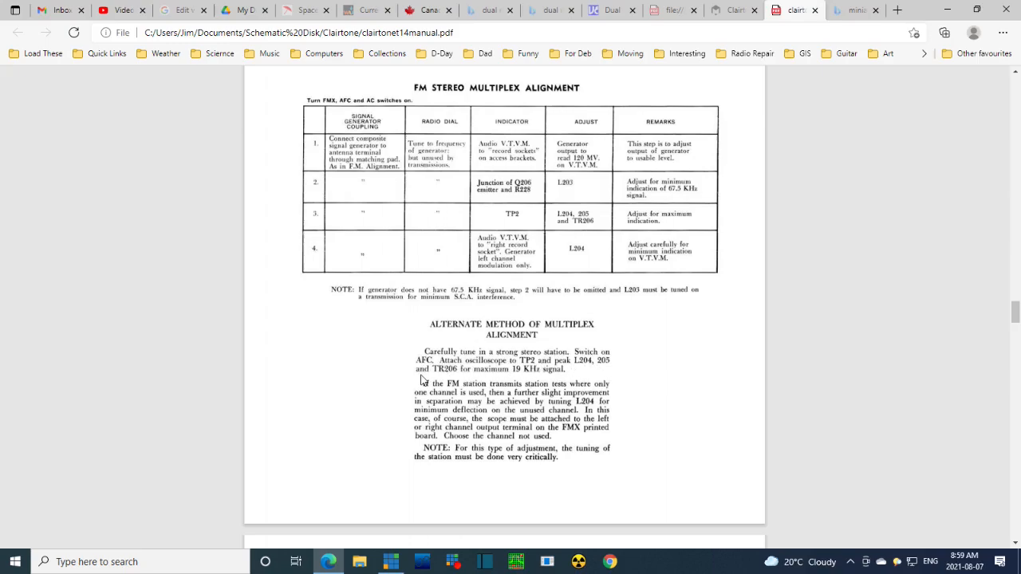
pyautogui.moveTo(549, 377)
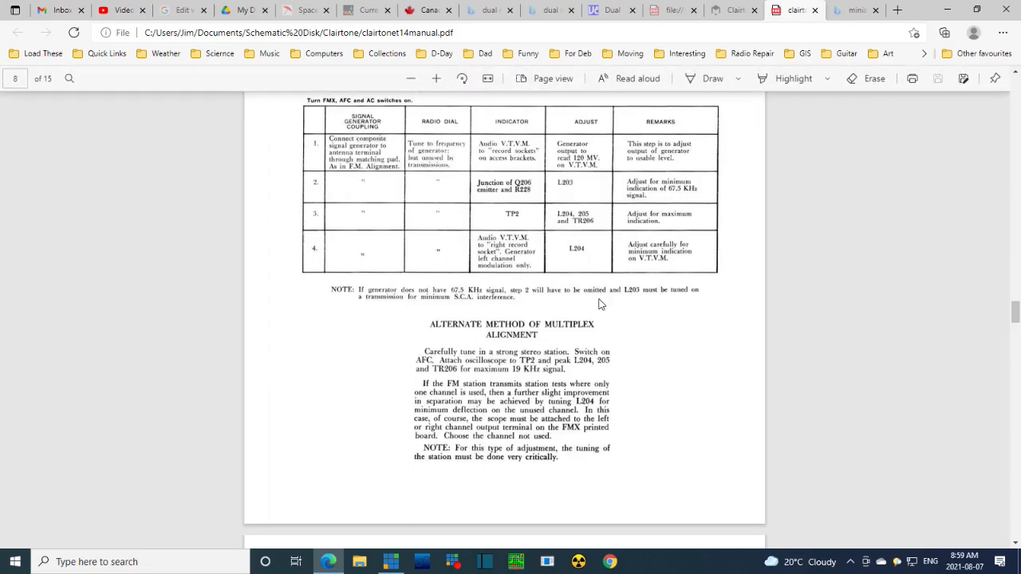
pyautogui.moveTo(501, 413)
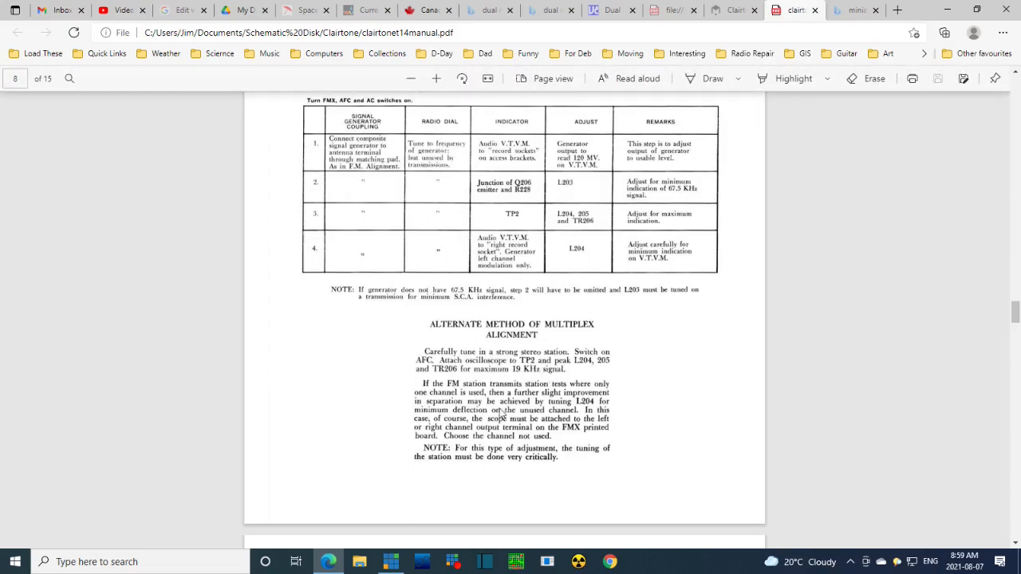
pyautogui.moveTo(536, 393)
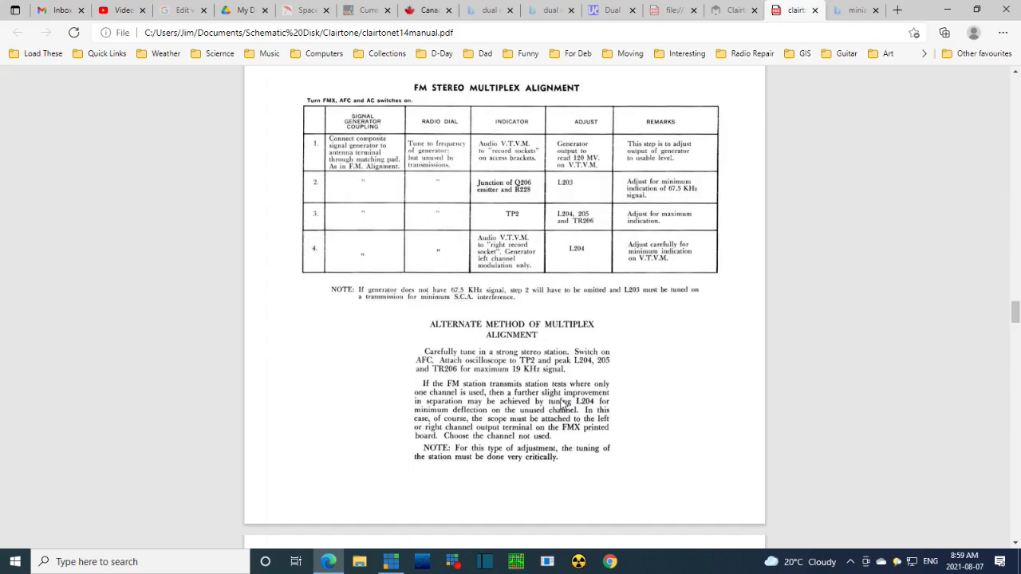
pyautogui.moveTo(501, 415)
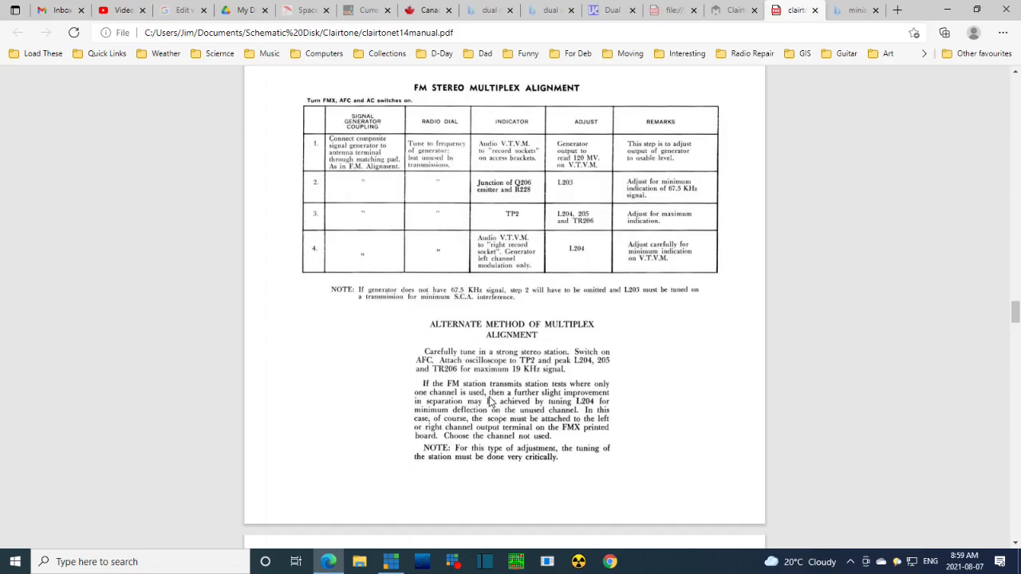
pyautogui.moveTo(466, 484)
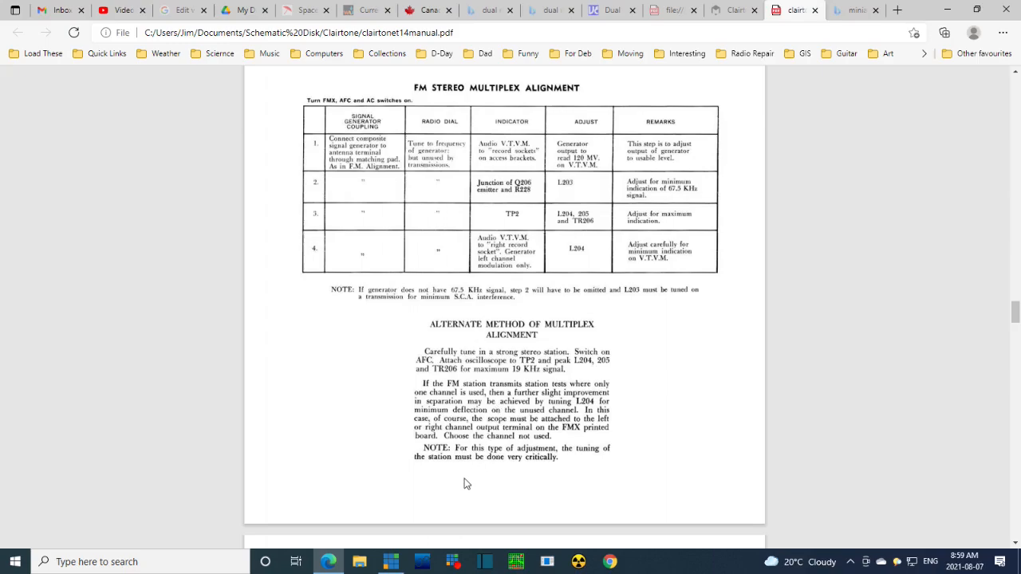
pyautogui.moveTo(603, 456)
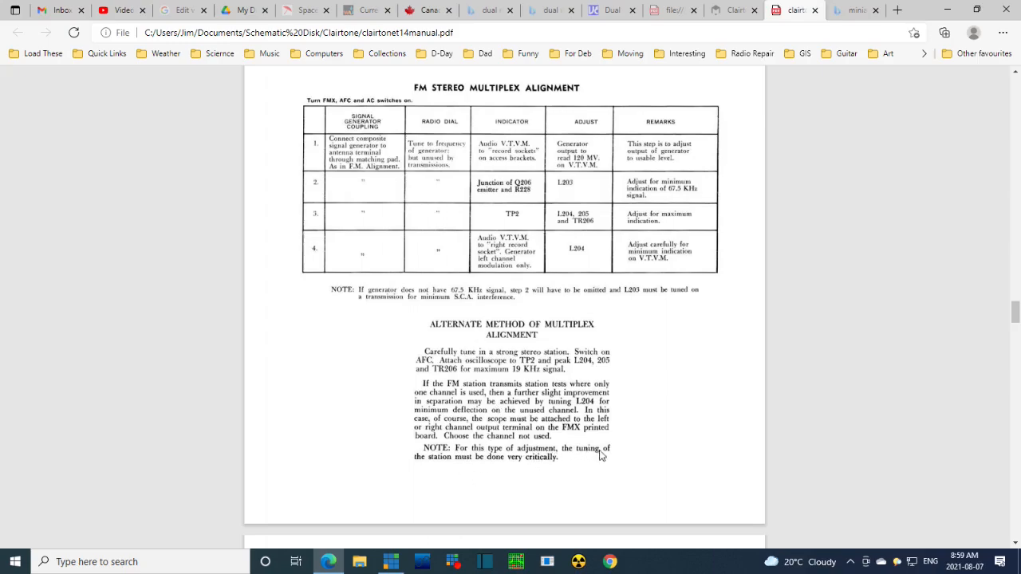
pyautogui.moveTo(563, 466)
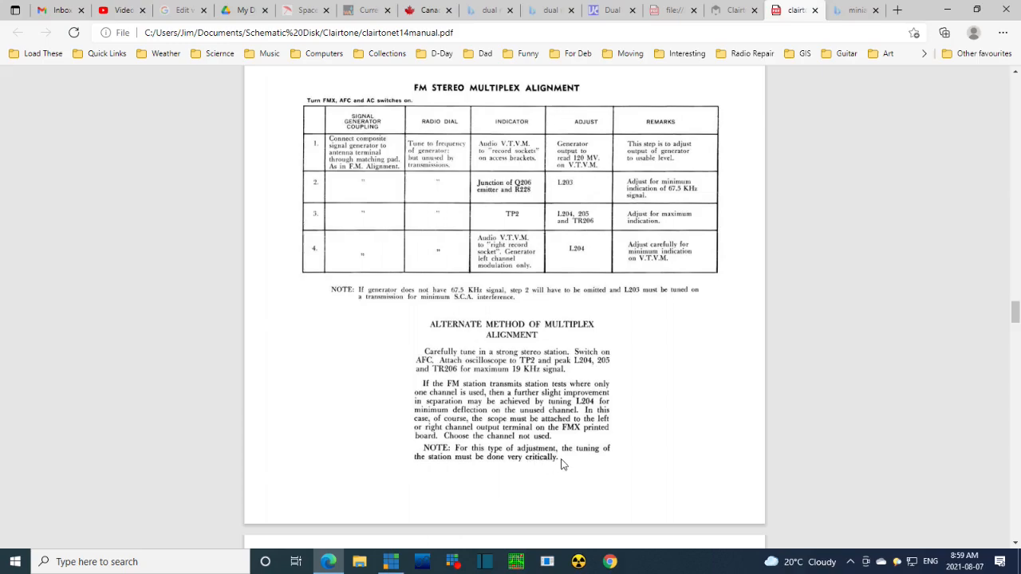
pyautogui.moveTo(507, 440)
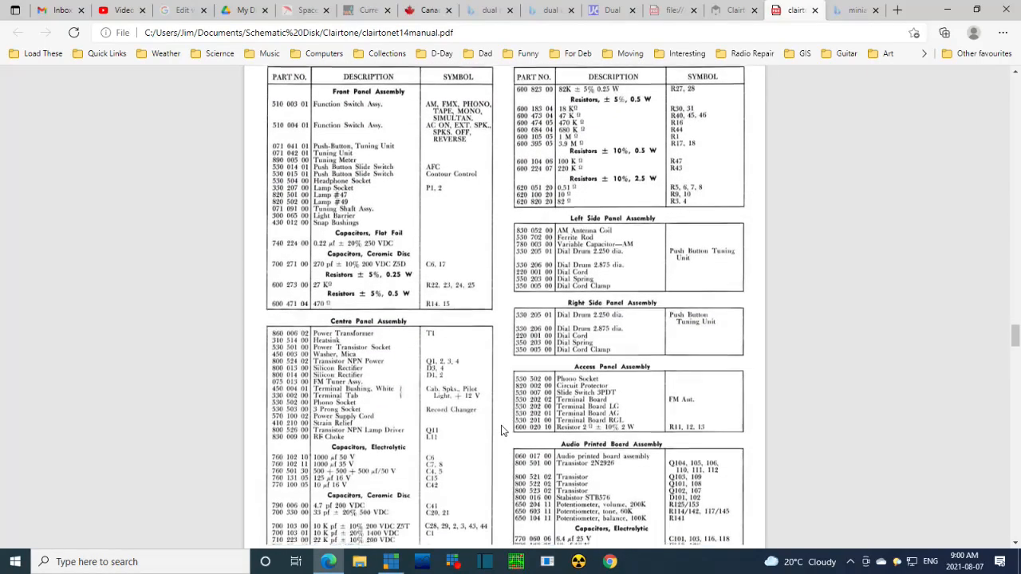
# Scroll through the manual to page 13 with the board layouts above the T14 circuit diagram
pyautogui.scroll(-3)
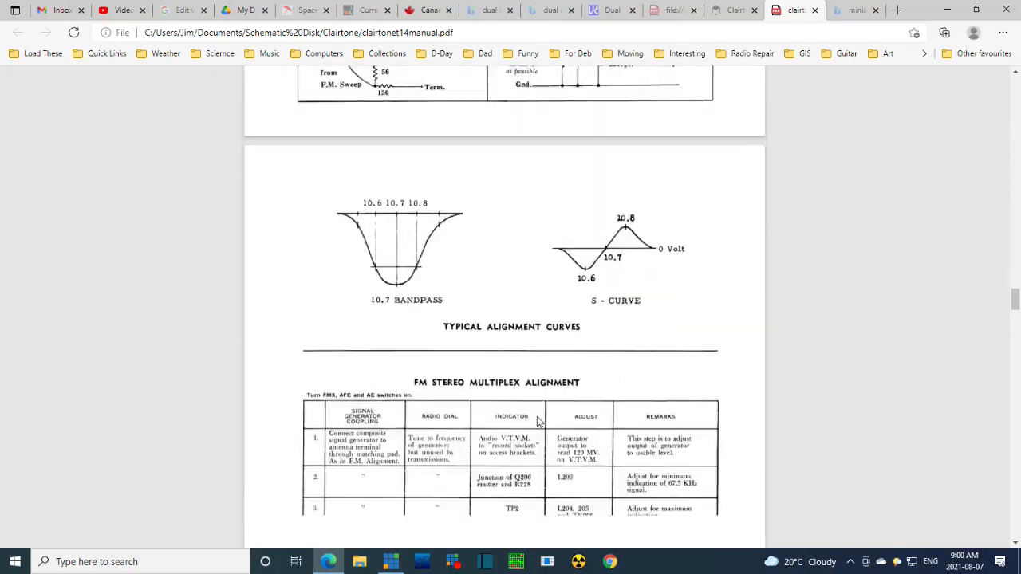
pyautogui.scroll(-3)
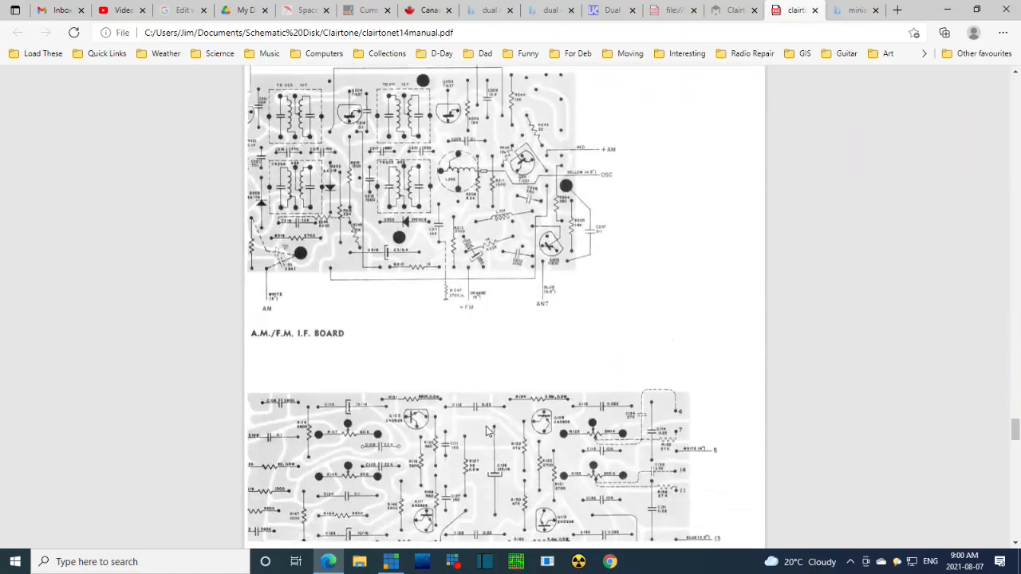
pyautogui.scroll(-3)
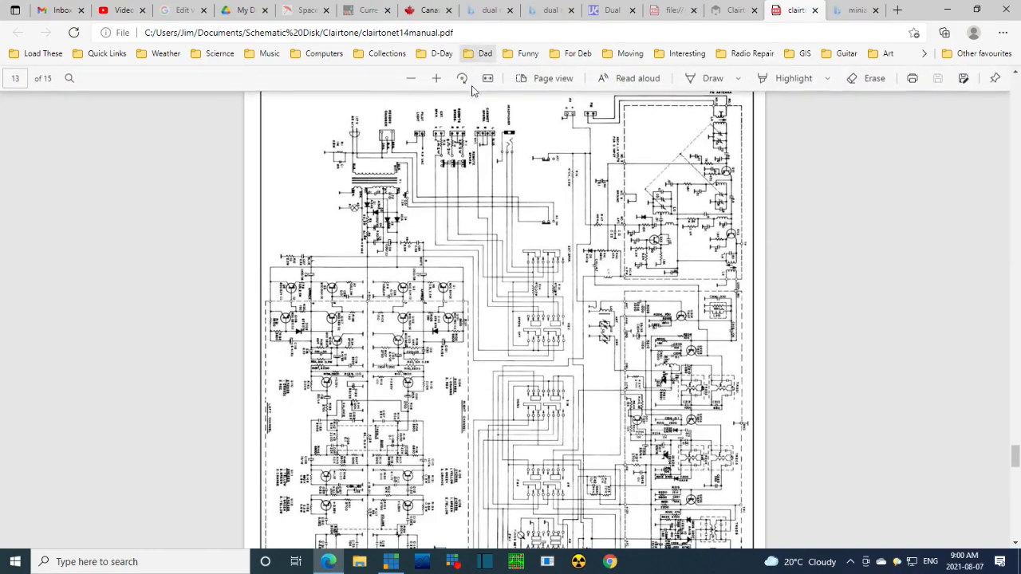
pyautogui.click(462, 78)
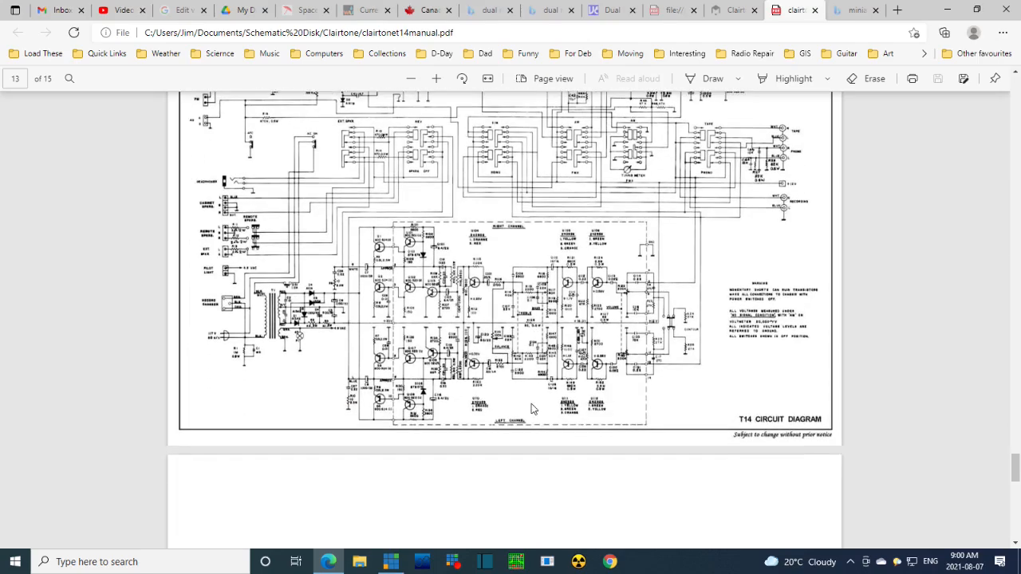
pyautogui.scroll(3)
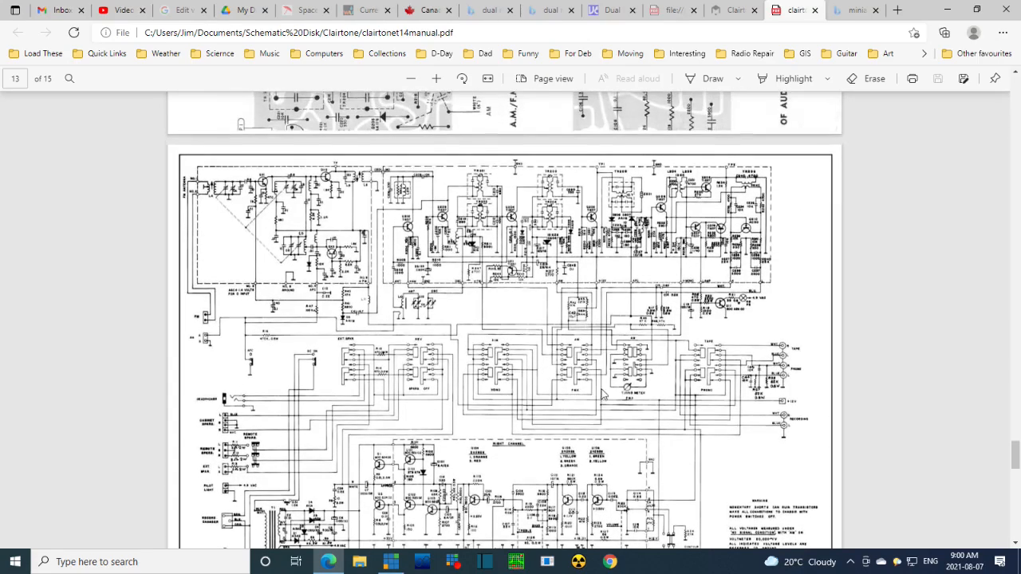
pyautogui.scroll(3)
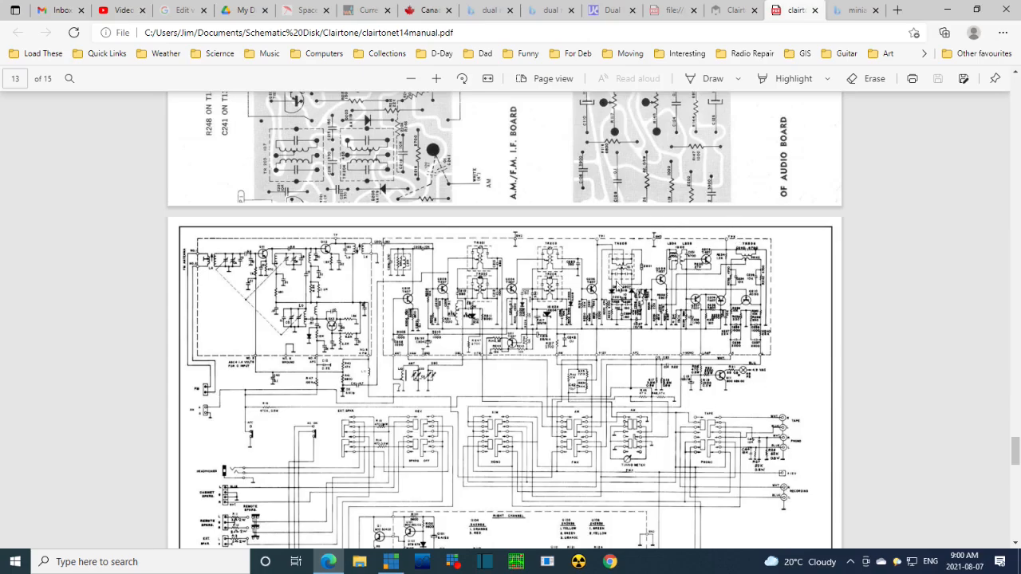
pyautogui.moveTo(805, 126)
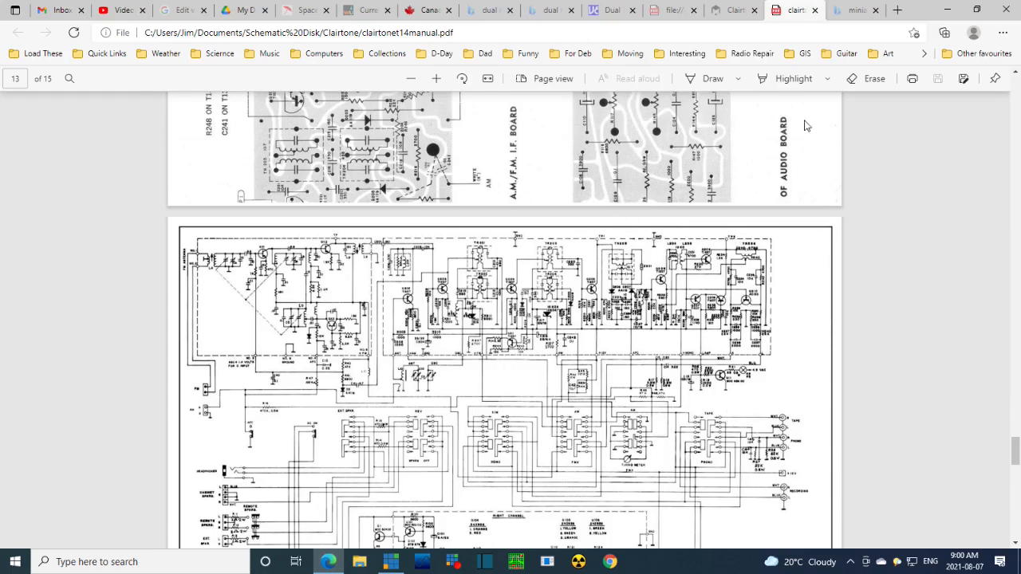
pyautogui.click(437, 78)
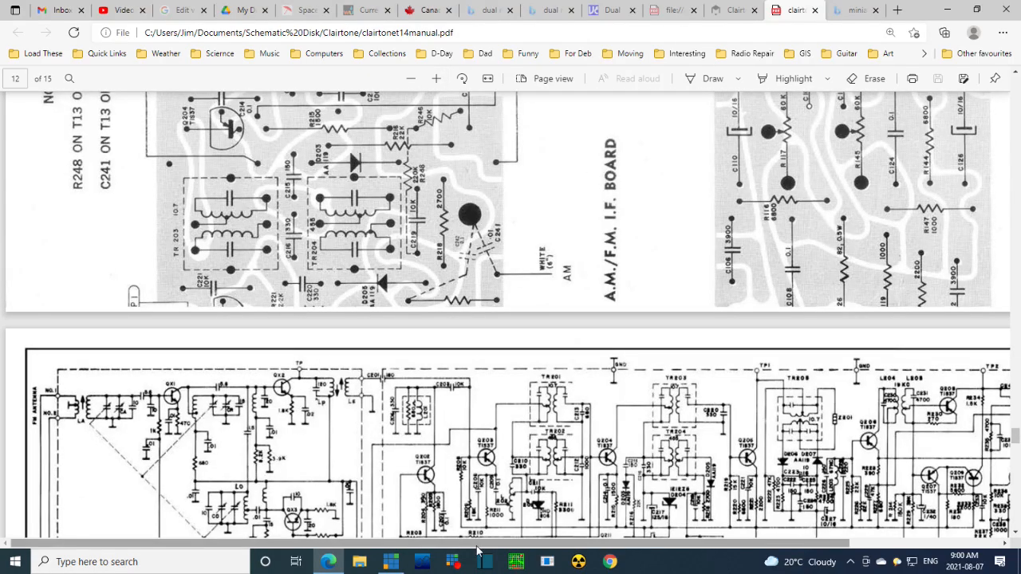
pyautogui.scroll(-3)
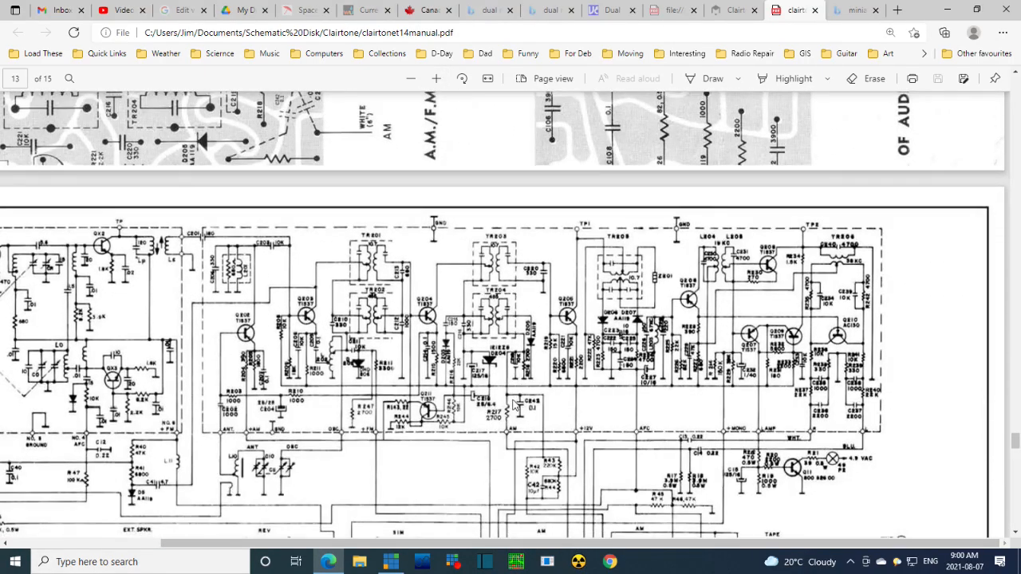
pyautogui.moveTo(642, 309)
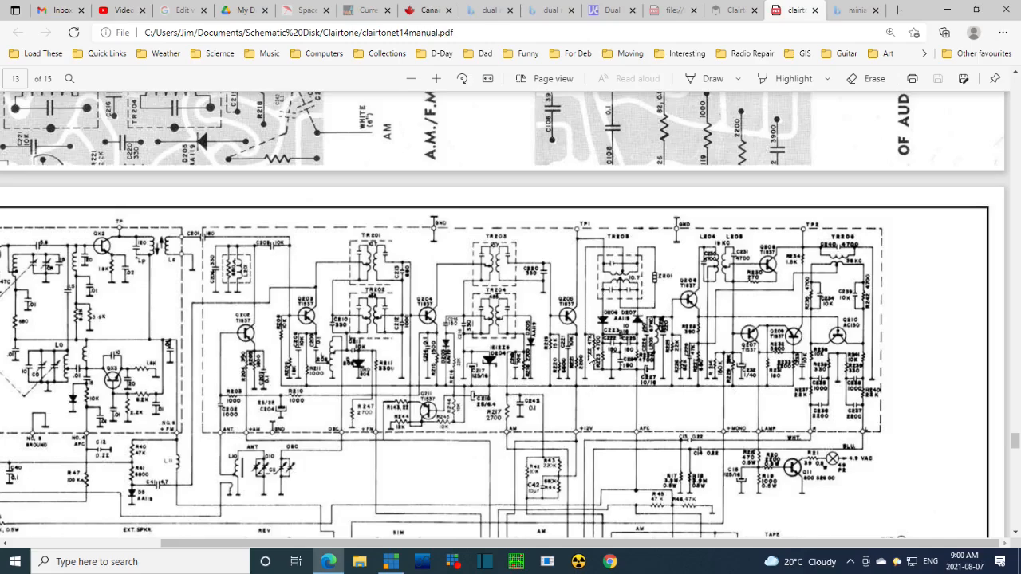
pyautogui.moveTo(593, 359)
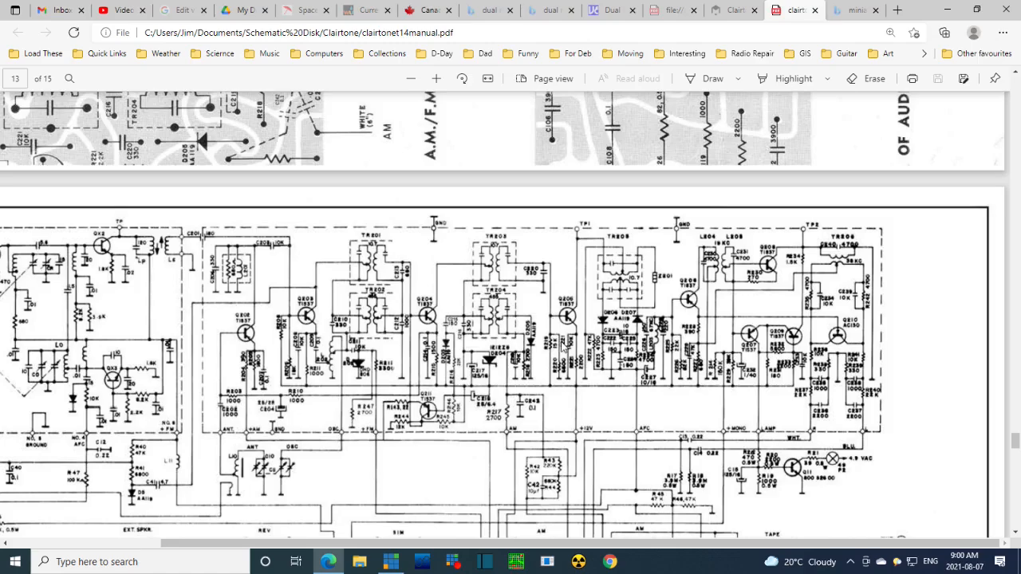
pyautogui.moveTo(571, 271)
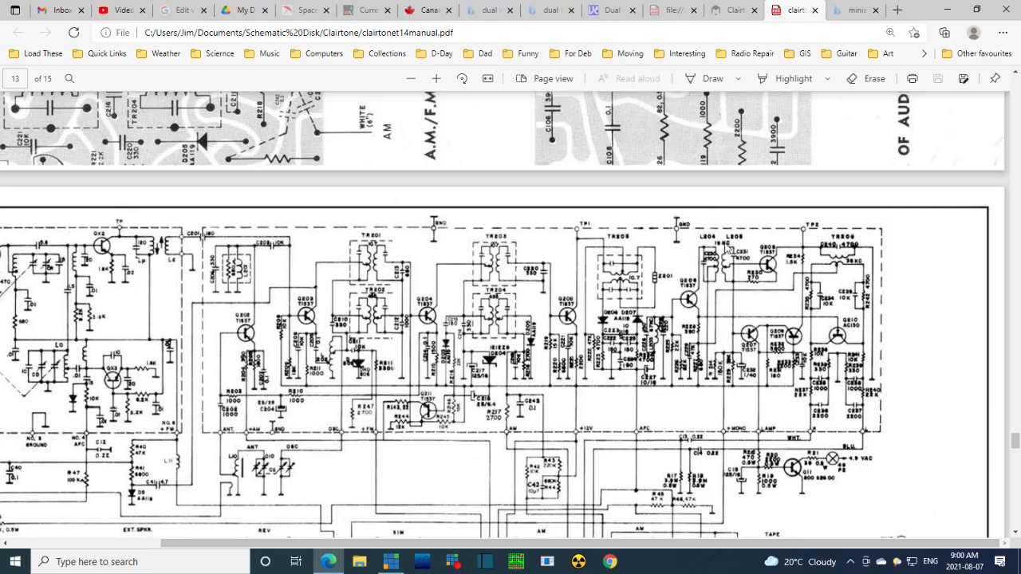
pyautogui.moveTo(804, 281)
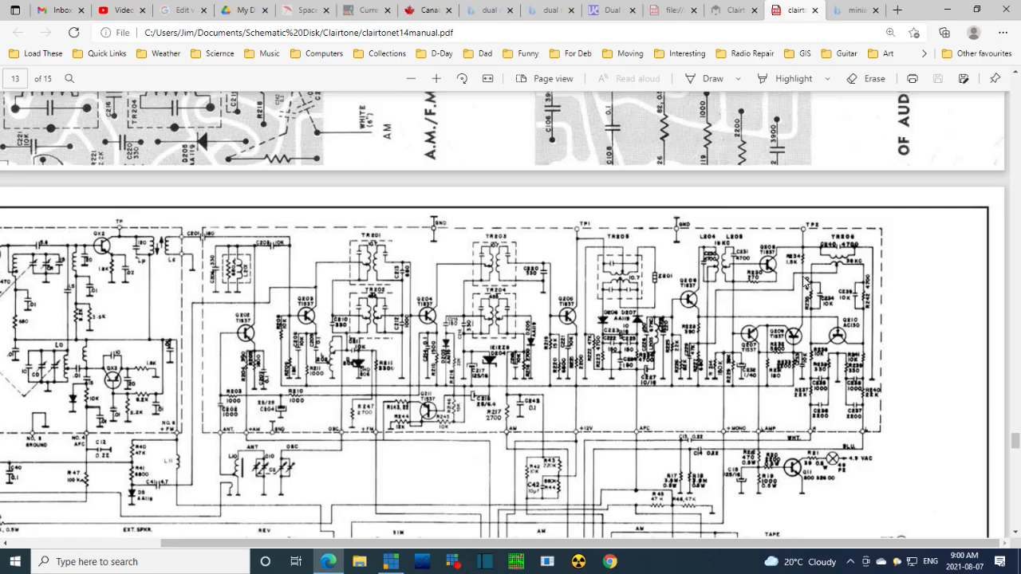
pyautogui.moveTo(766, 271)
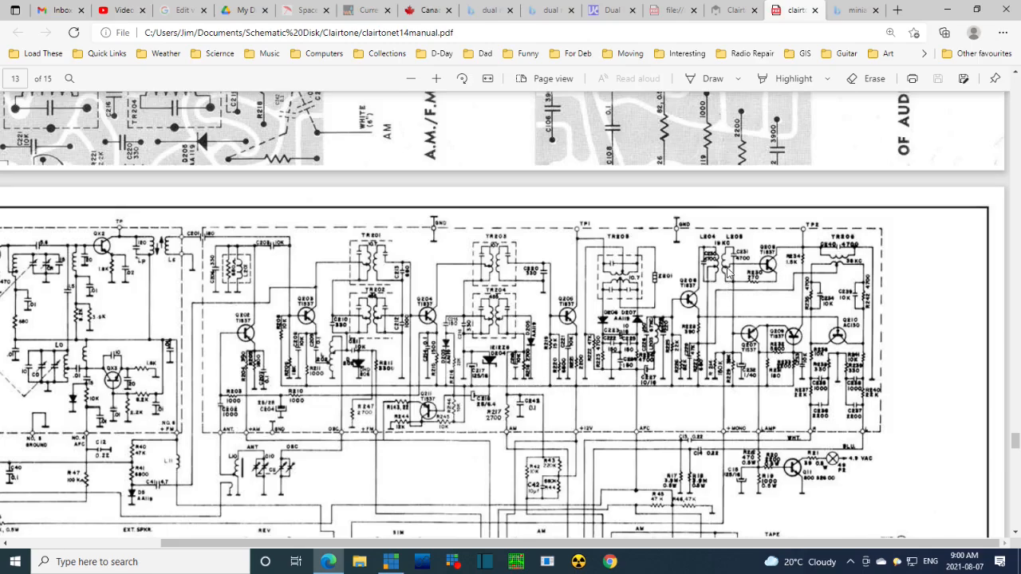
pyautogui.scroll(3)
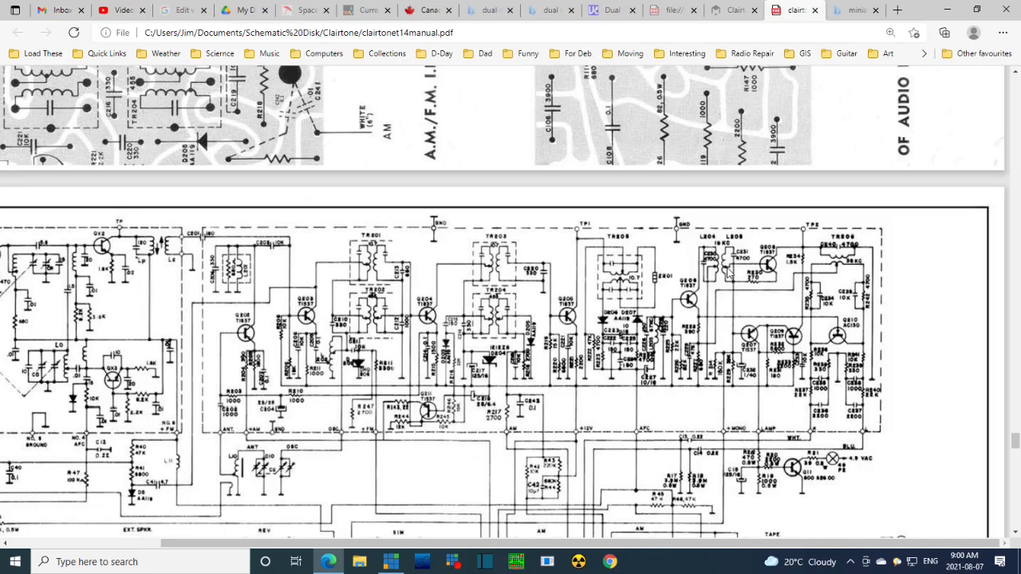
pyautogui.moveTo(733, 295)
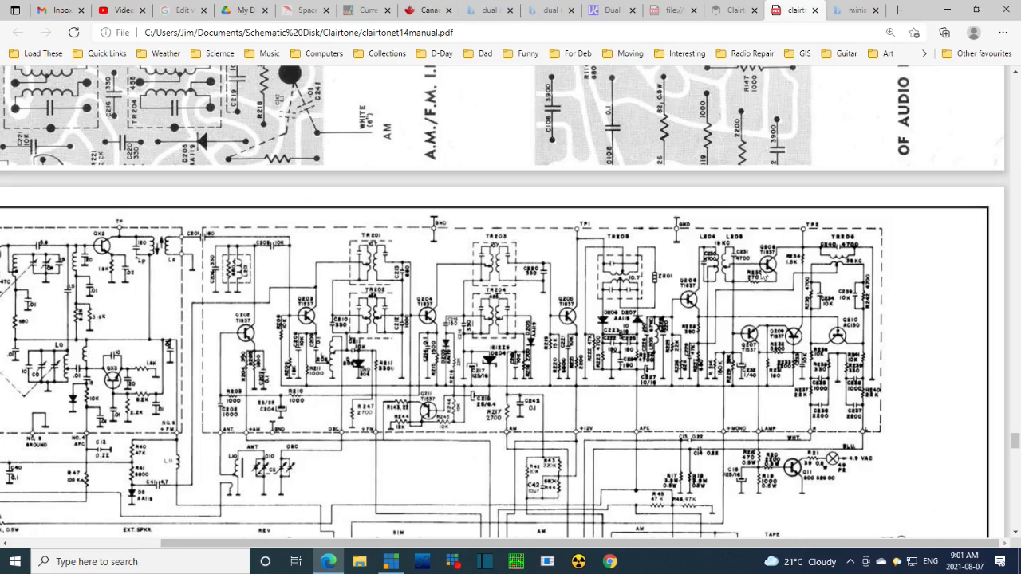
pyautogui.moveTo(574, 242)
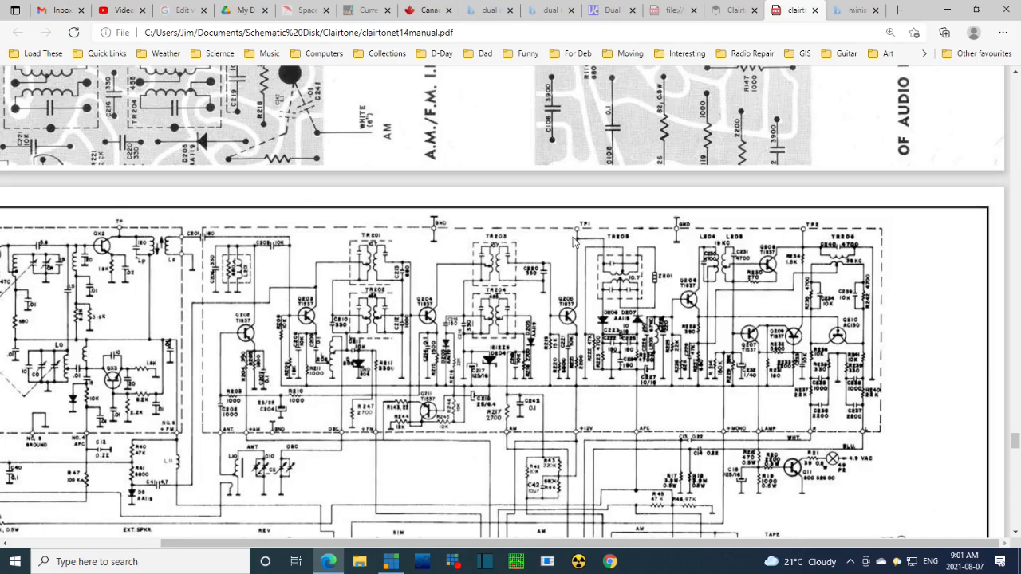
pyautogui.moveTo(598, 330)
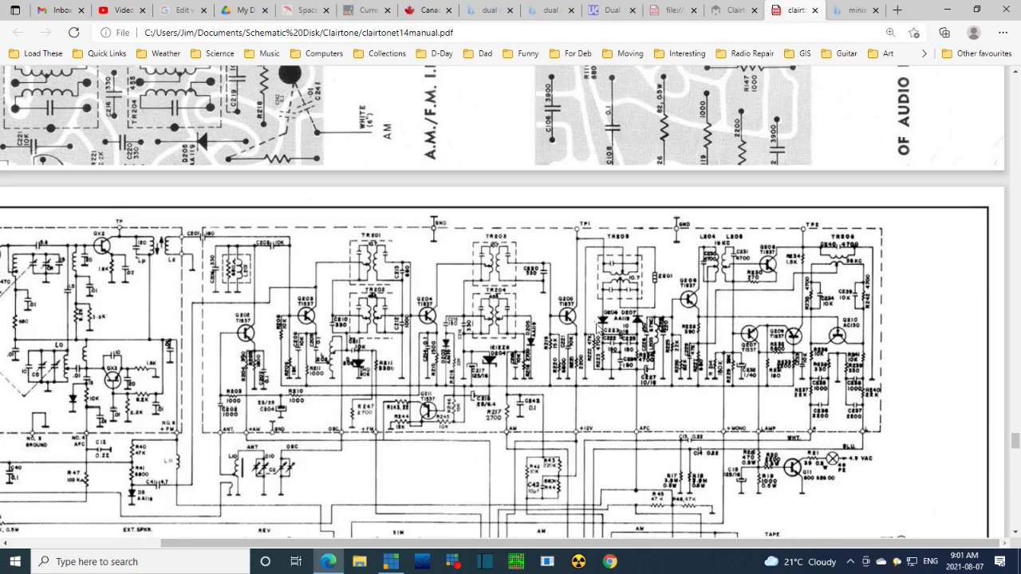
pyautogui.moveTo(625, 298)
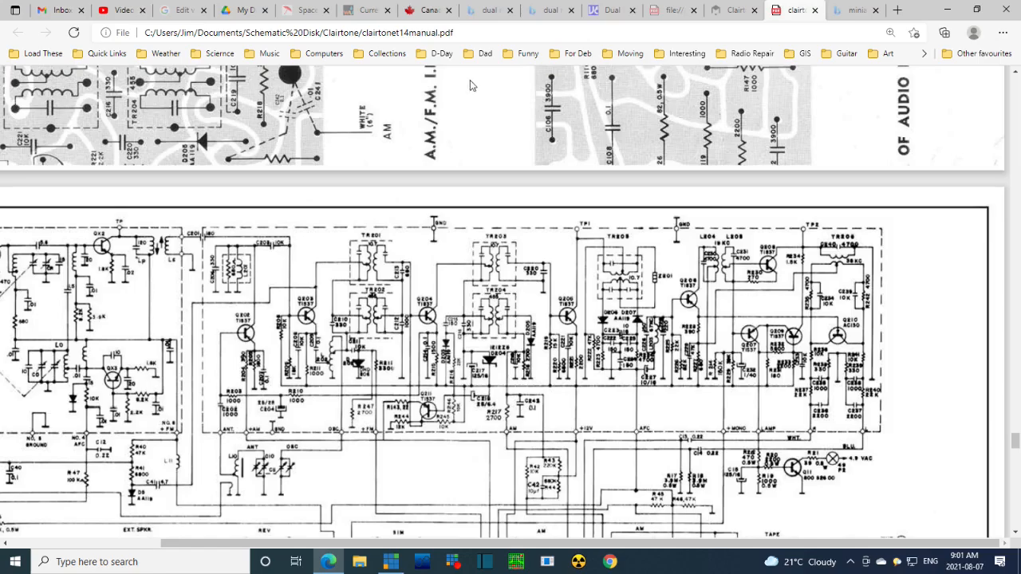
# Scroll the T14 circuit diagram right to its title block with the warning and voltage notes
pyautogui.click(437, 78)
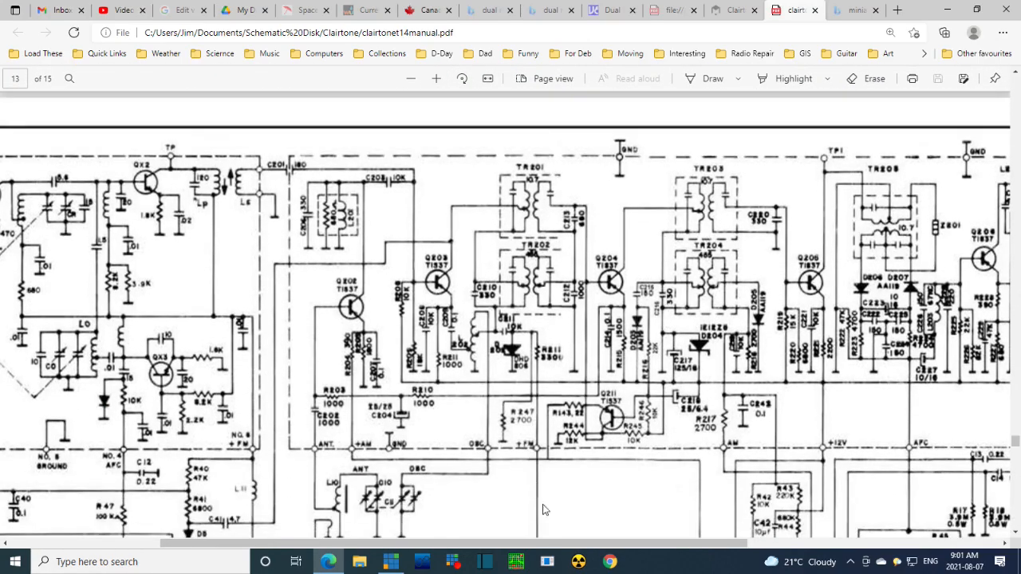
pyautogui.hscroll(3)
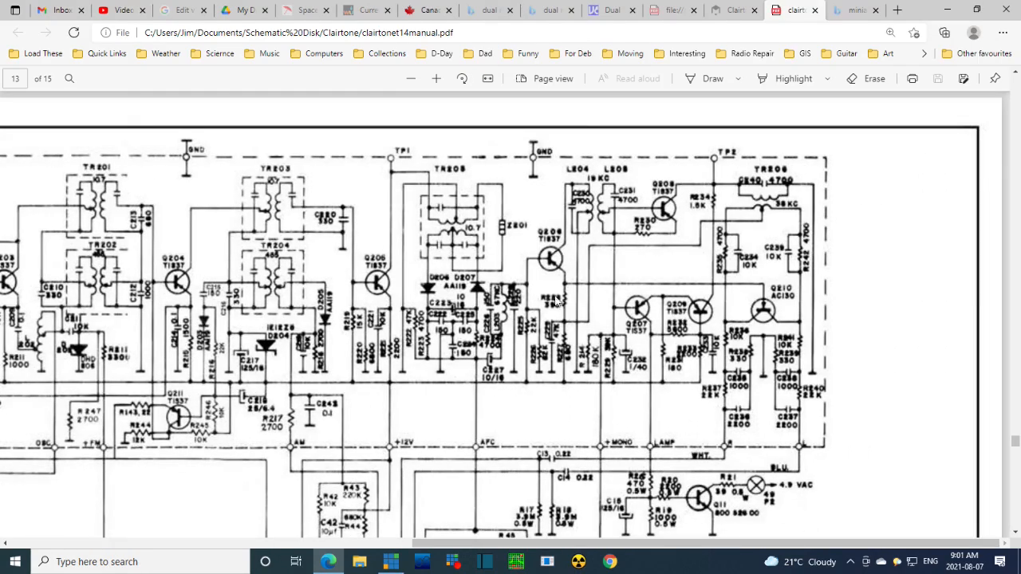
pyautogui.moveTo(453, 312)
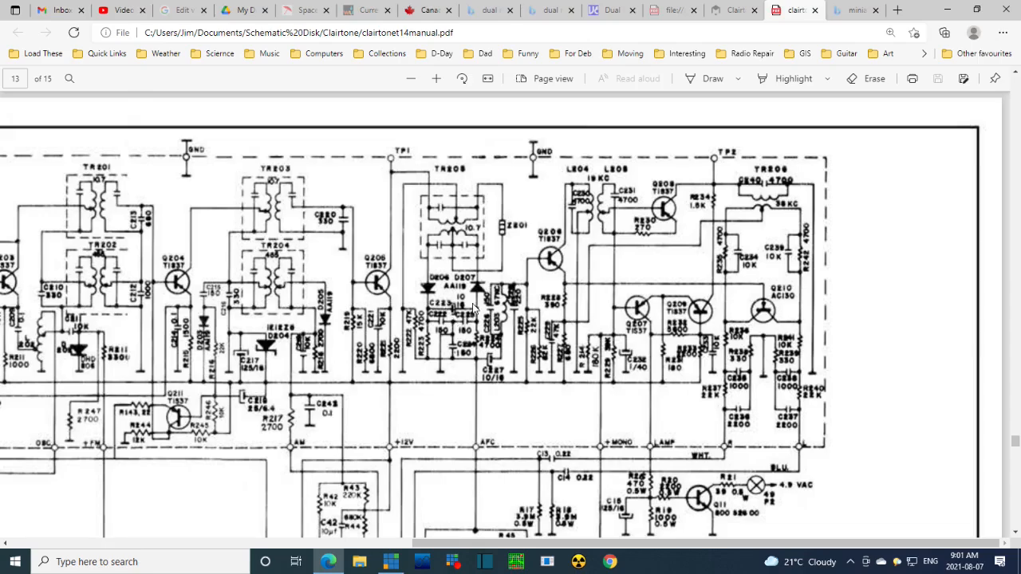
pyautogui.moveTo(460, 302)
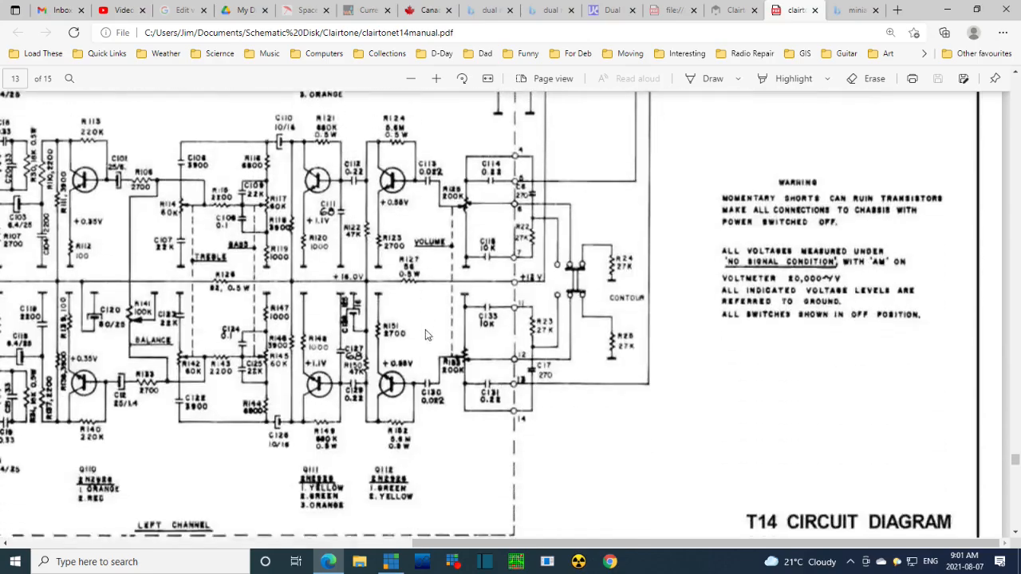
pyautogui.click(412, 78)
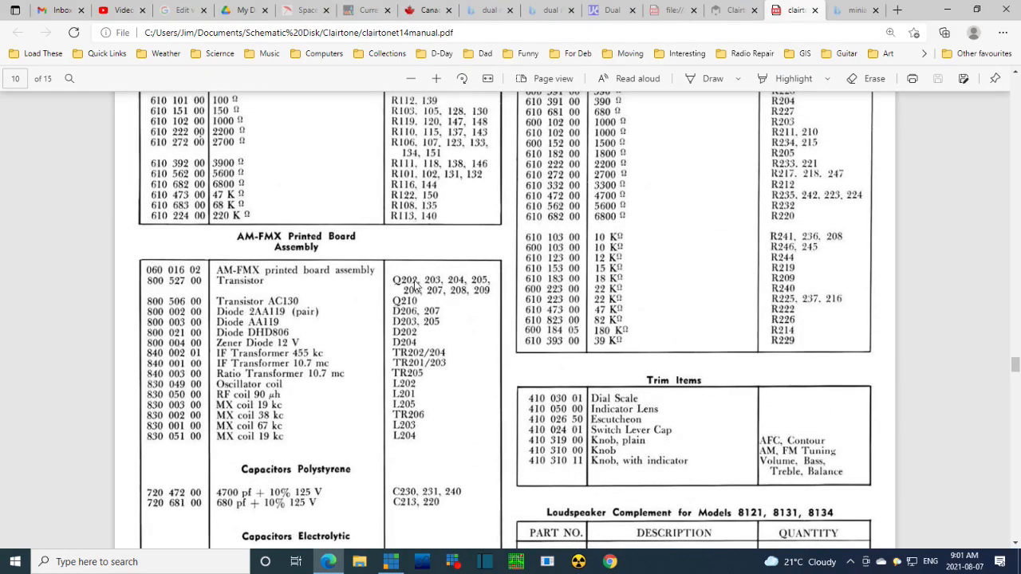
pyautogui.moveTo(405, 271)
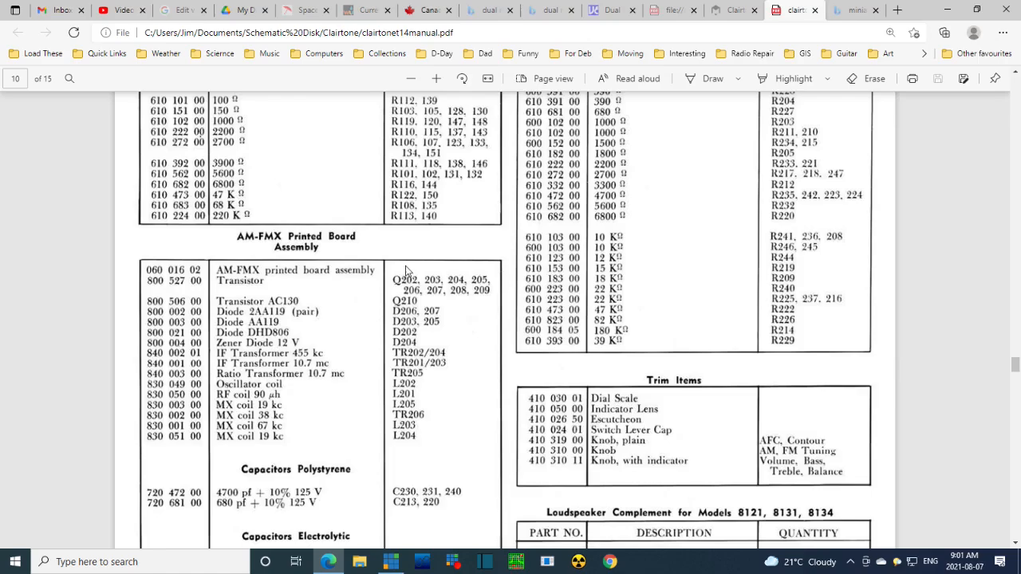
pyautogui.moveTo(256, 252)
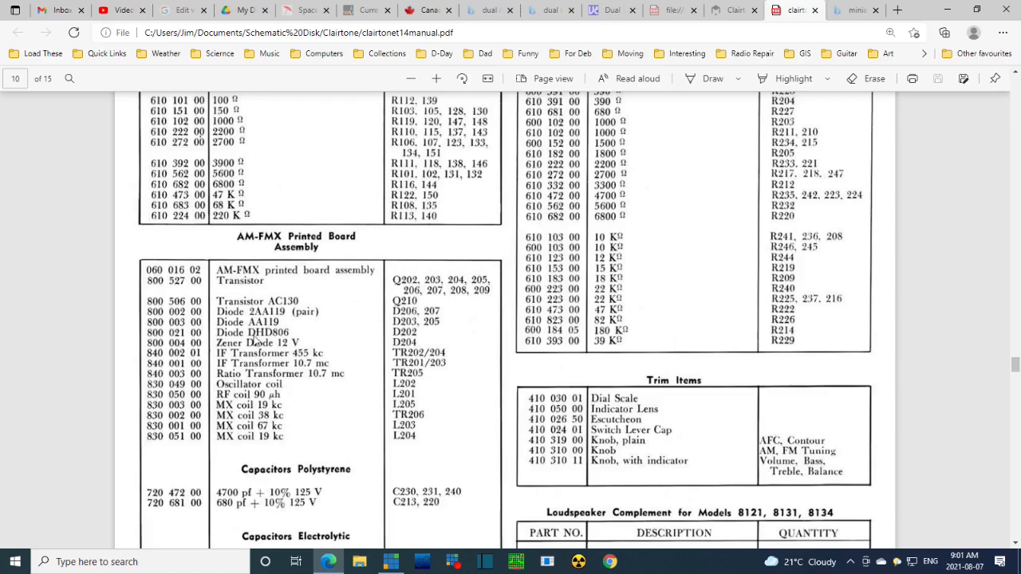
# Scroll page 10 down to the electrolytic capacitors section of the parts list
pyautogui.scroll(-3)
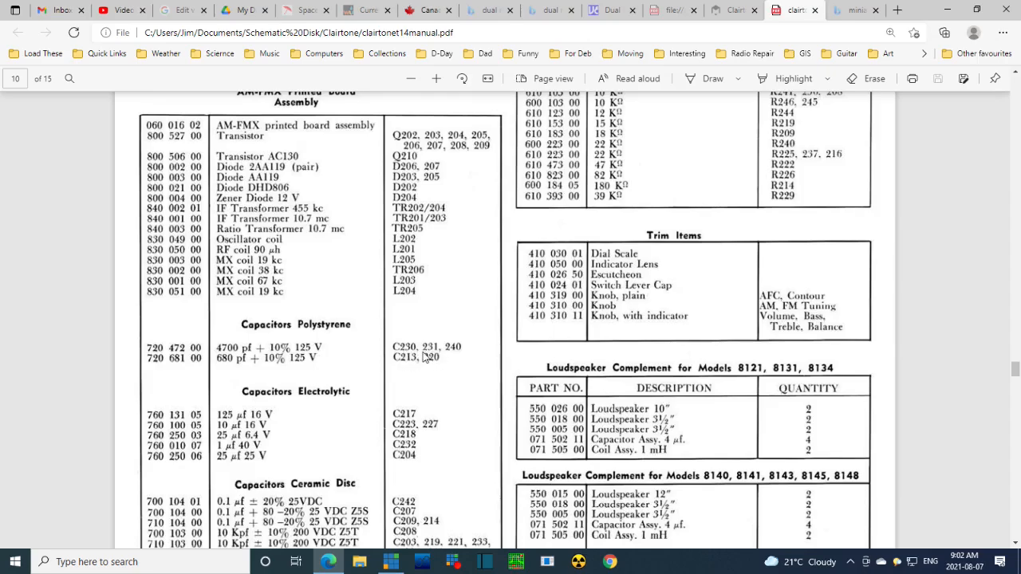
pyautogui.moveTo(325, 431)
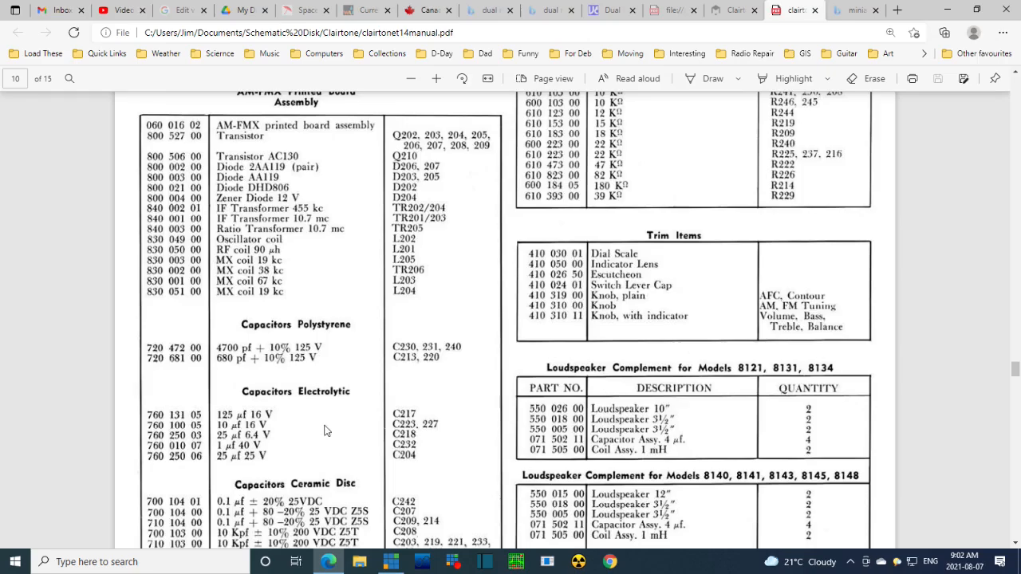
pyautogui.moveTo(254, 431)
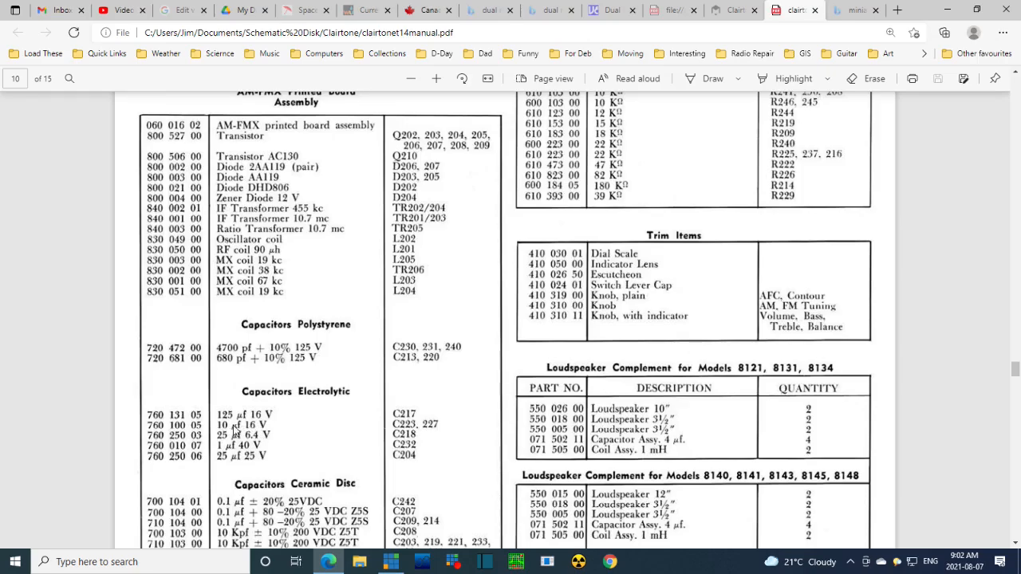
pyautogui.moveTo(274, 427)
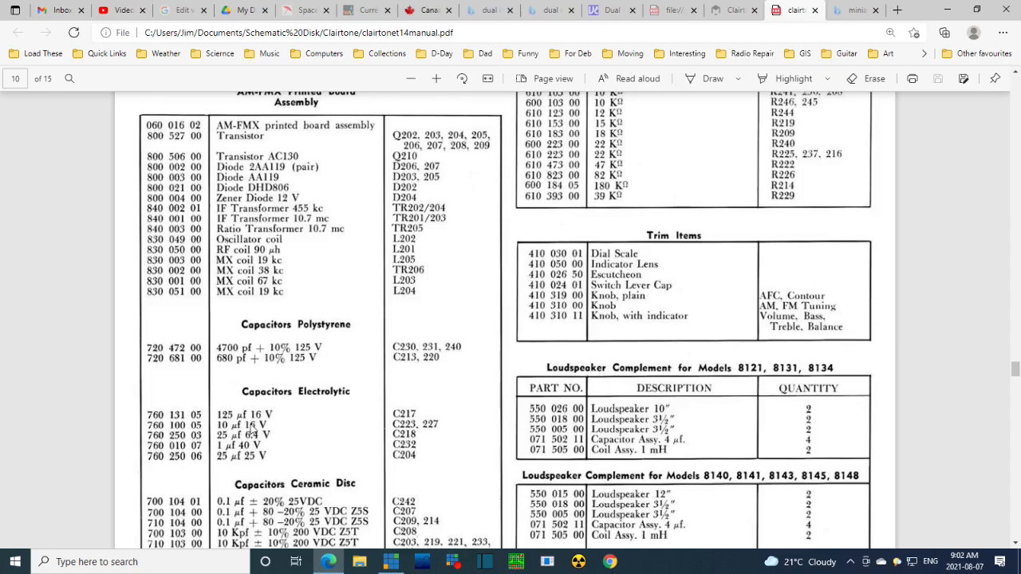
pyautogui.moveTo(205, 427)
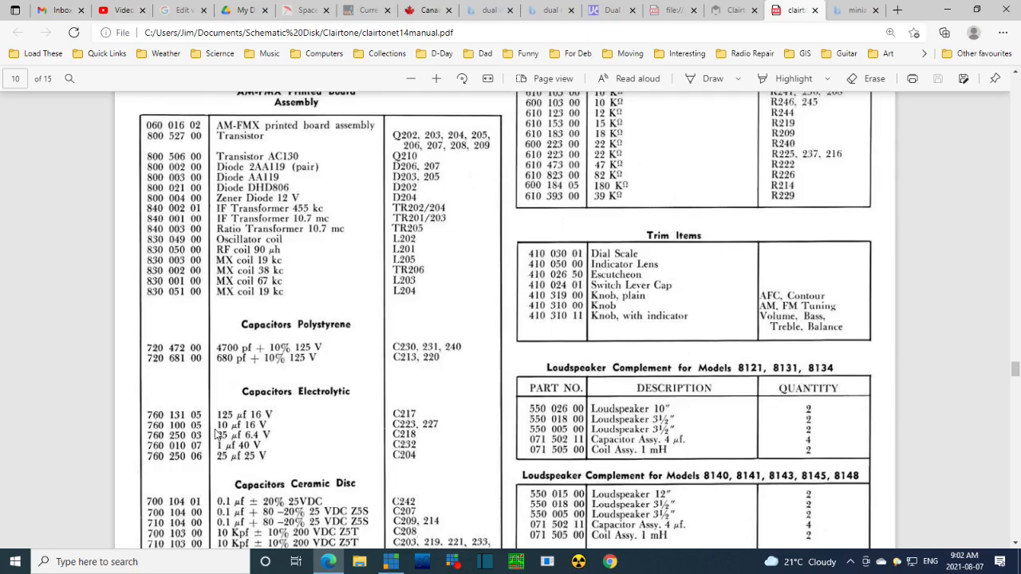
pyautogui.moveTo(213, 434)
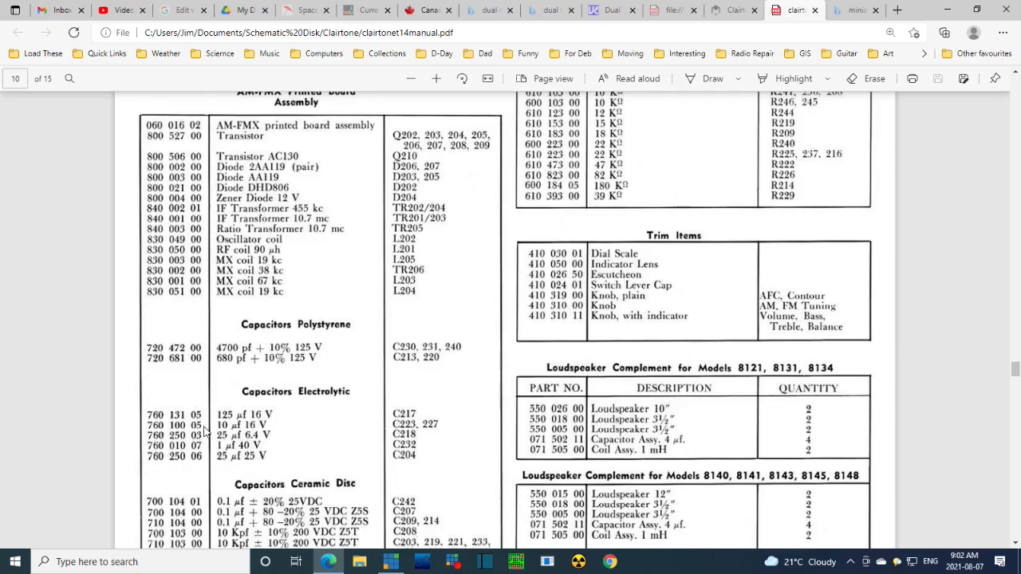
# Scroll through the manual pages to the A.M./F.M. I.F. board layout on page 12
pyautogui.scroll(3)
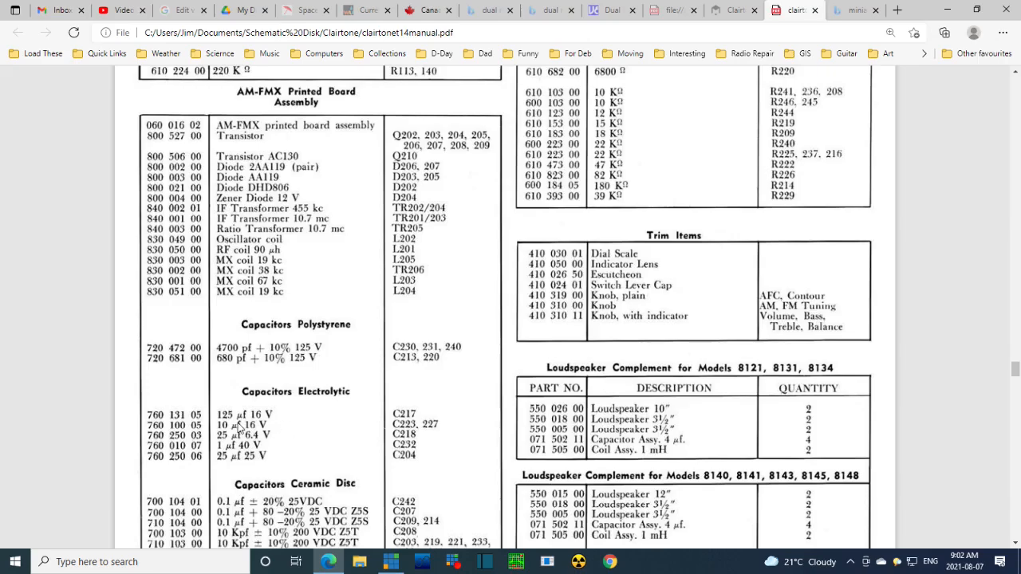
pyautogui.moveTo(275, 427)
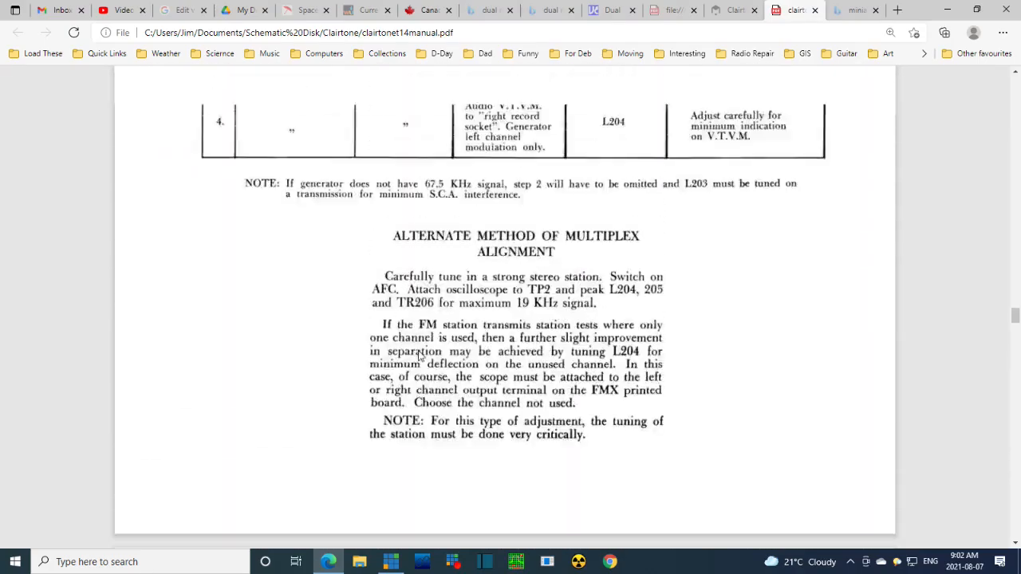
pyautogui.scroll(-3)
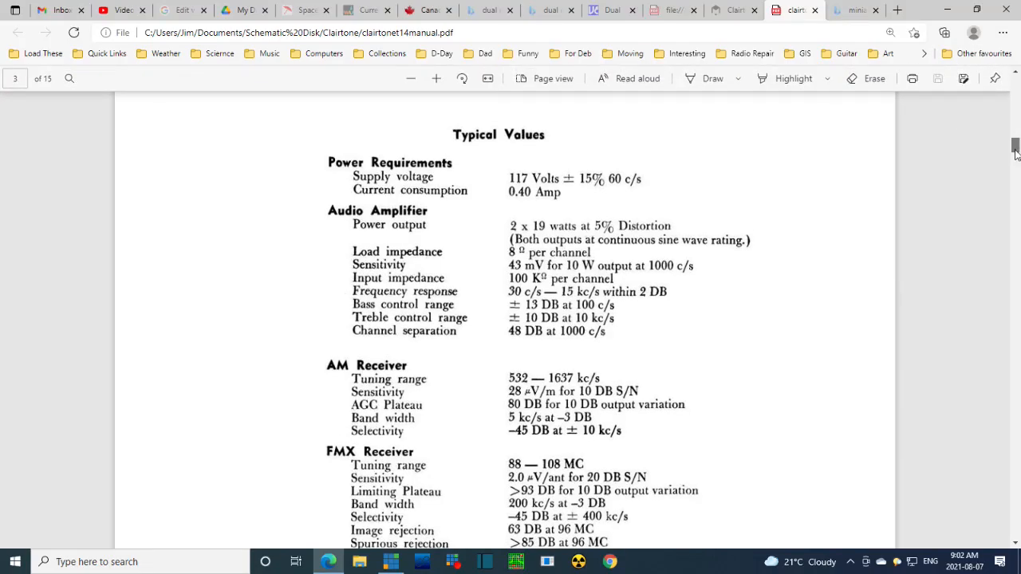
pyautogui.scroll(-3)
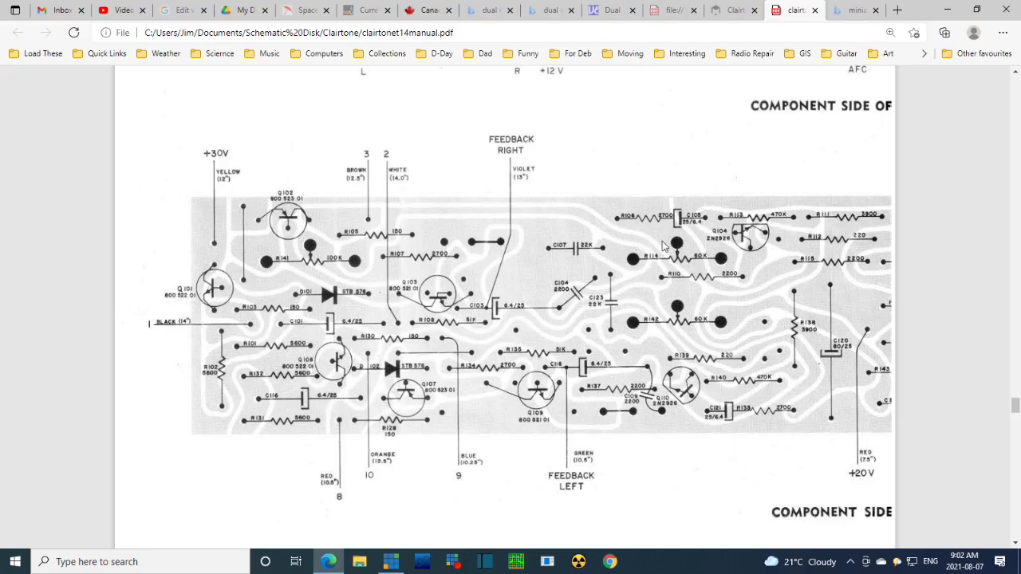
pyautogui.scroll(3)
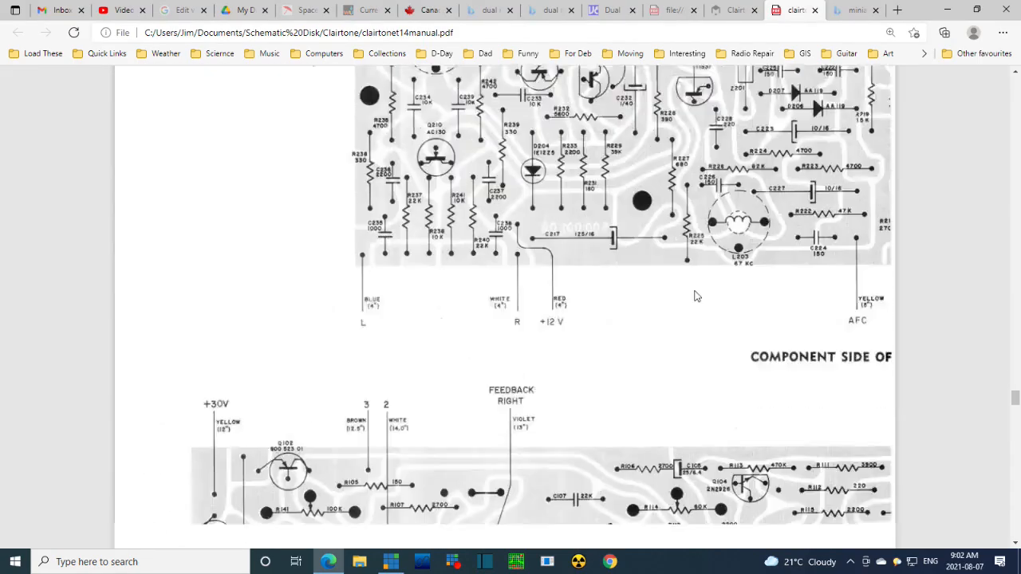
pyautogui.scroll(-3)
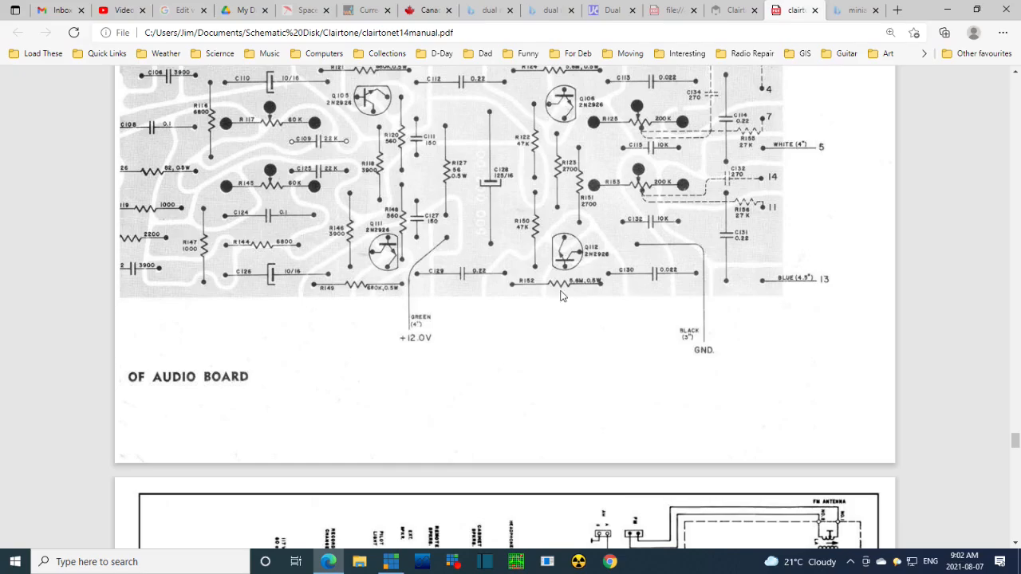
pyautogui.scroll(3)
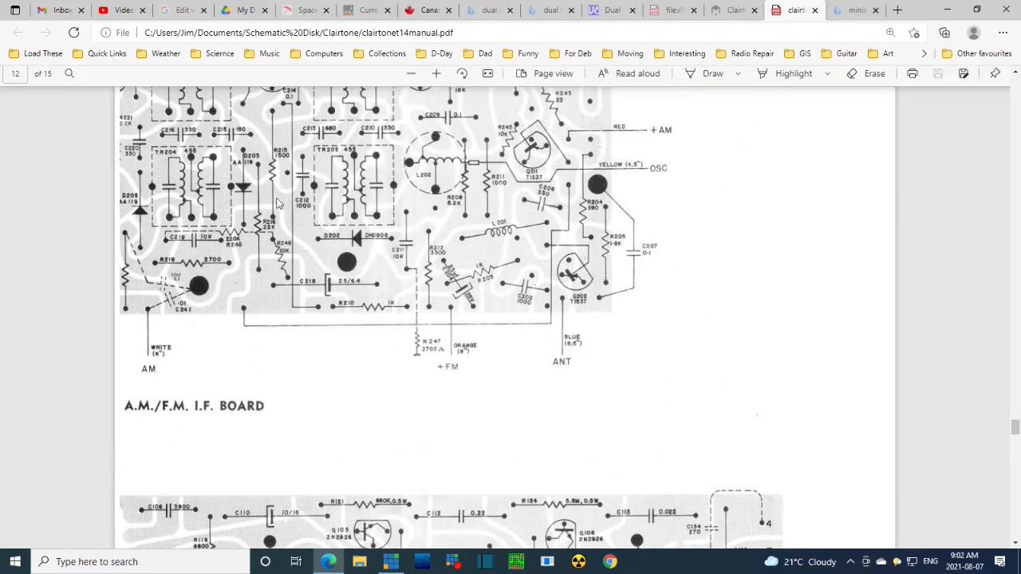
# Scroll up from page 12 toward the component-side board layout on page 11
pyautogui.scroll(3)
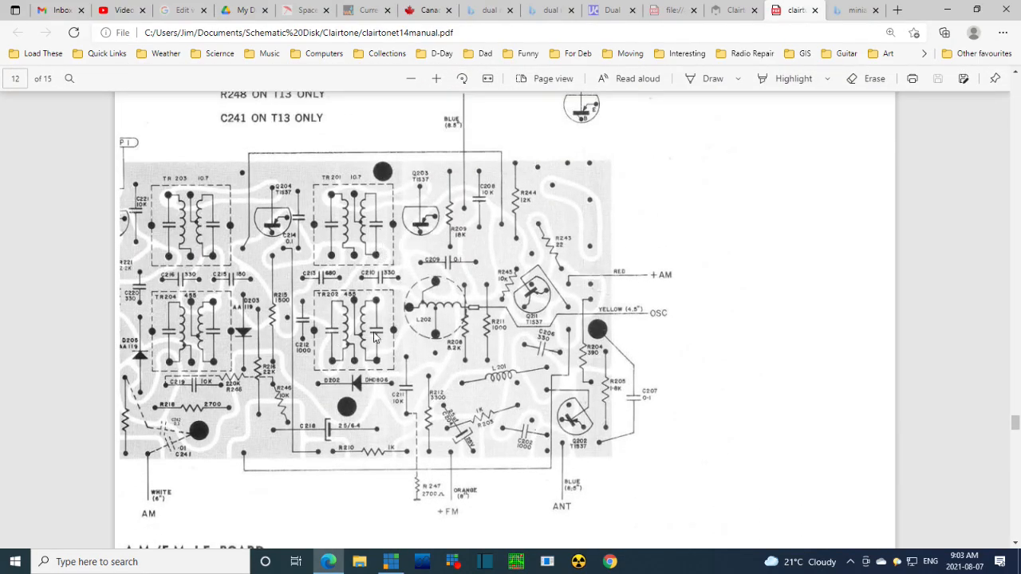
pyautogui.moveTo(402, 248)
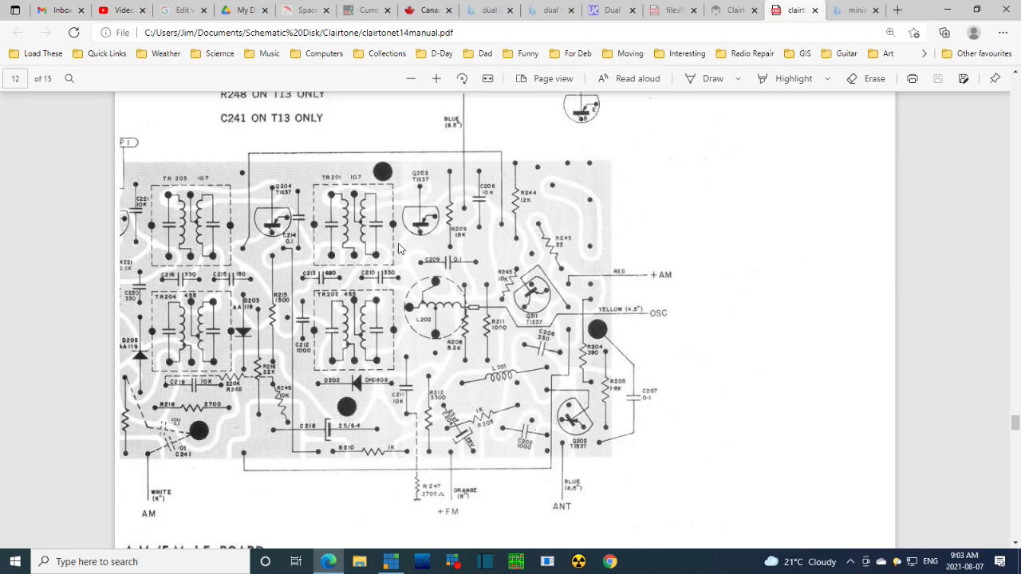
pyautogui.moveTo(162, 208)
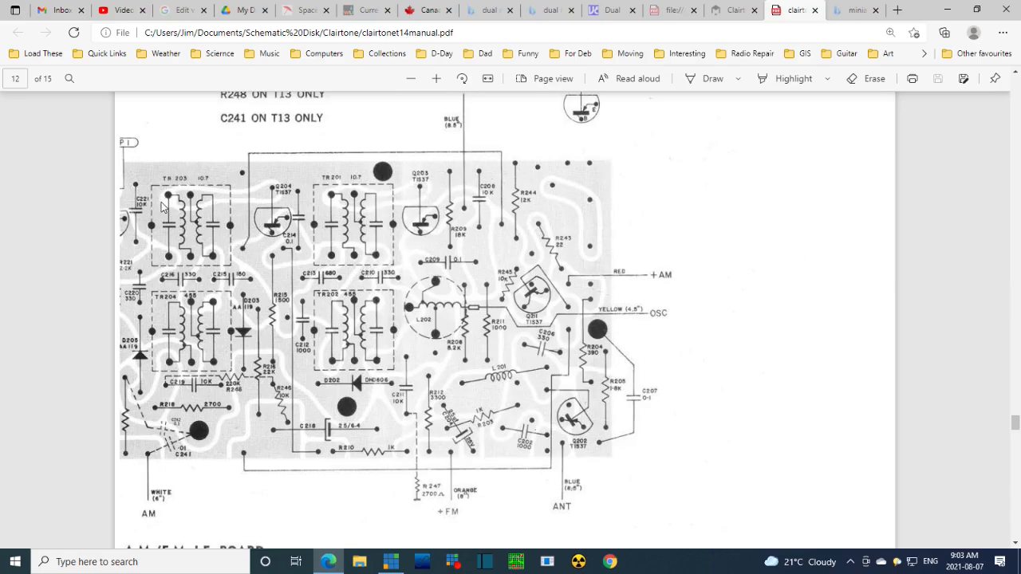
pyautogui.moveTo(264, 288)
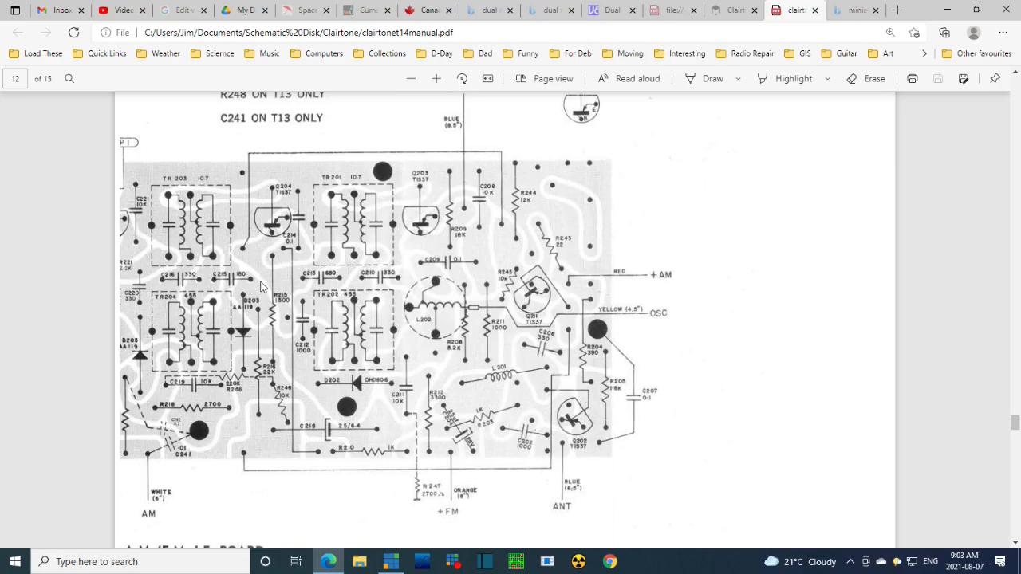
pyautogui.moveTo(254, 370)
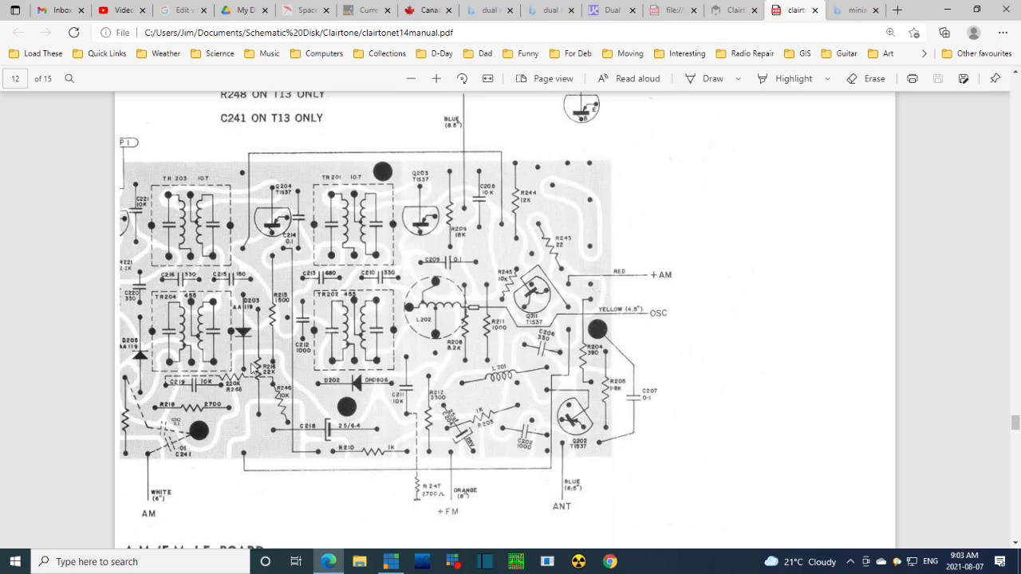
pyautogui.moveTo(313, 437)
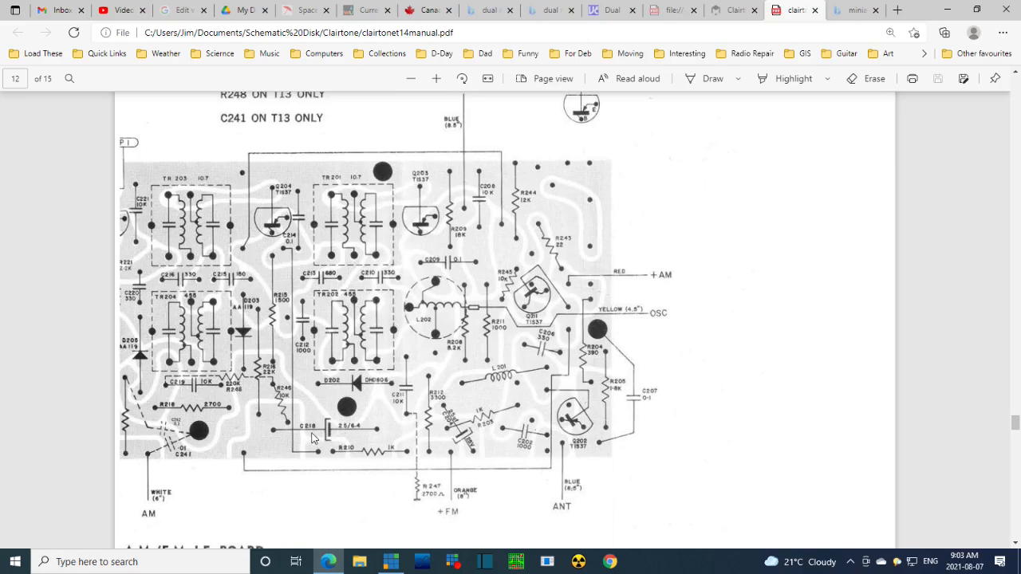
pyautogui.moveTo(226, 236)
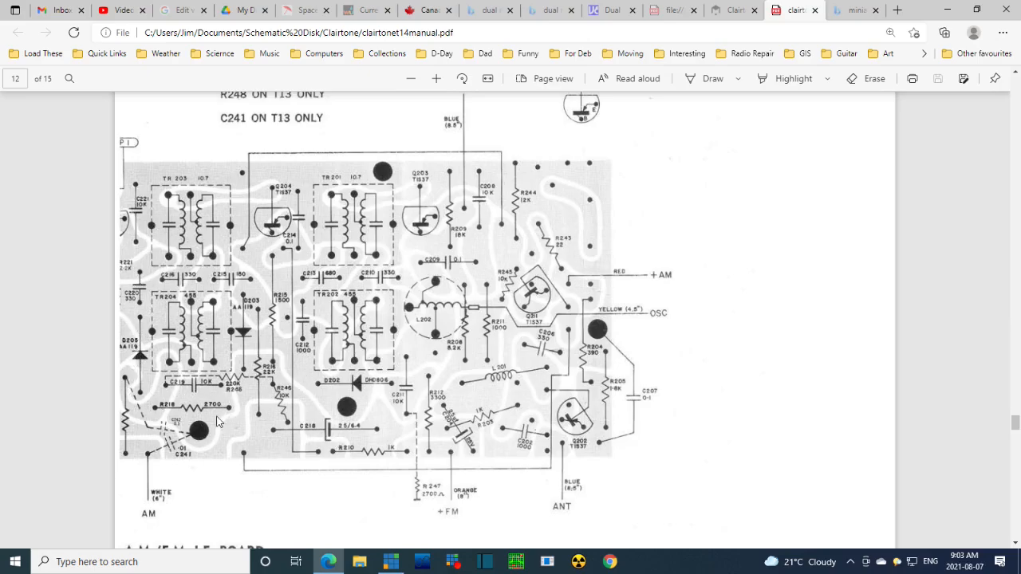
pyautogui.moveTo(459, 390)
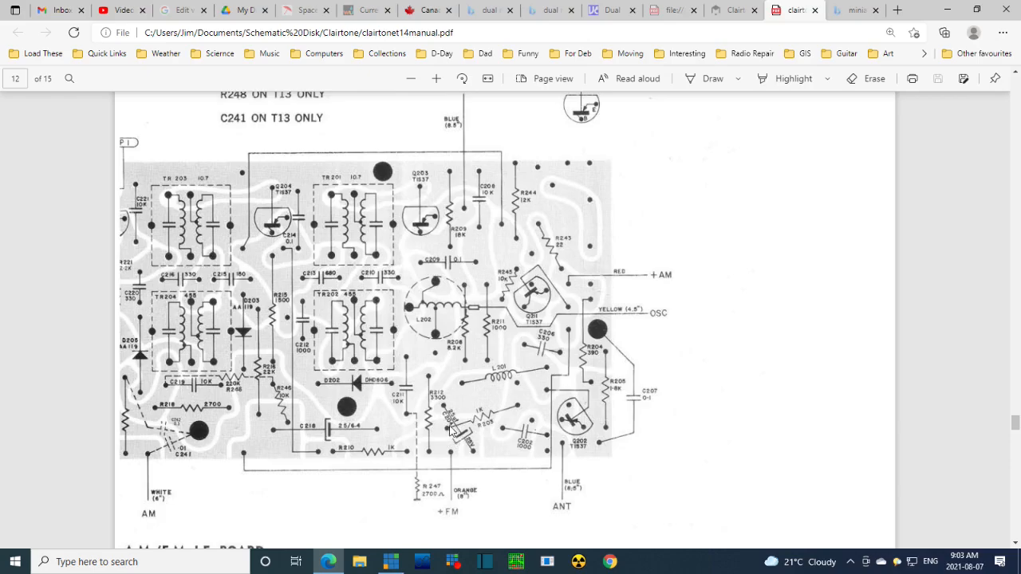
pyautogui.moveTo(459, 211)
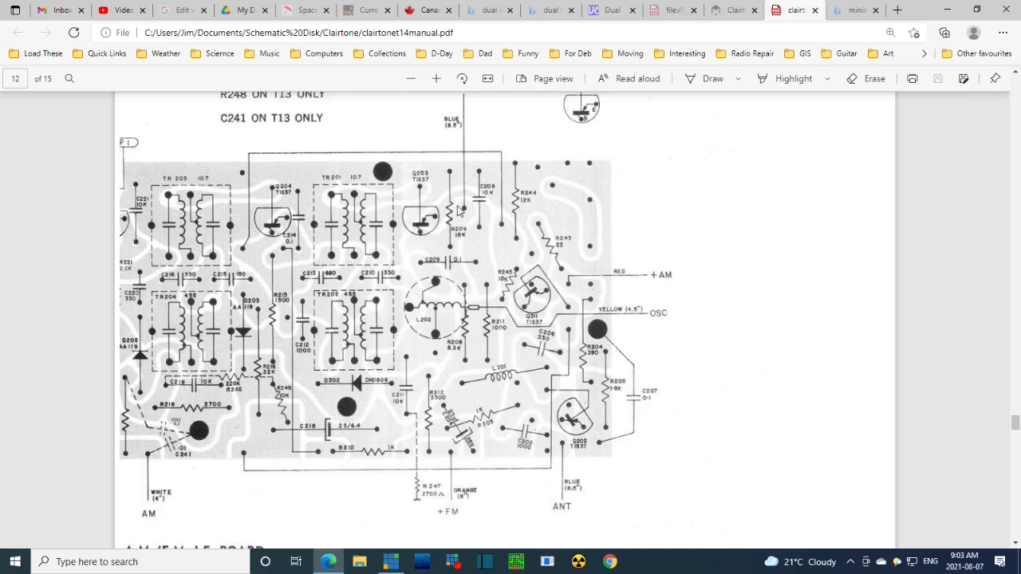
pyautogui.moveTo(78, 300)
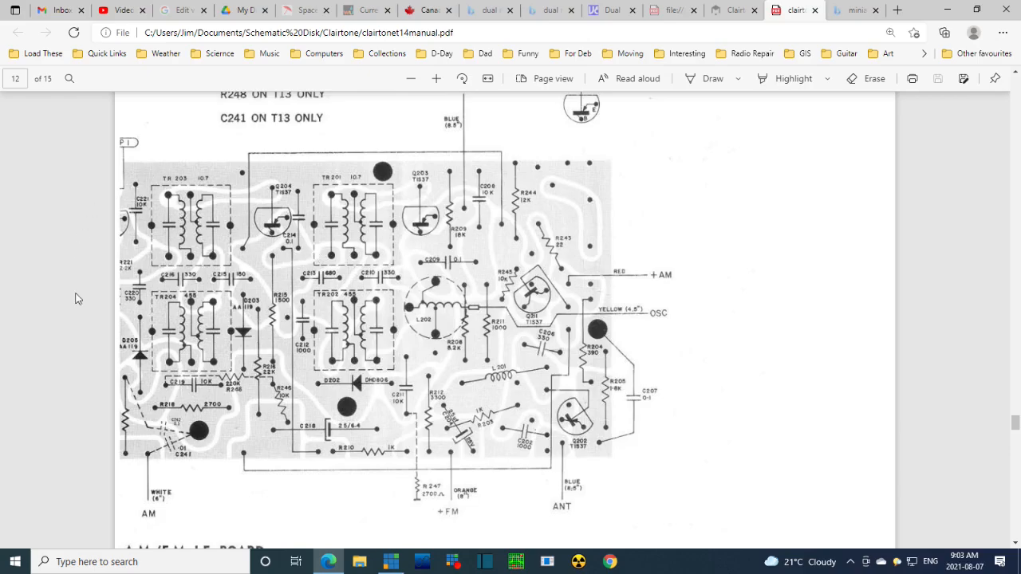
pyautogui.moveTo(456, 357)
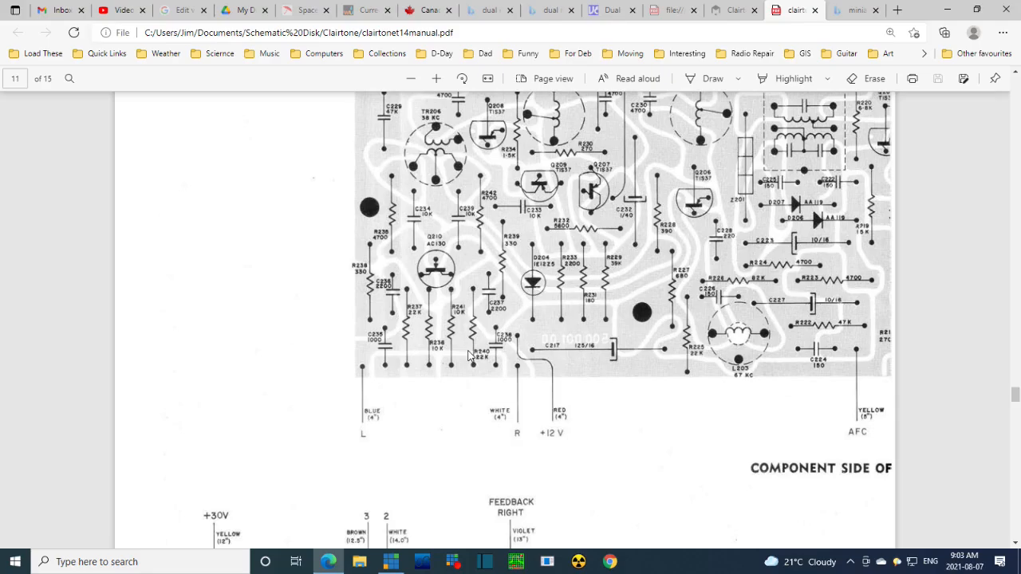
# Scroll up on page 11 so the full component-side layout with MONO and LAMP leads shows
pyautogui.scroll(3)
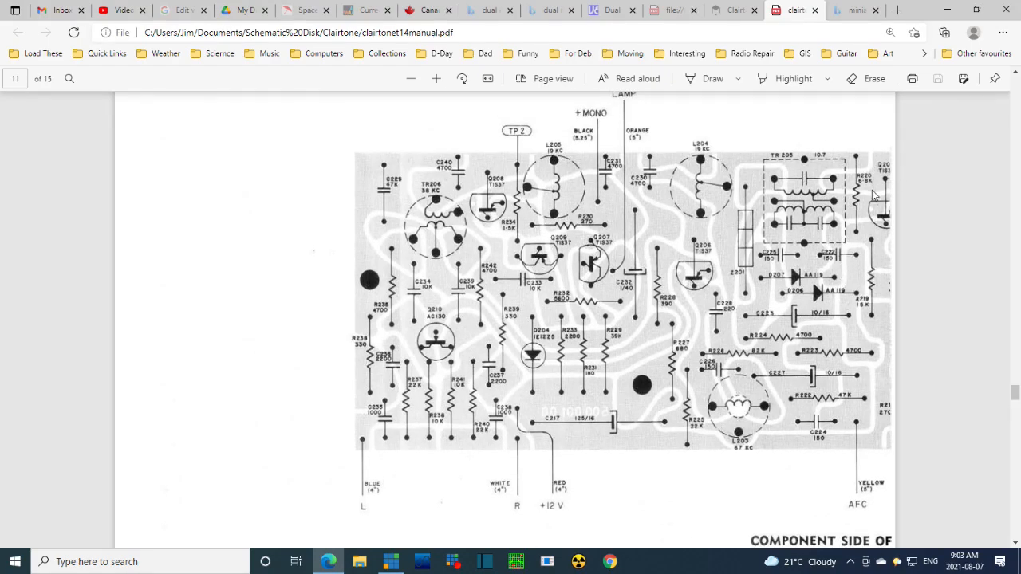
pyautogui.moveTo(801, 321)
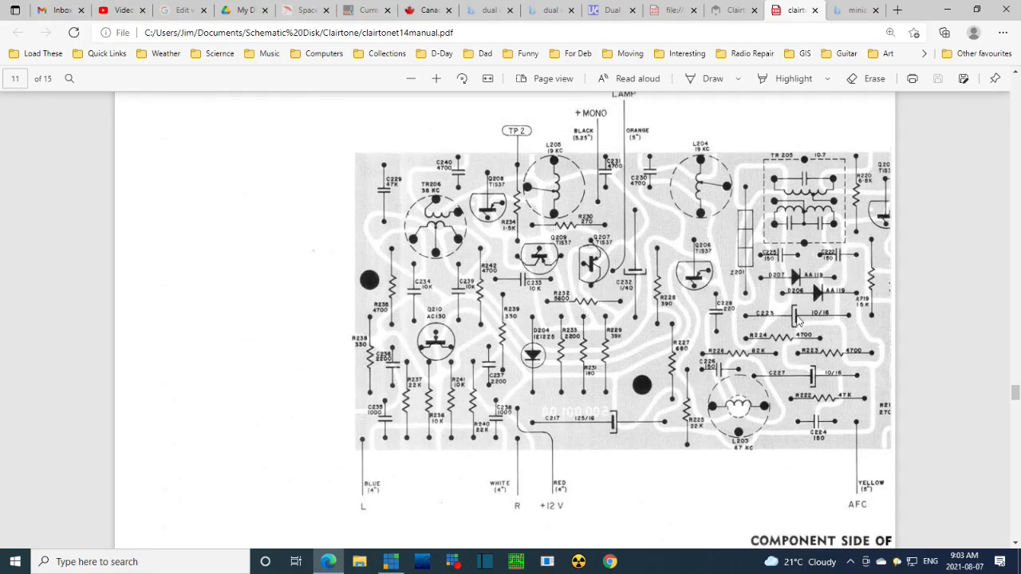
pyautogui.moveTo(869, 322)
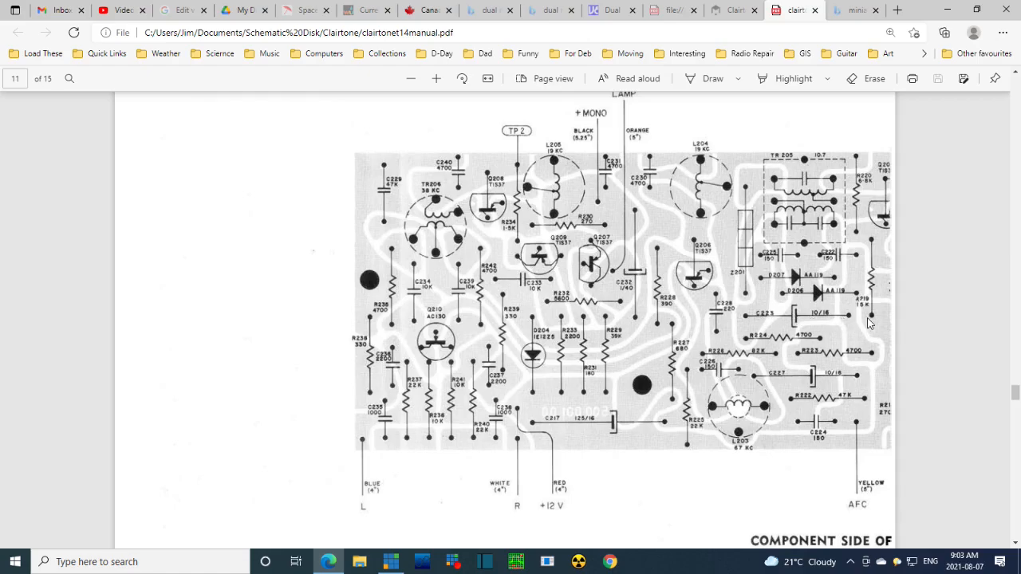
pyautogui.moveTo(849, 319)
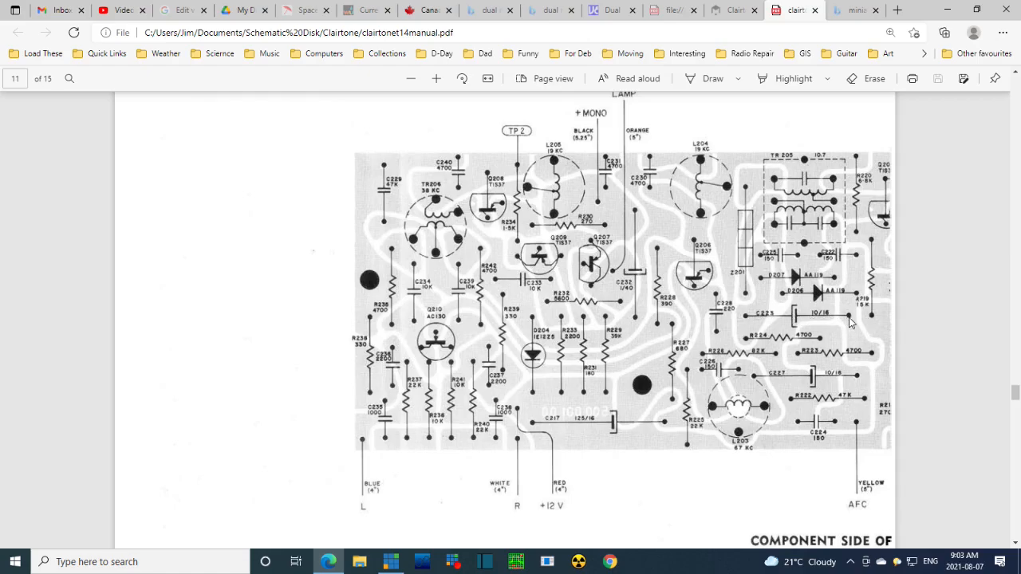
pyautogui.moveTo(759, 319)
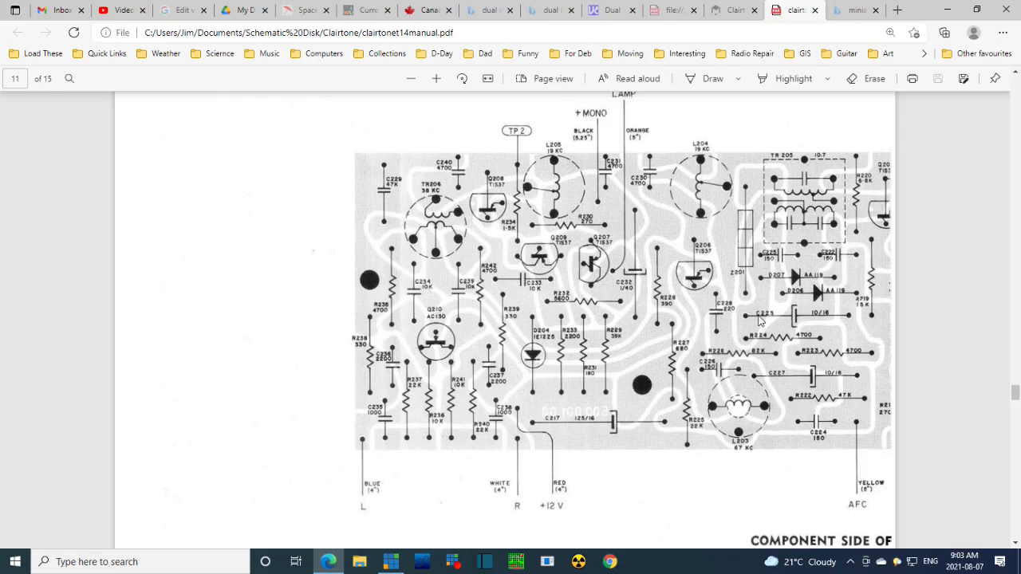
pyautogui.moveTo(756, 322)
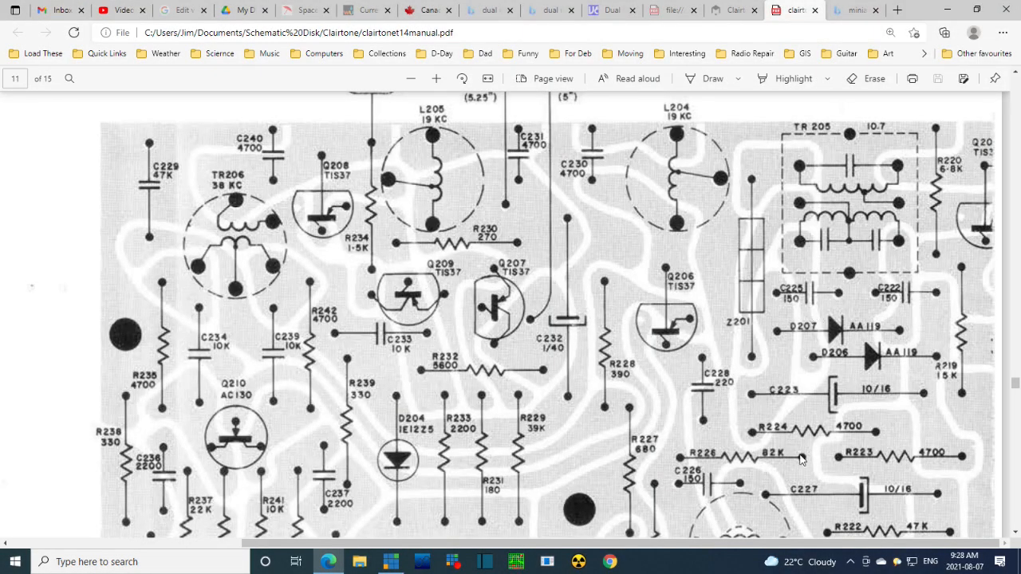
pyautogui.moveTo(903, 361)
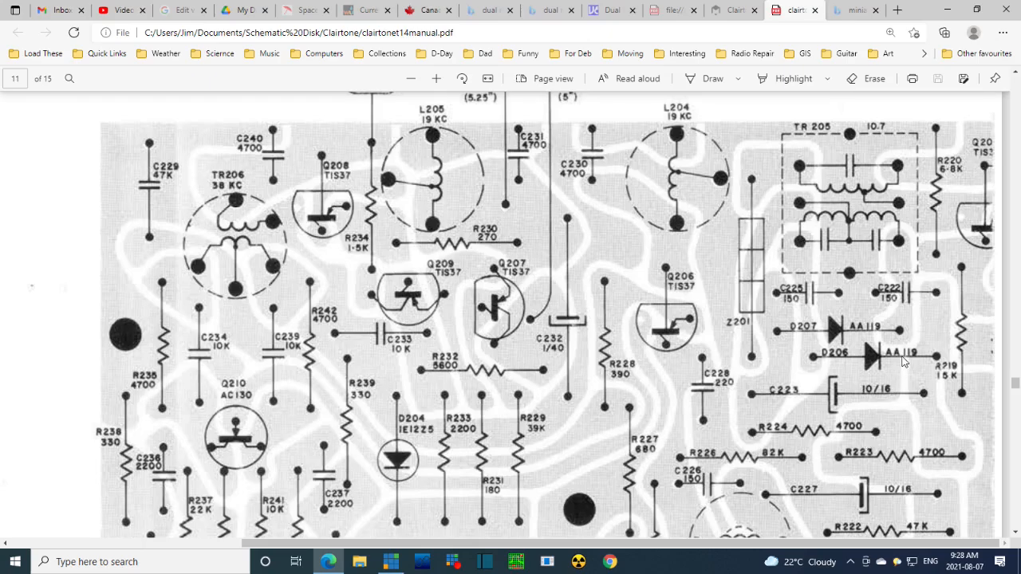
pyautogui.moveTo(846, 406)
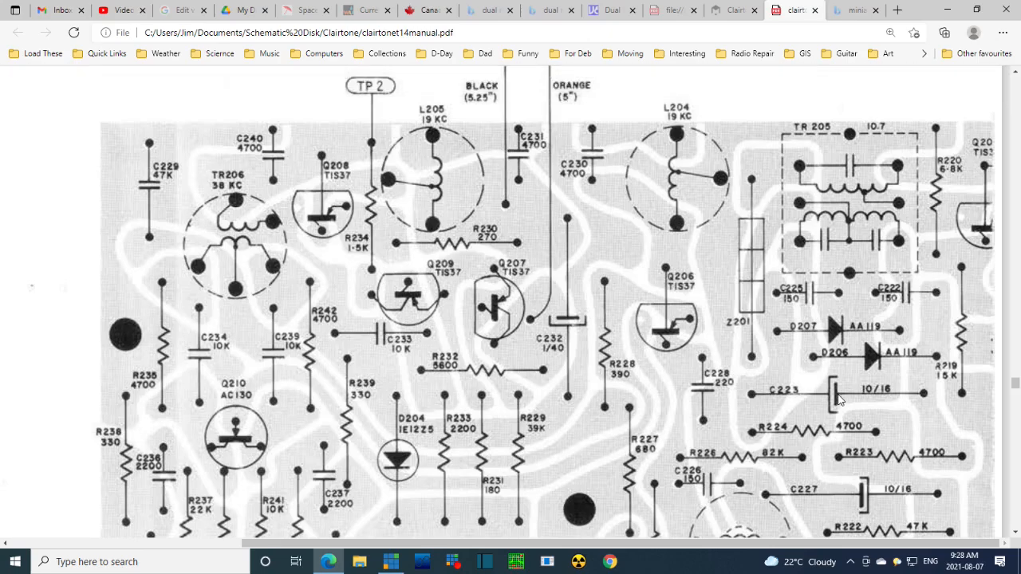
pyautogui.moveTo(933, 395)
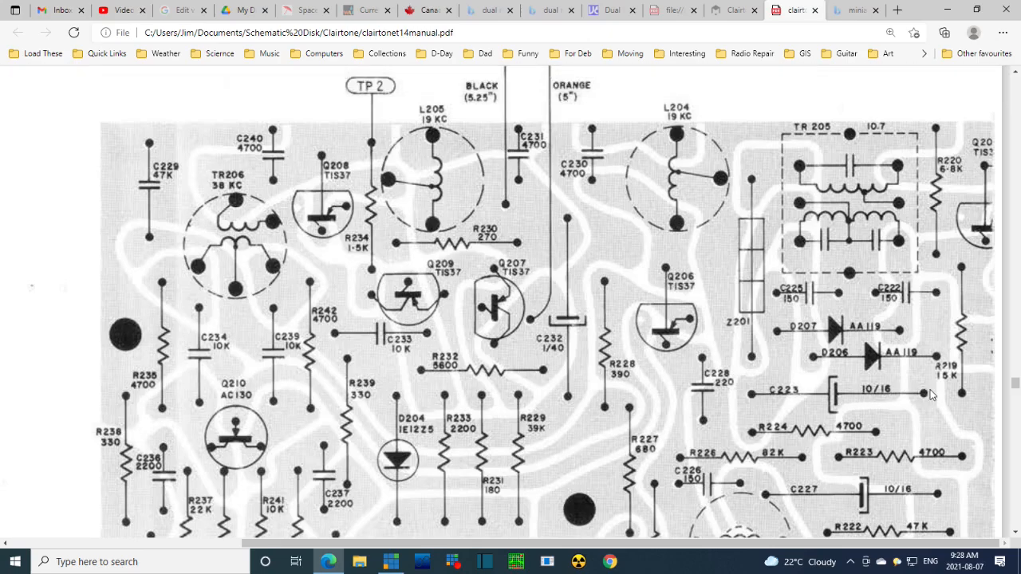
pyautogui.moveTo(756, 402)
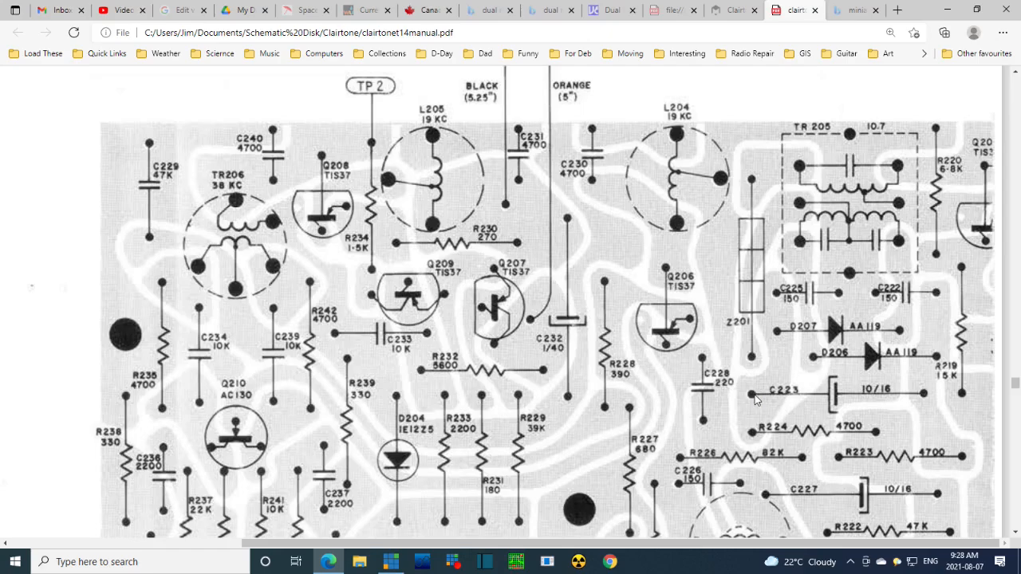
pyautogui.moveTo(896, 399)
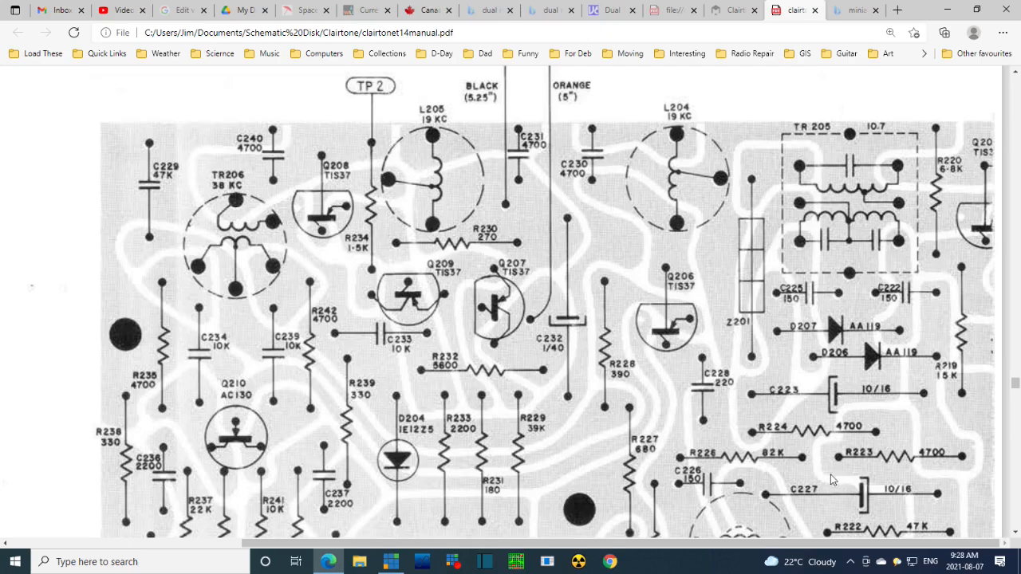
pyautogui.moveTo(657, 388)
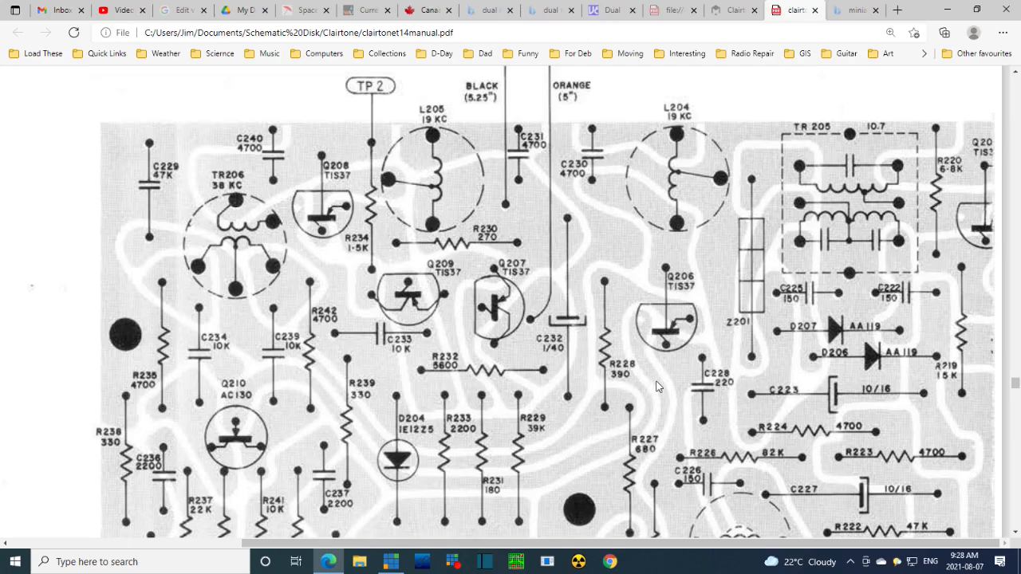
pyautogui.moveTo(591, 457)
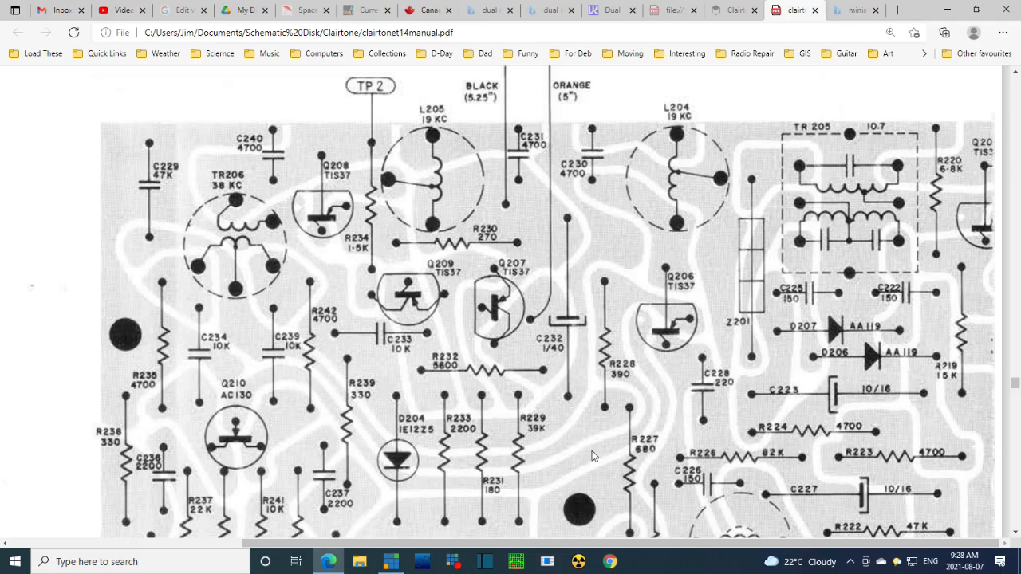